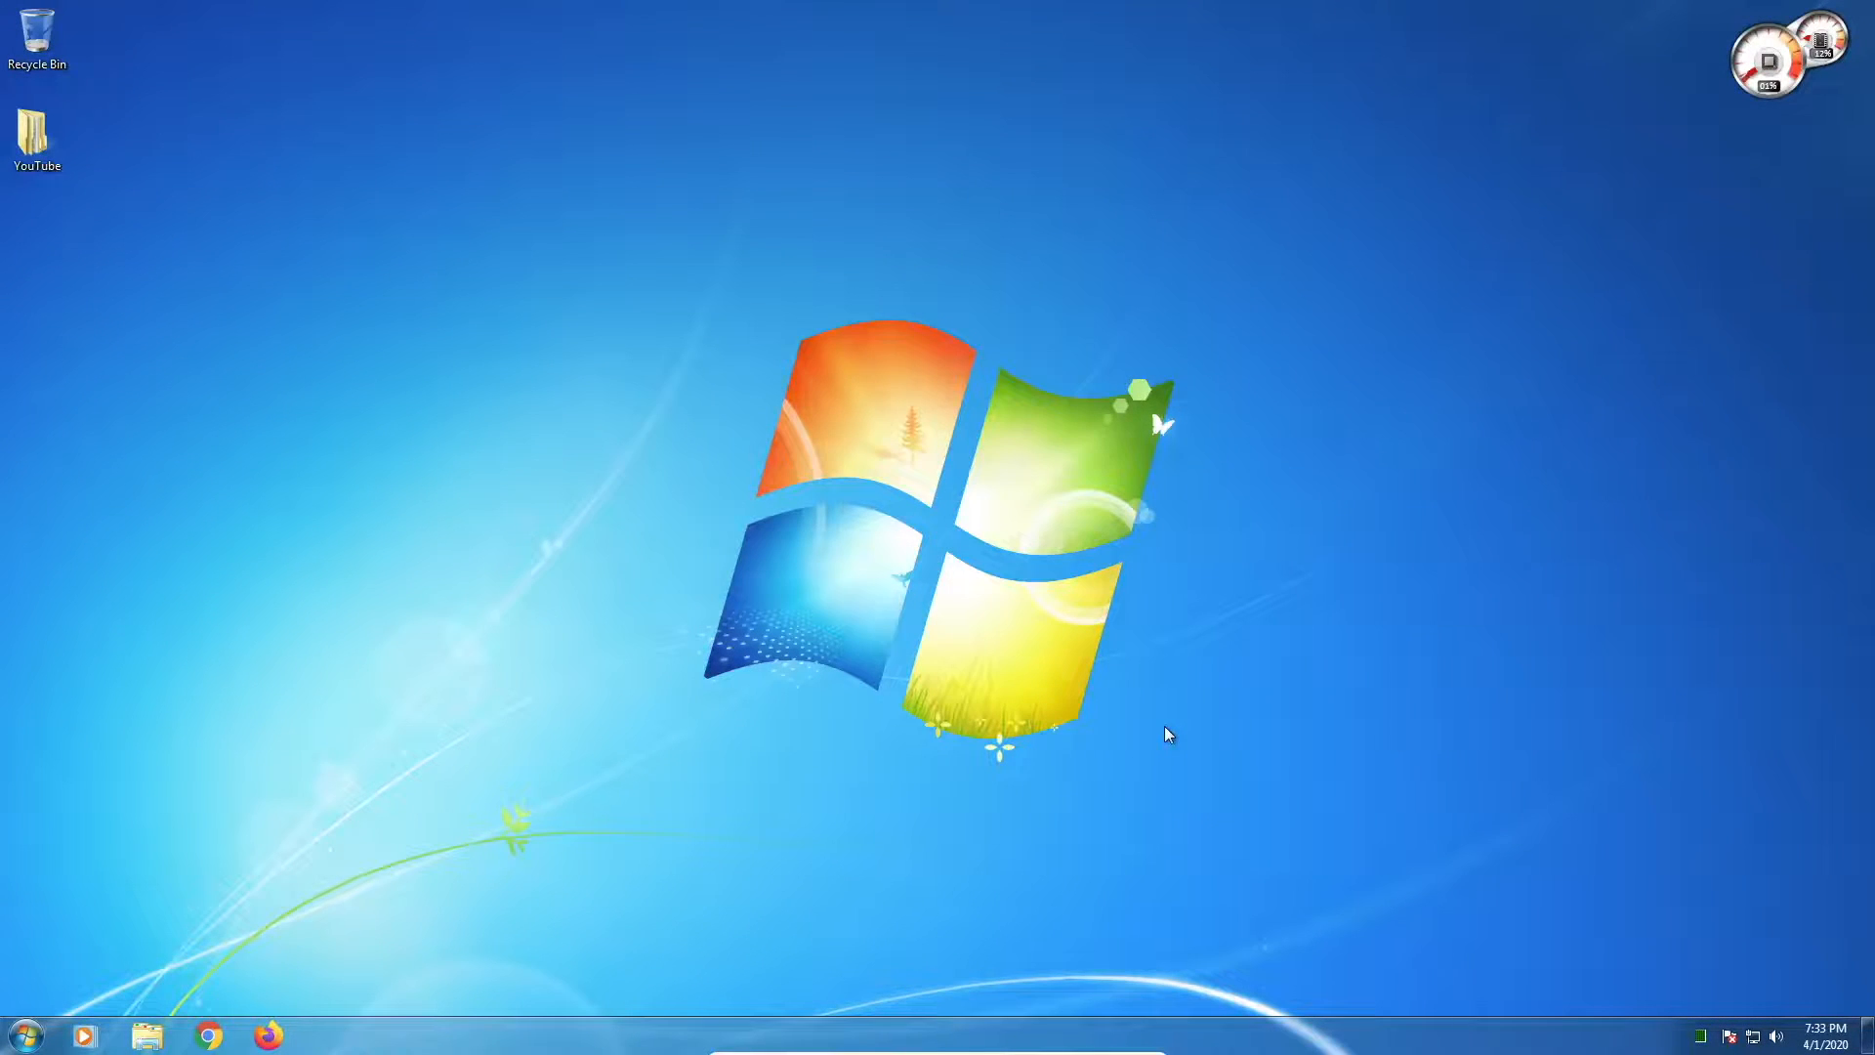
pyautogui.moveTo(1211, 690)
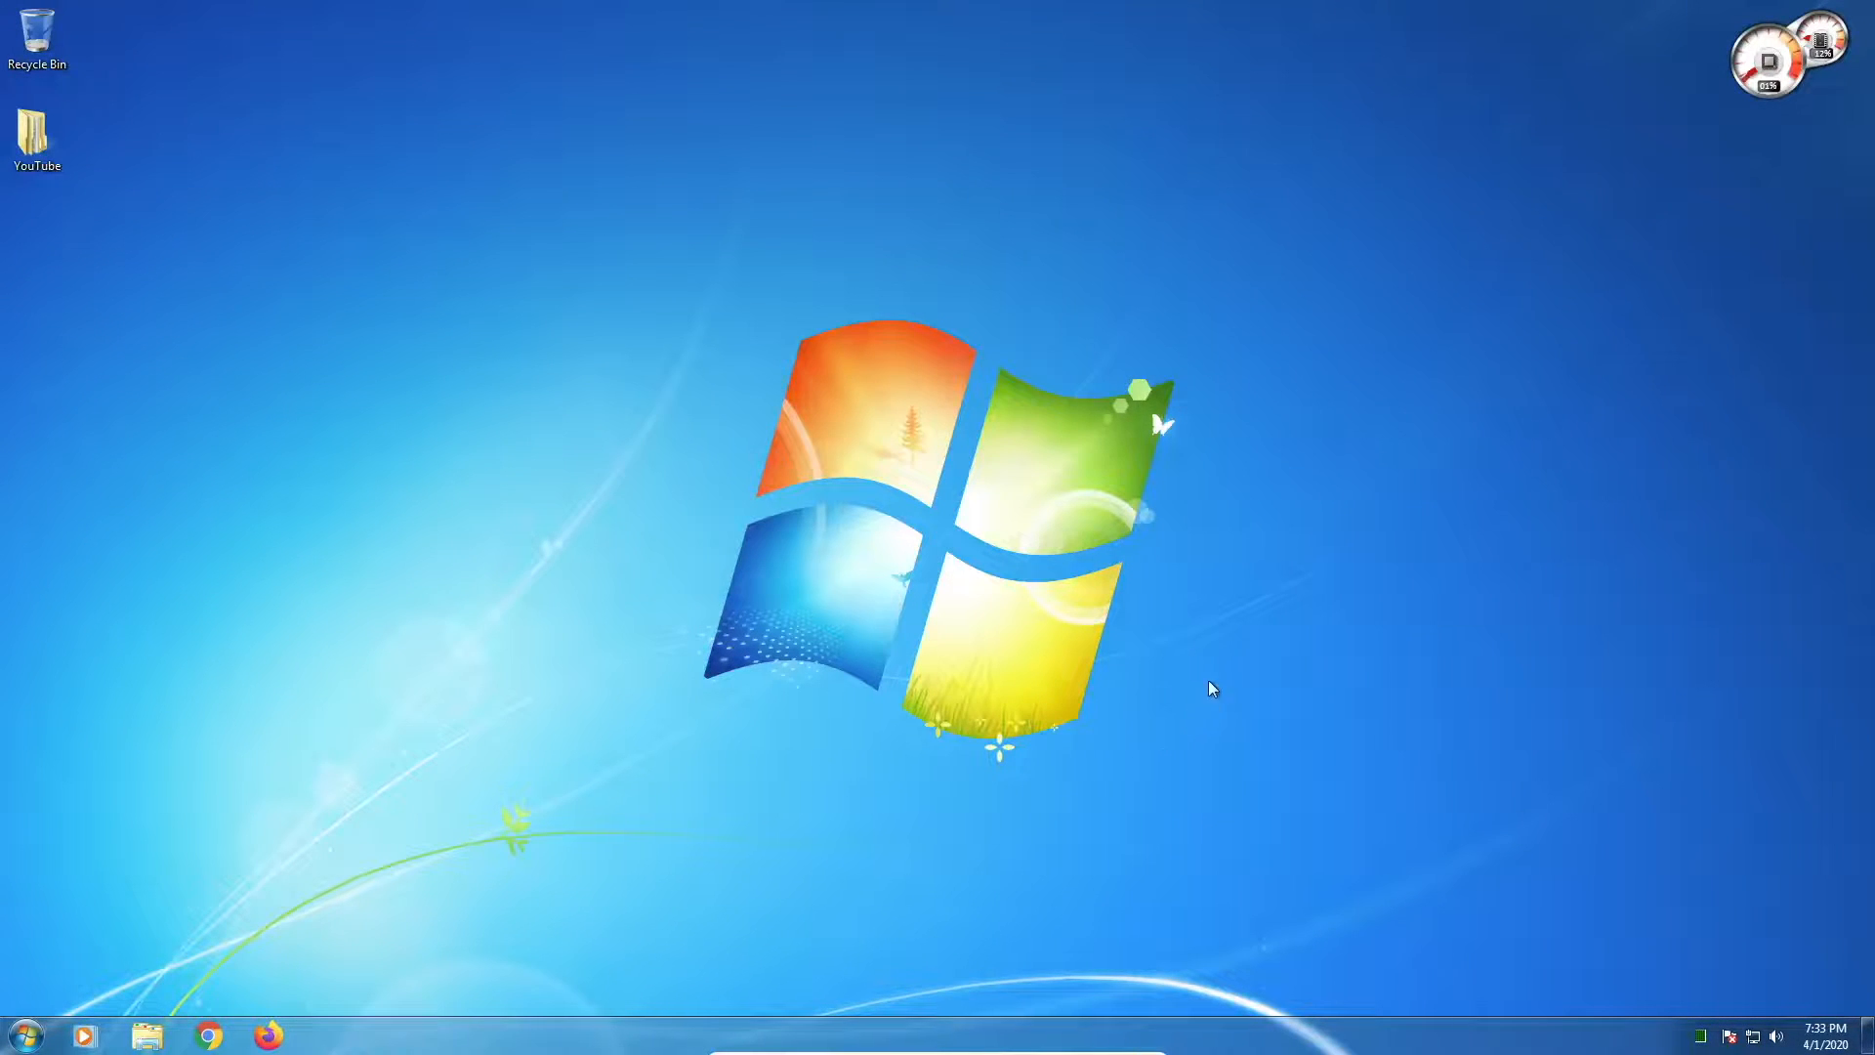
# Step: Add a Clock gadget from the desktop's gadget gallery and bring up its Options
pyautogui.rightClick(1211, 687)
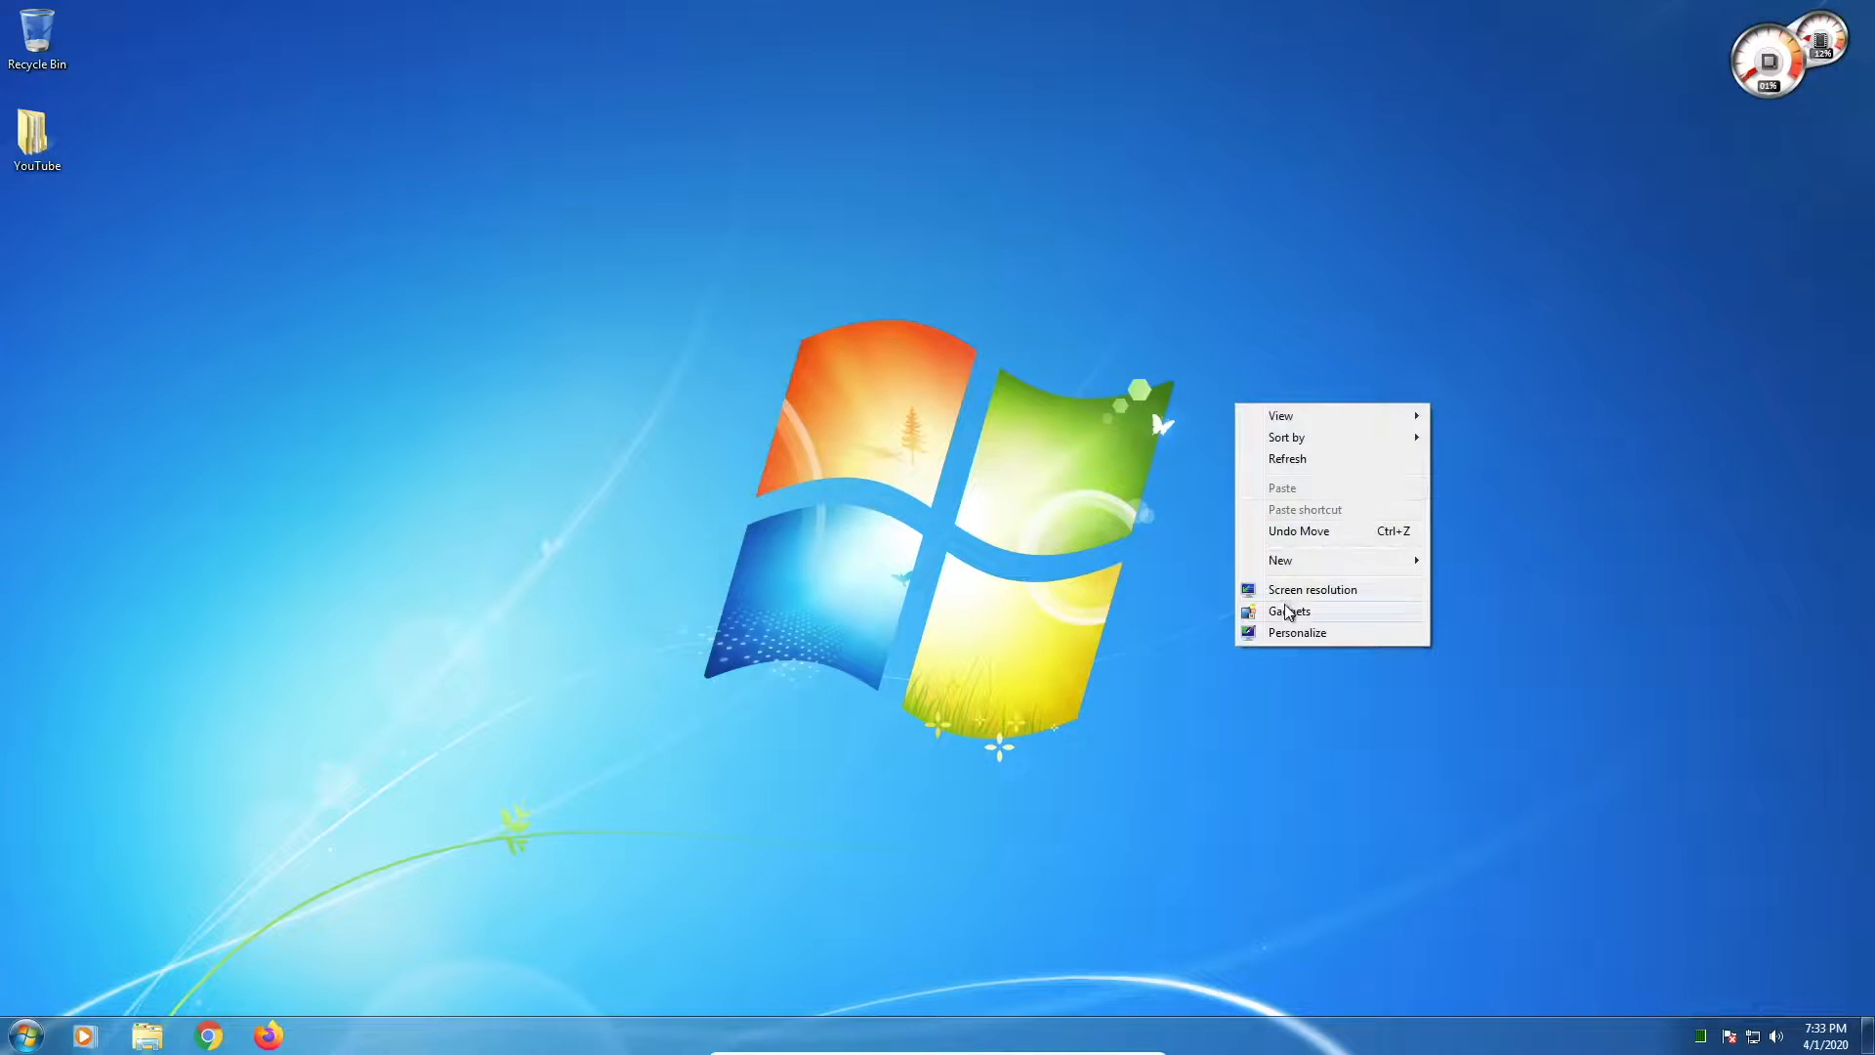
pyautogui.click(1291, 611)
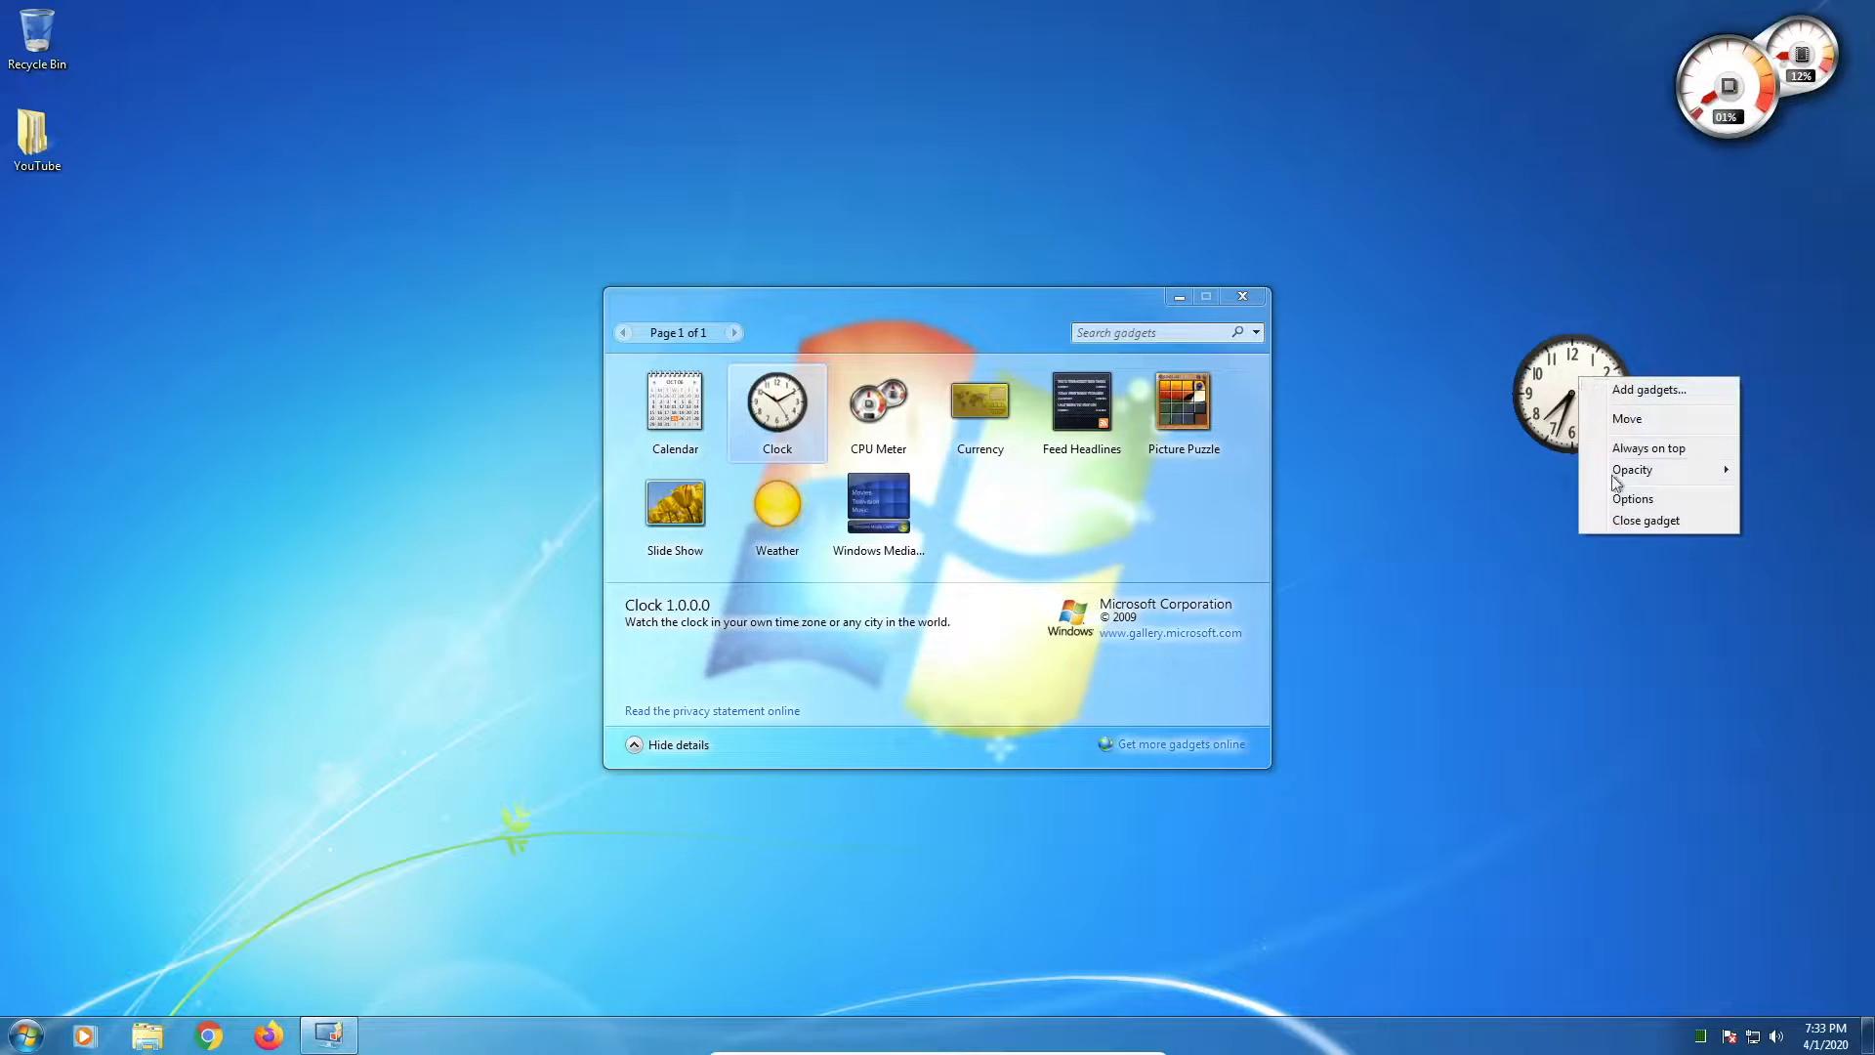
pyautogui.click(1633, 498)
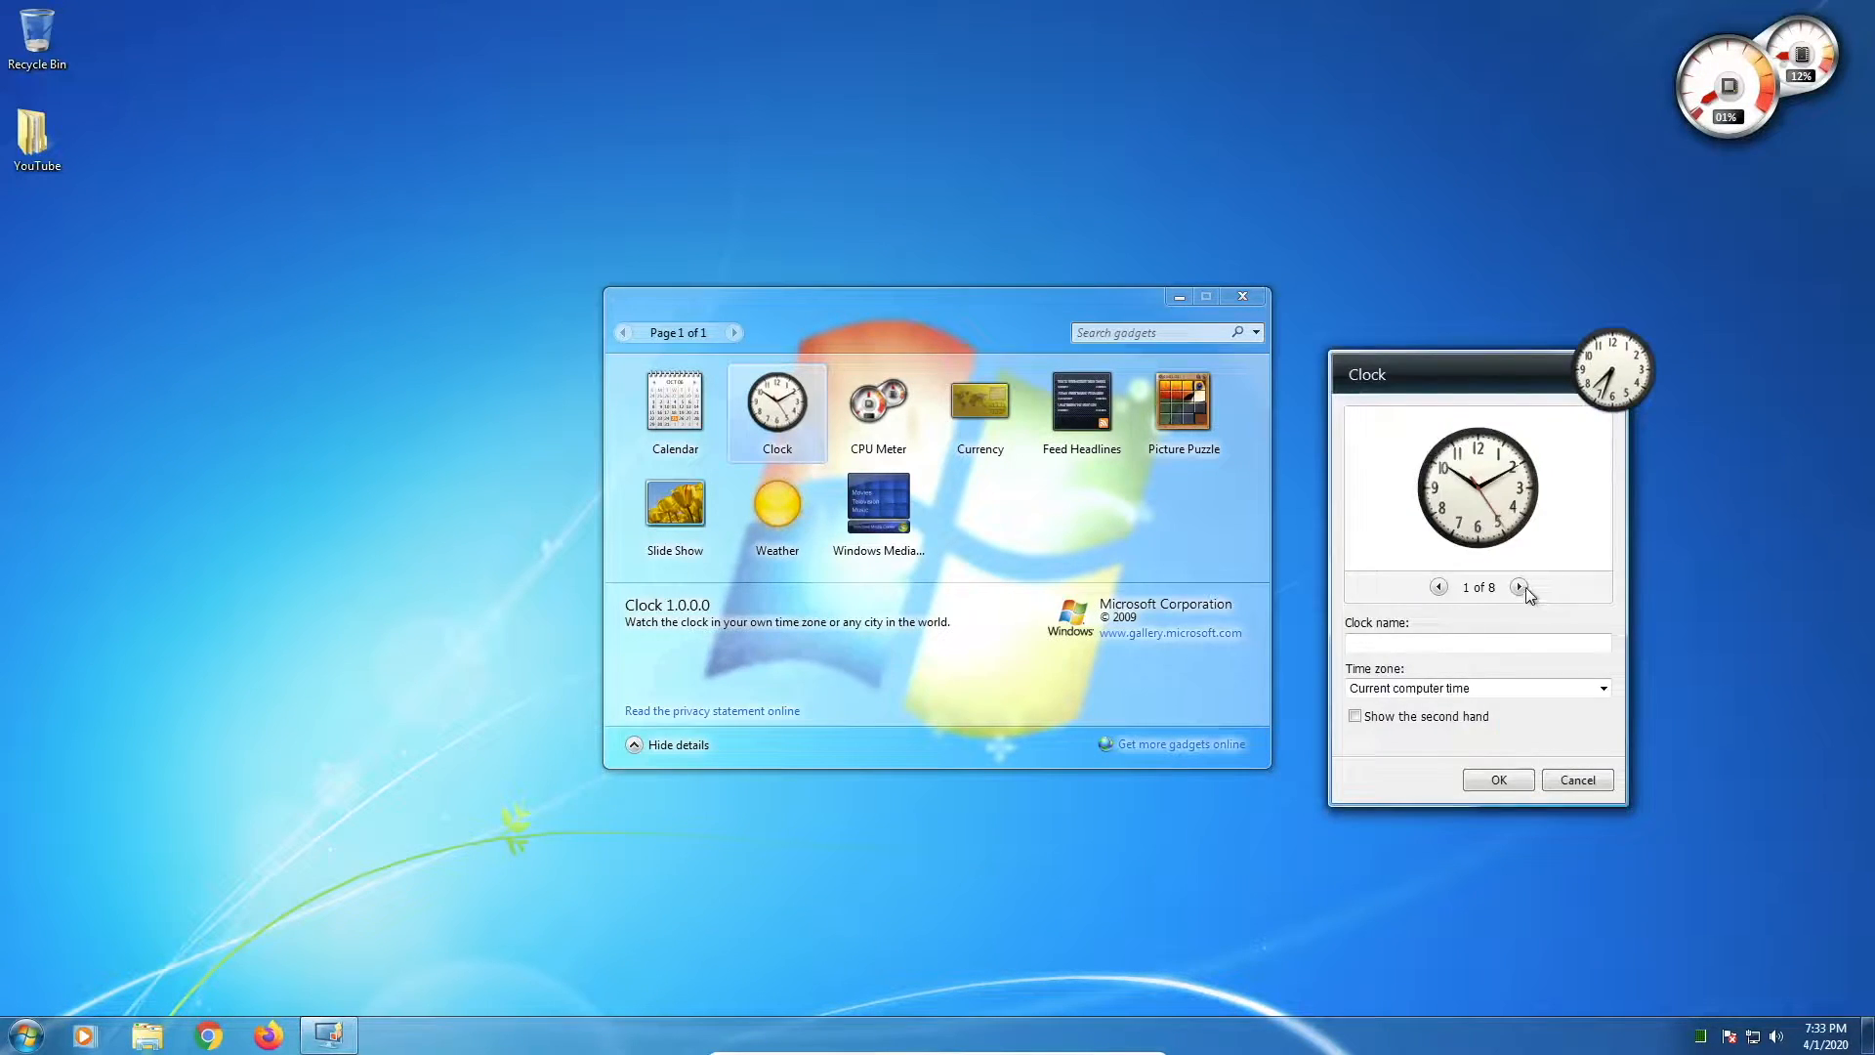
# Step: Browse the clock face styles, keep the default face, confirm and move the clock to the corner
pyautogui.click(1520, 588)
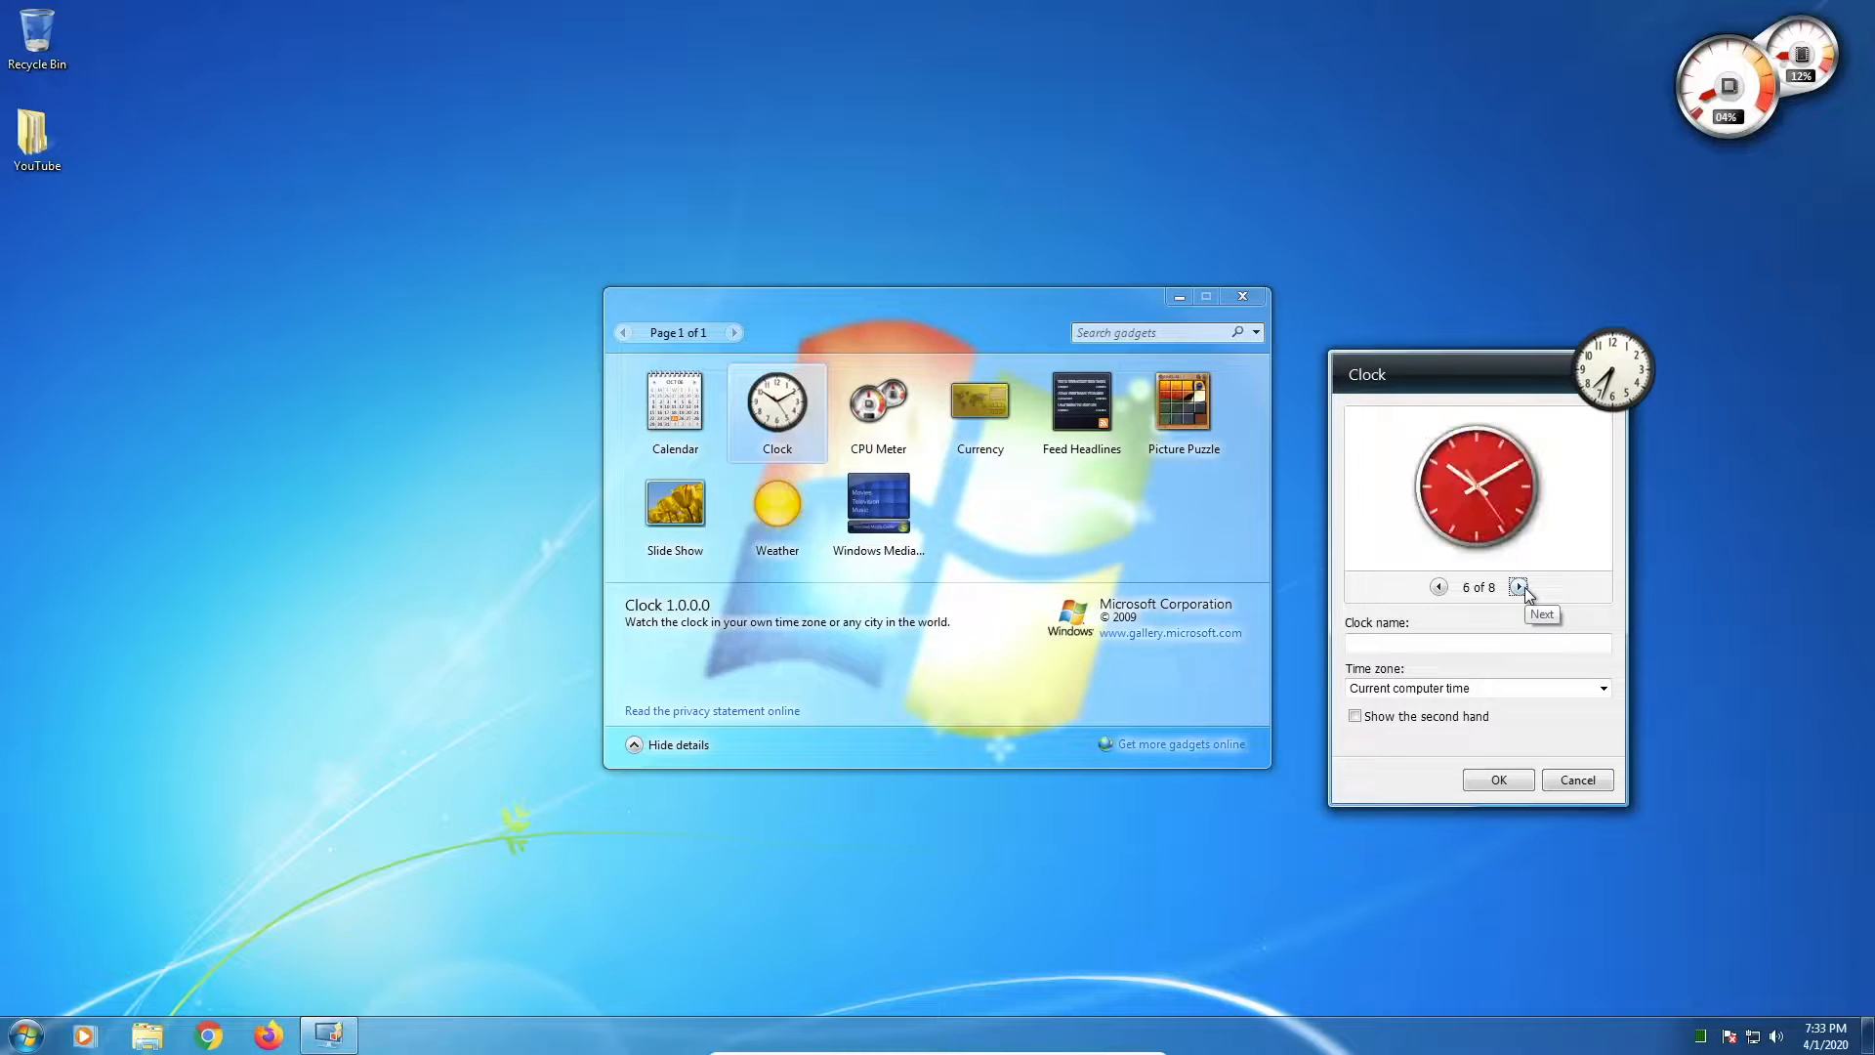
pyautogui.click(1517, 585)
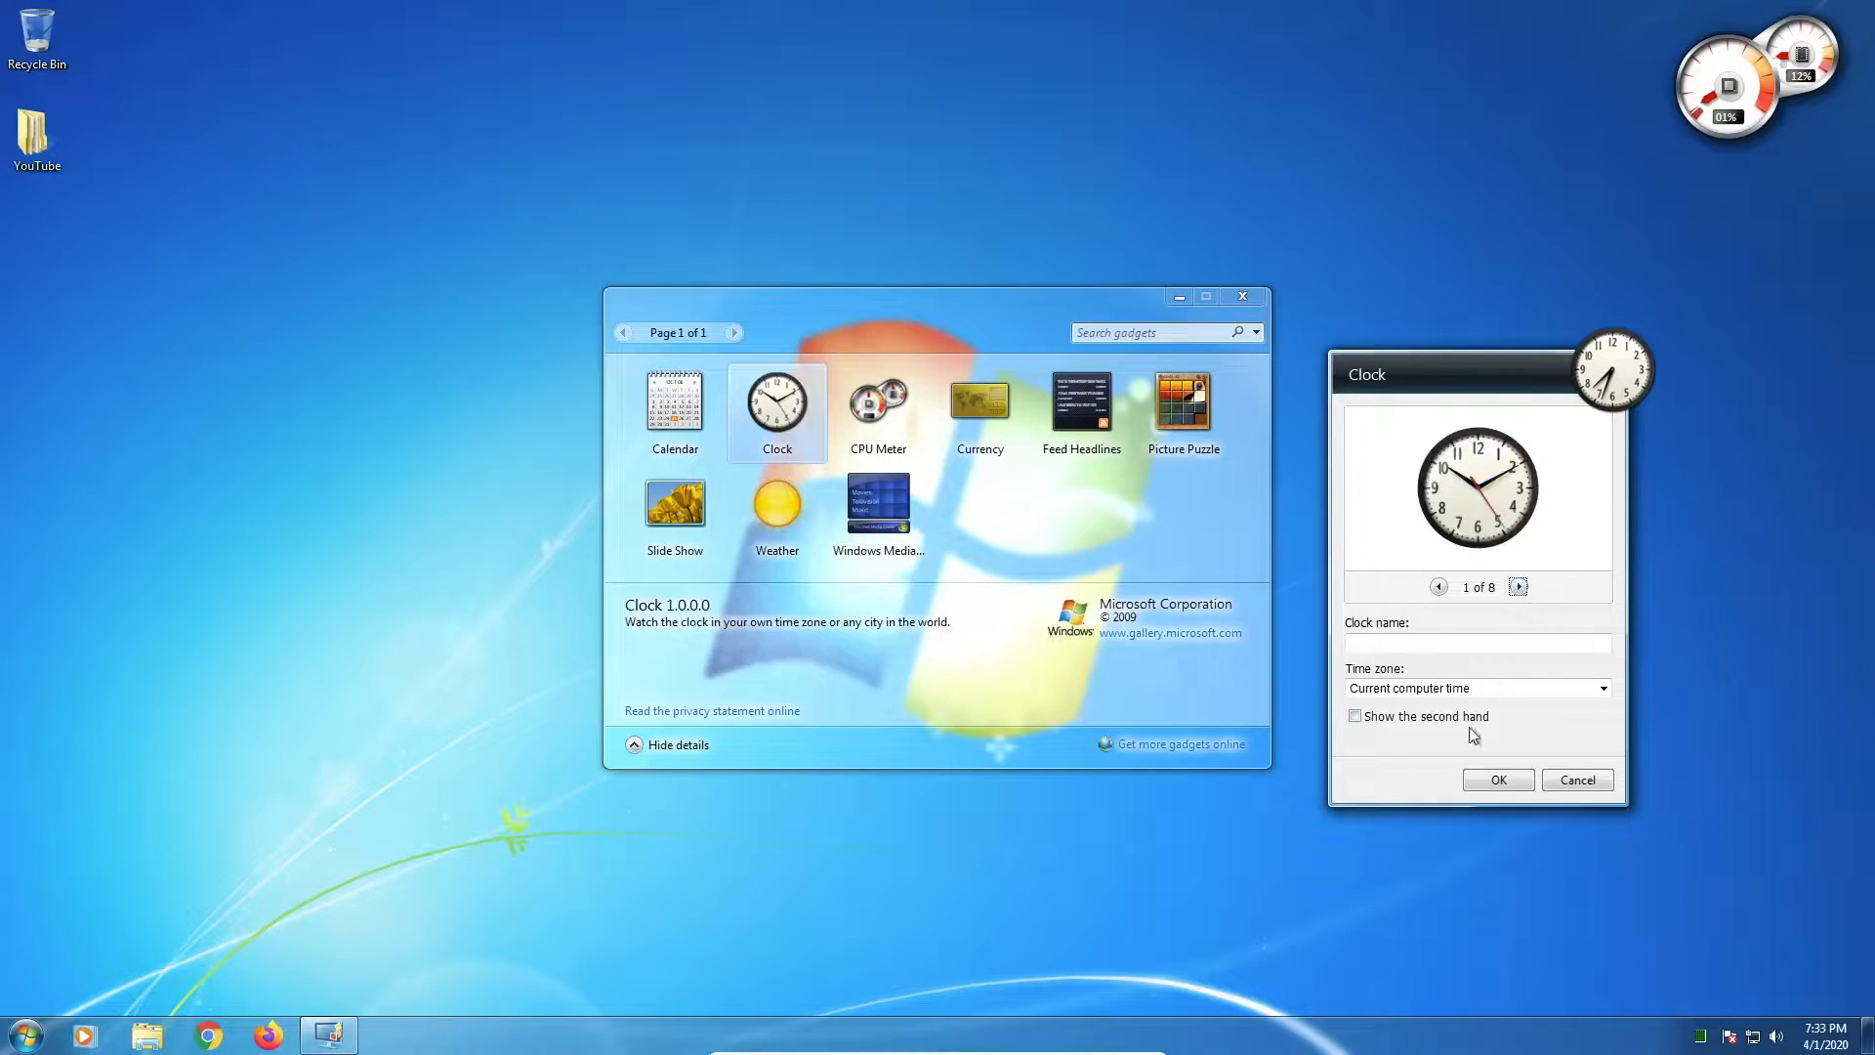
pyautogui.click(1496, 780)
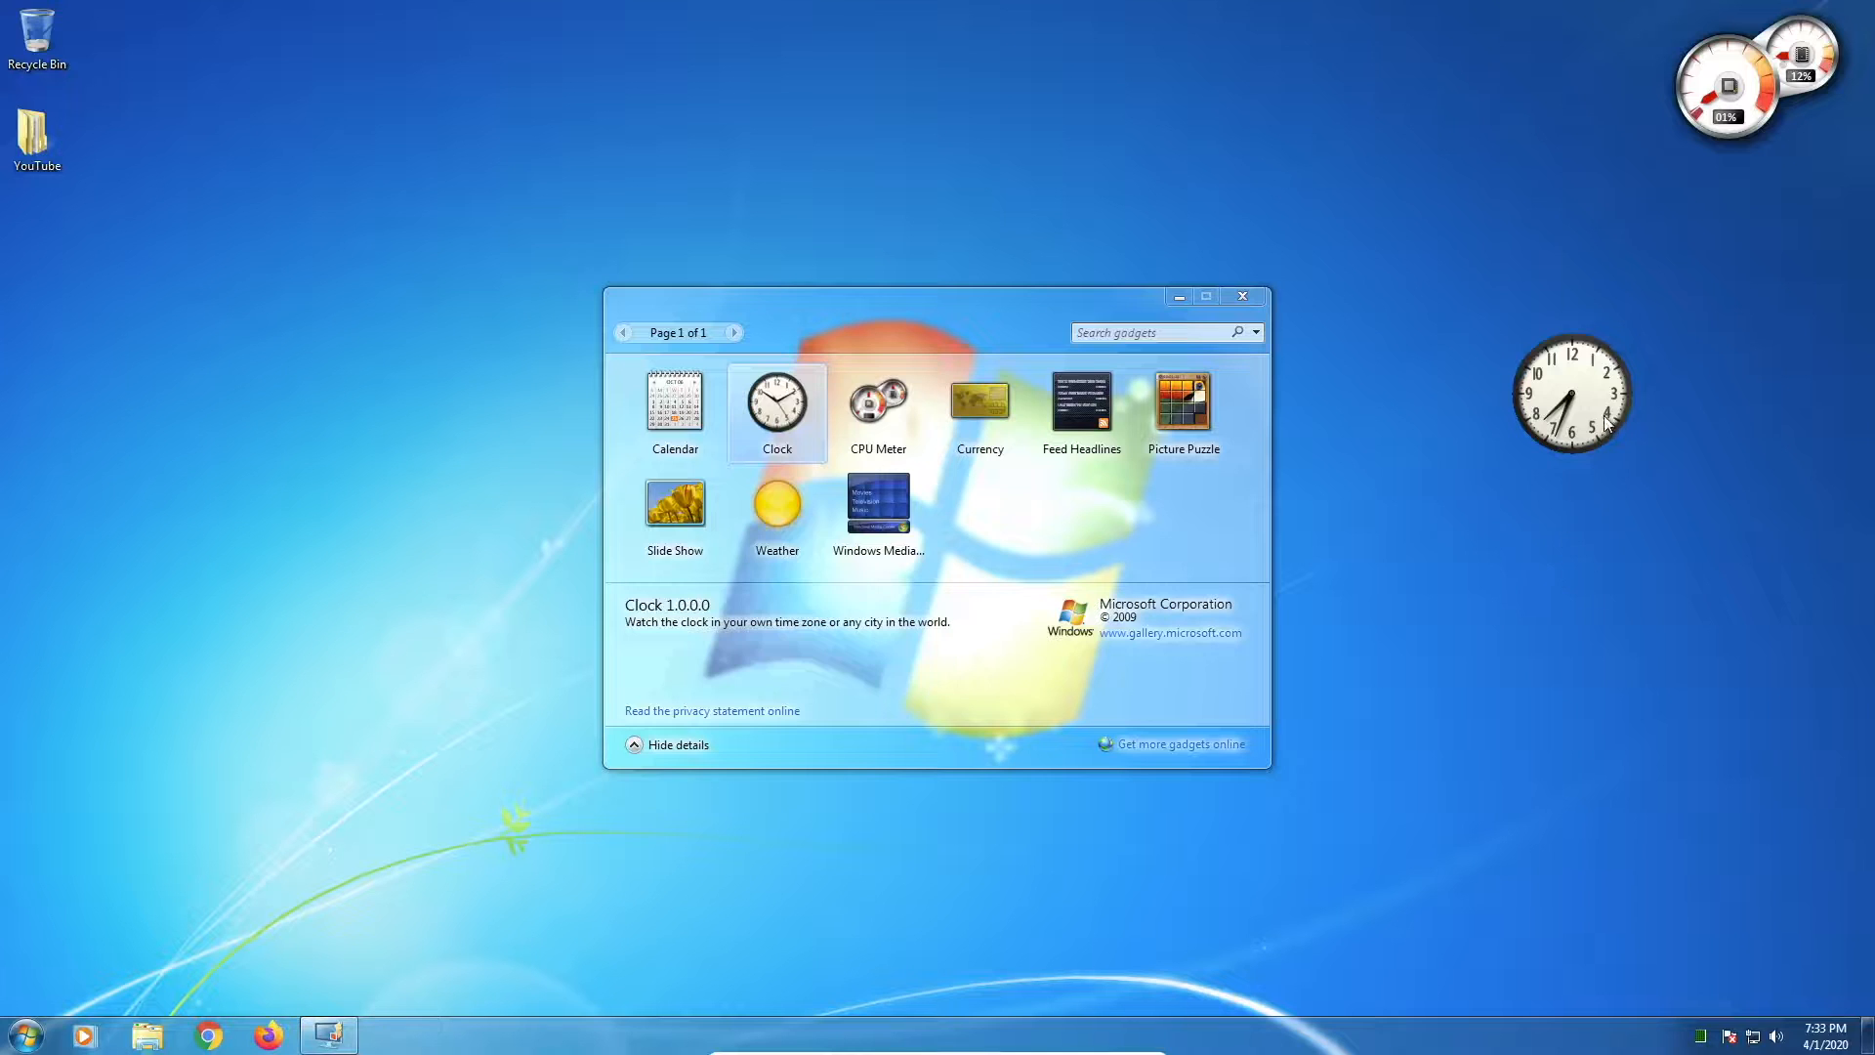
pyautogui.moveTo(1571, 392); pyautogui.dragTo(1789, 232)
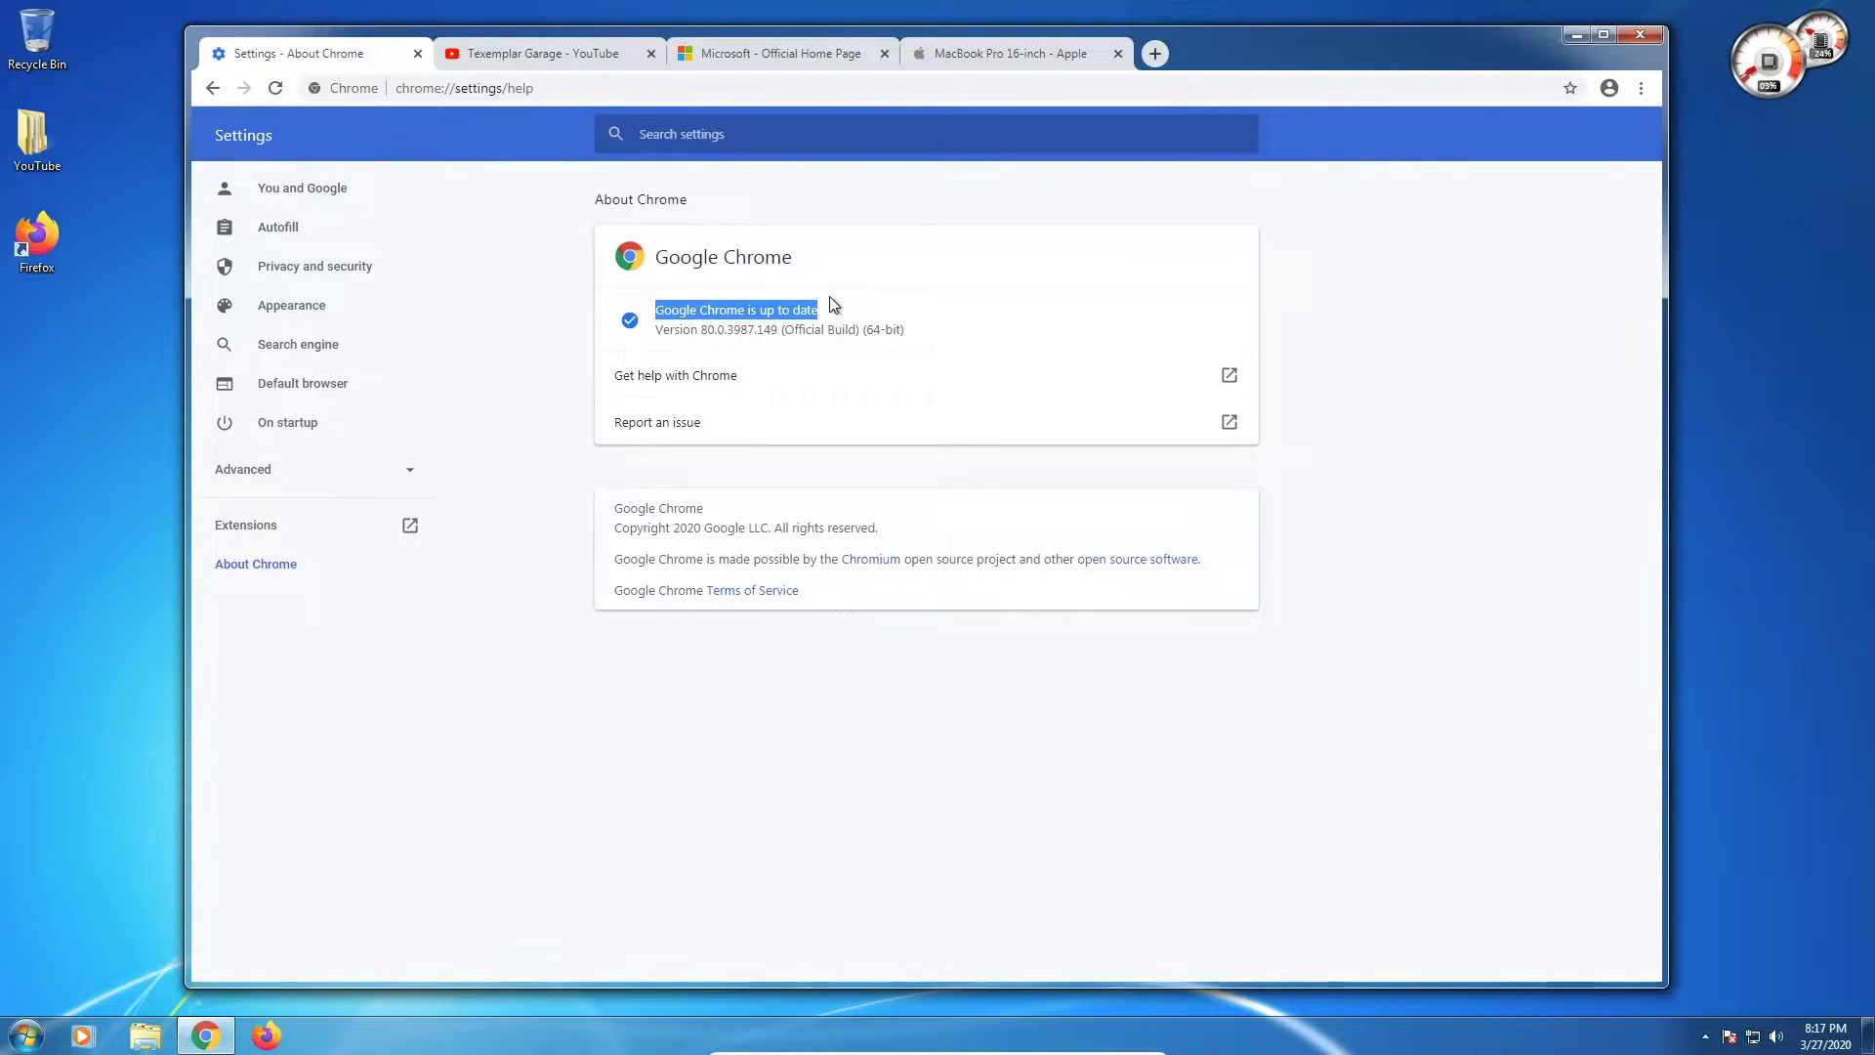
# Step: Visit the YouTube video and Microsoft home page tabs, then continue to the Surface Pro 7 page
pyautogui.click(539, 53)
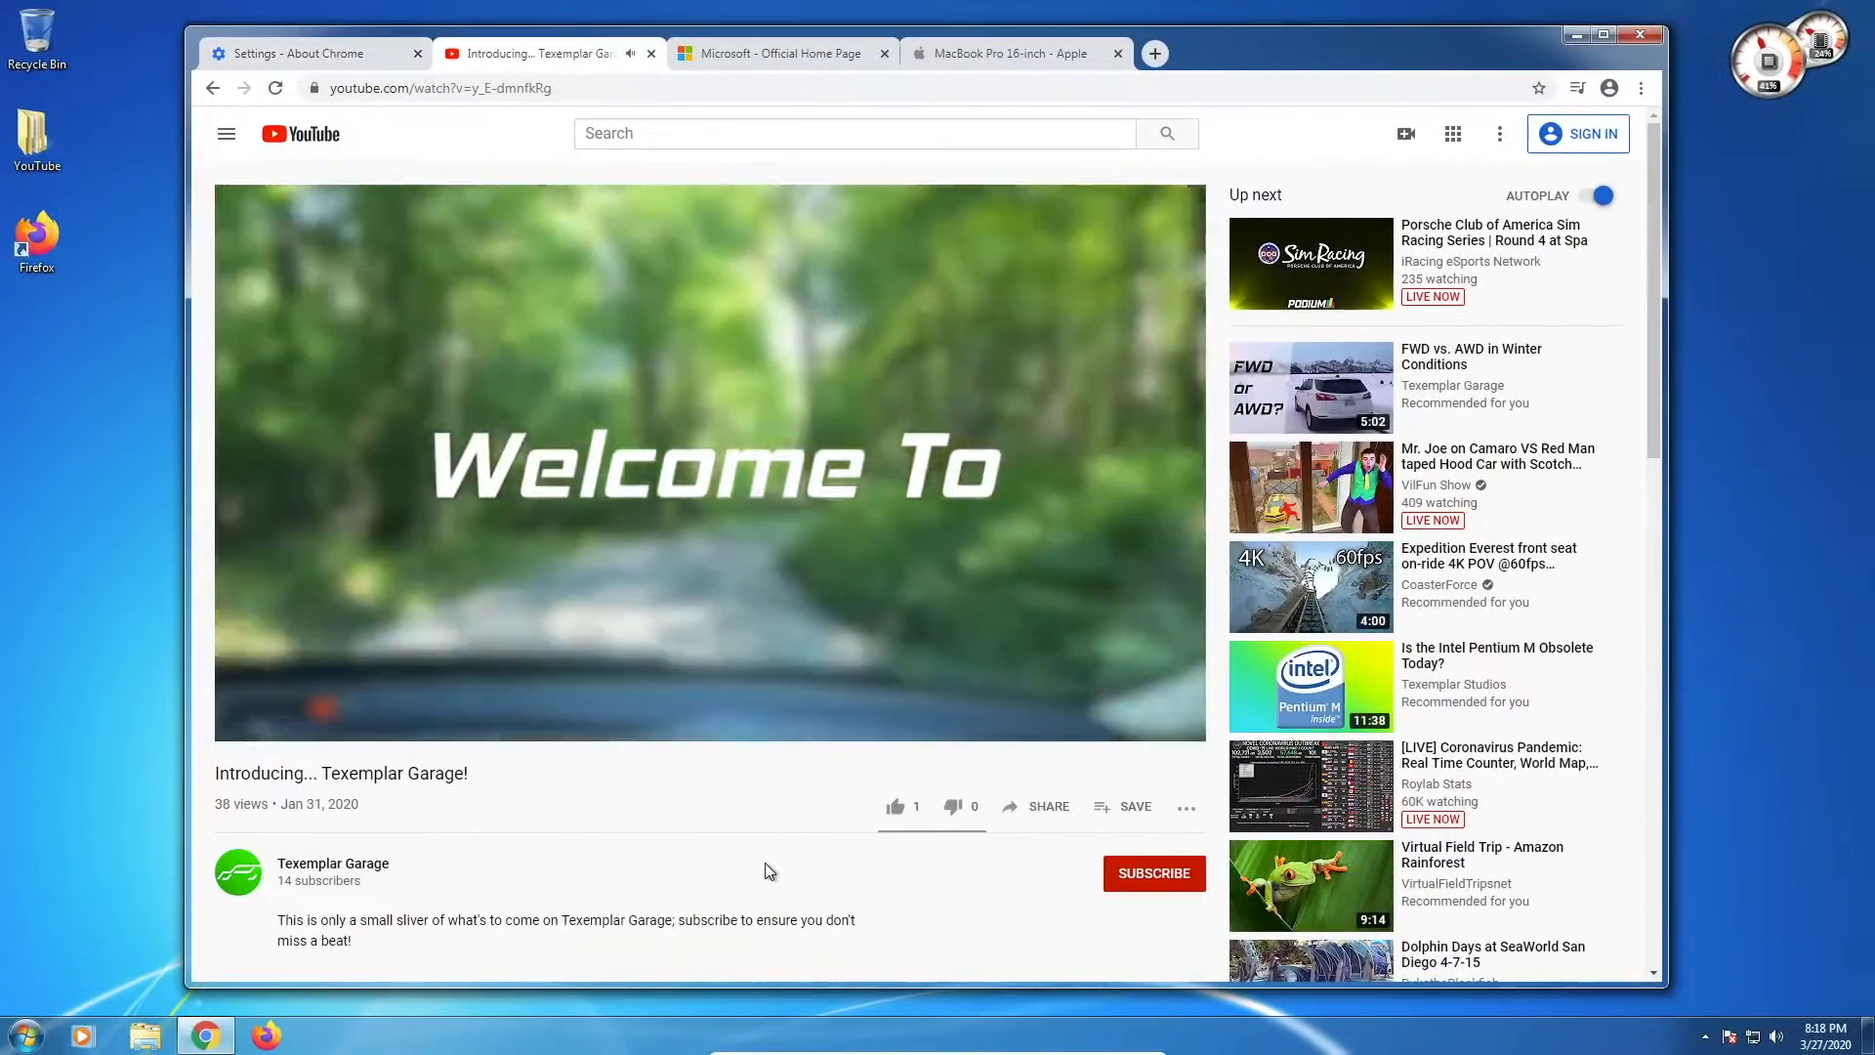
pyautogui.click(779, 53)
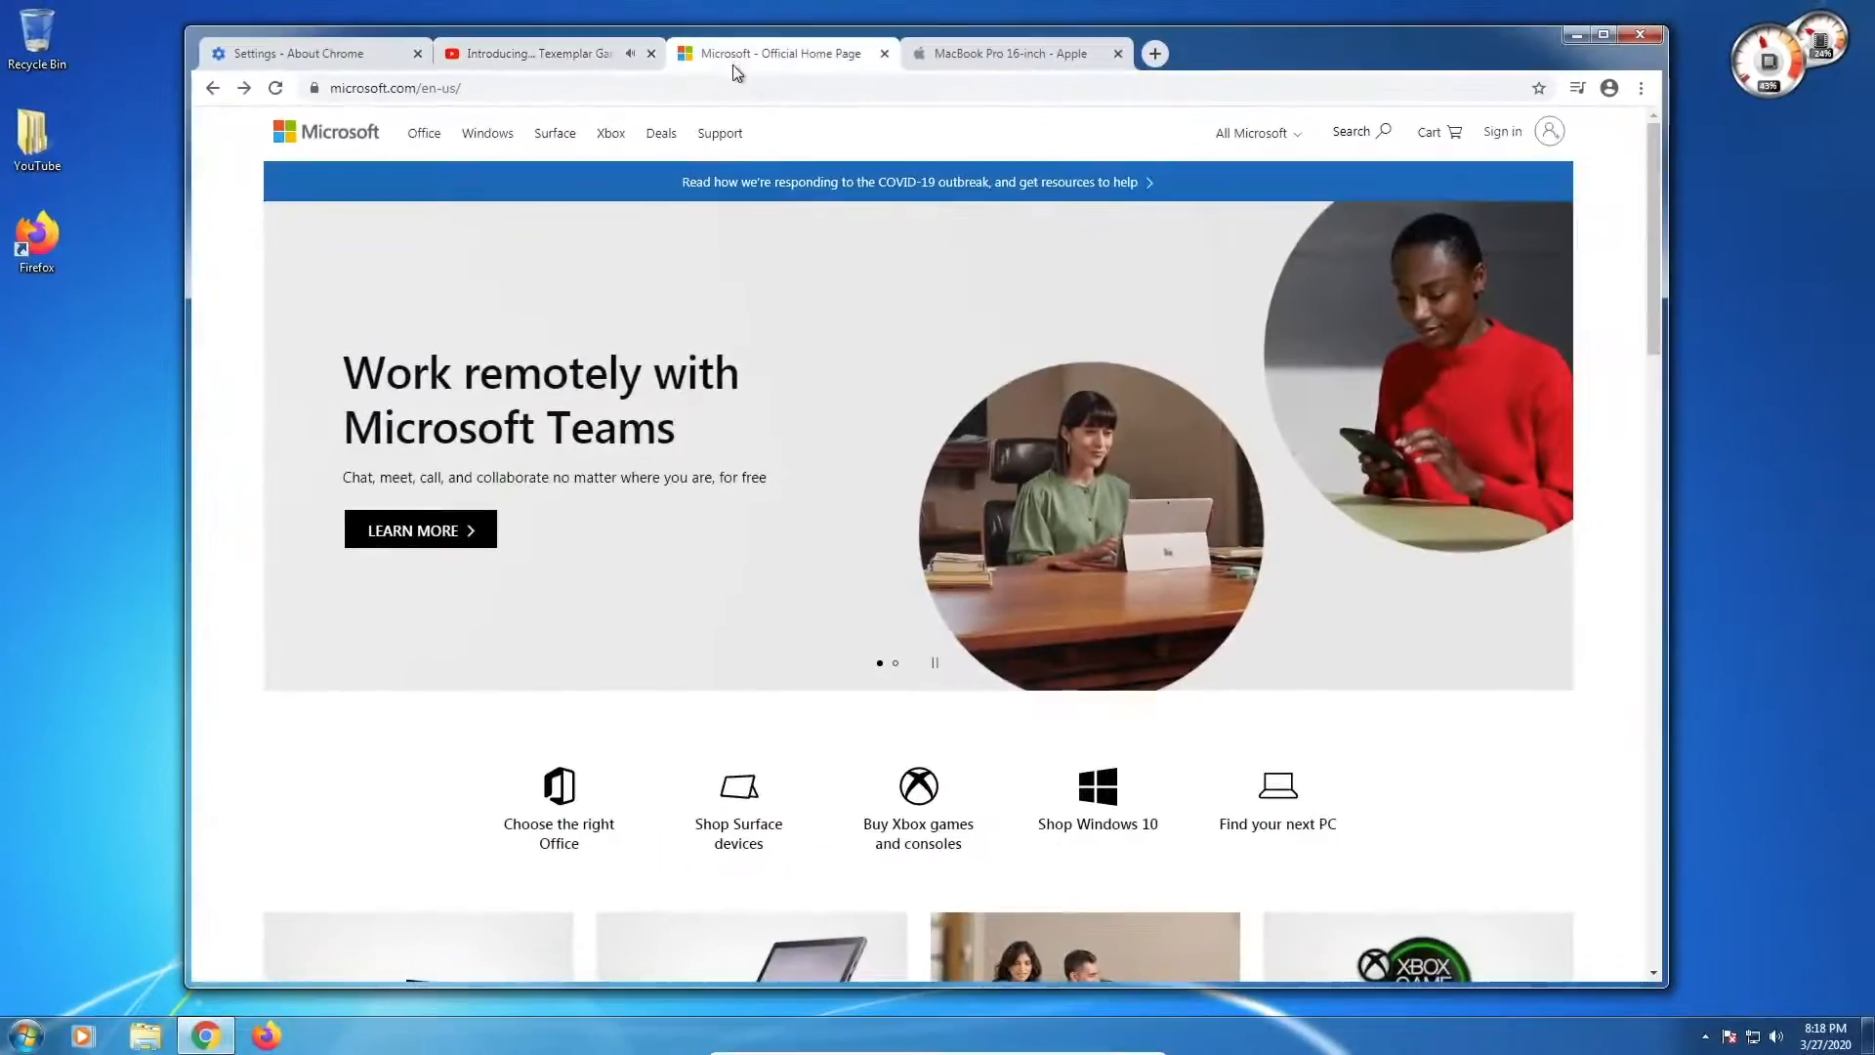
pyautogui.scroll(-3)
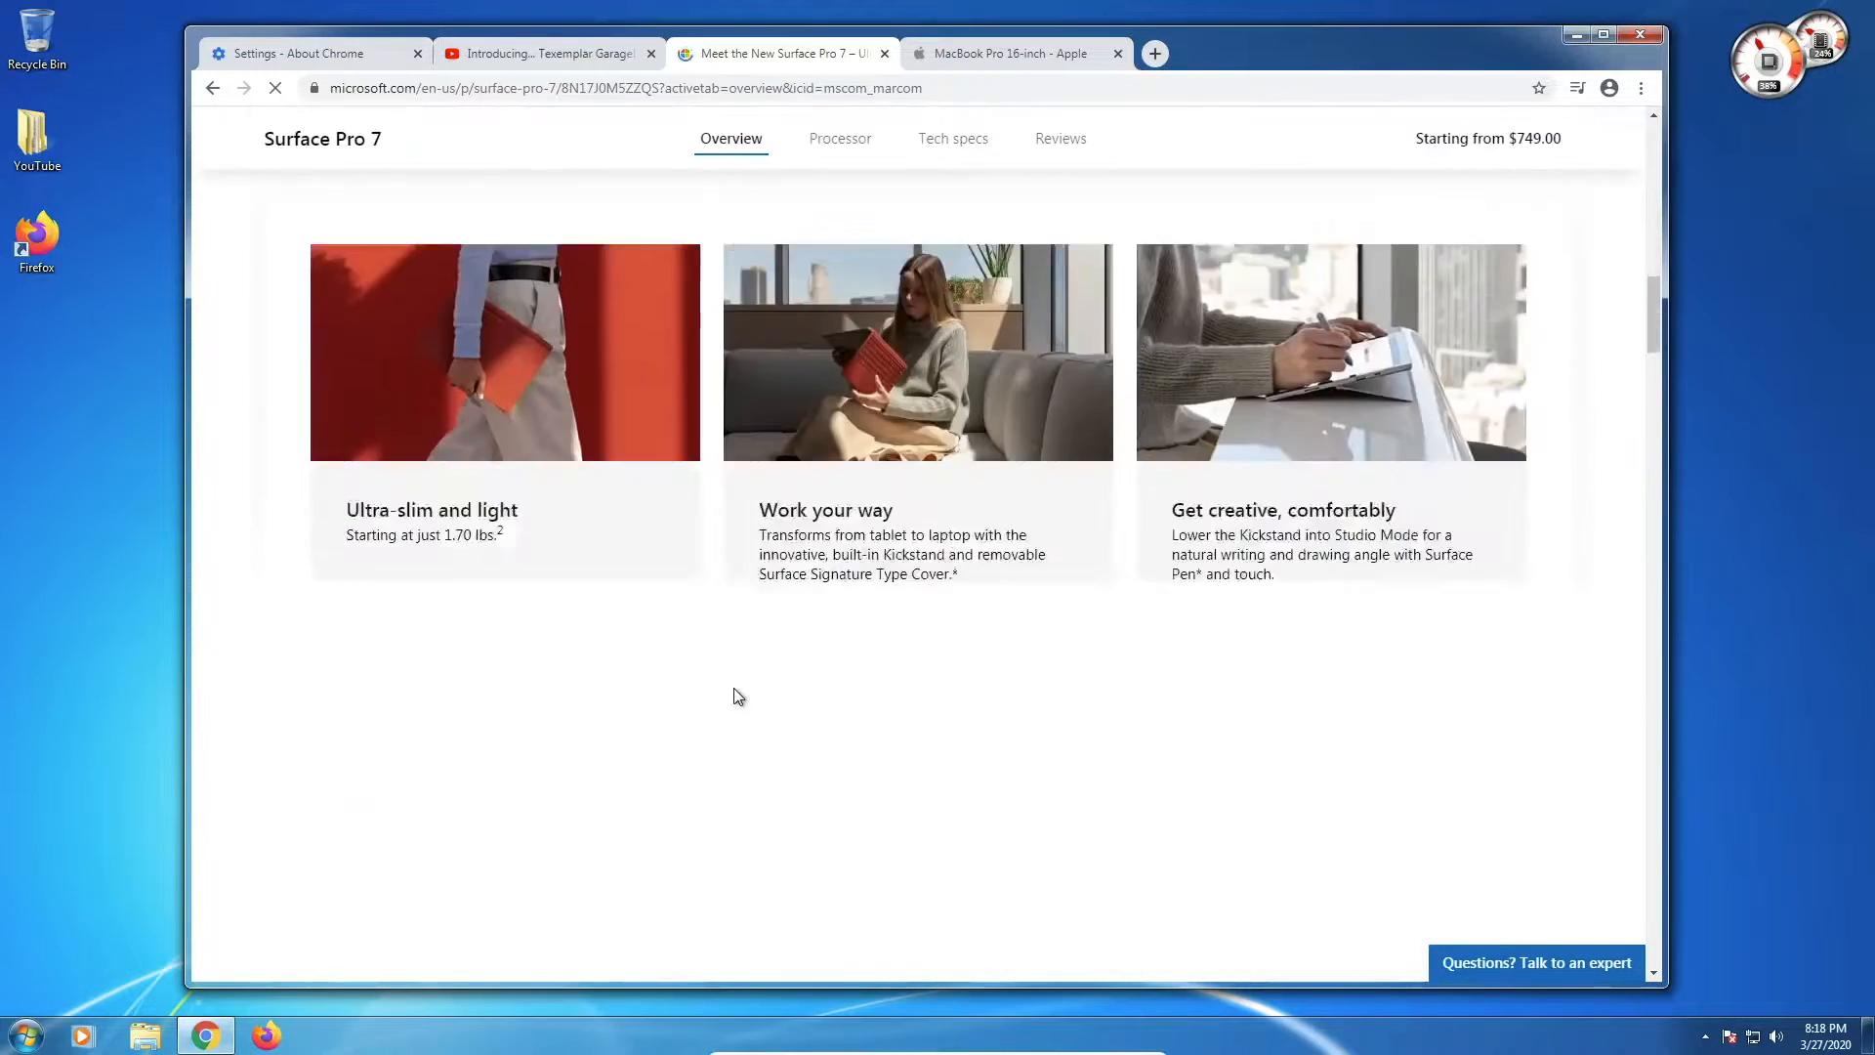
pyautogui.click(1010, 52)
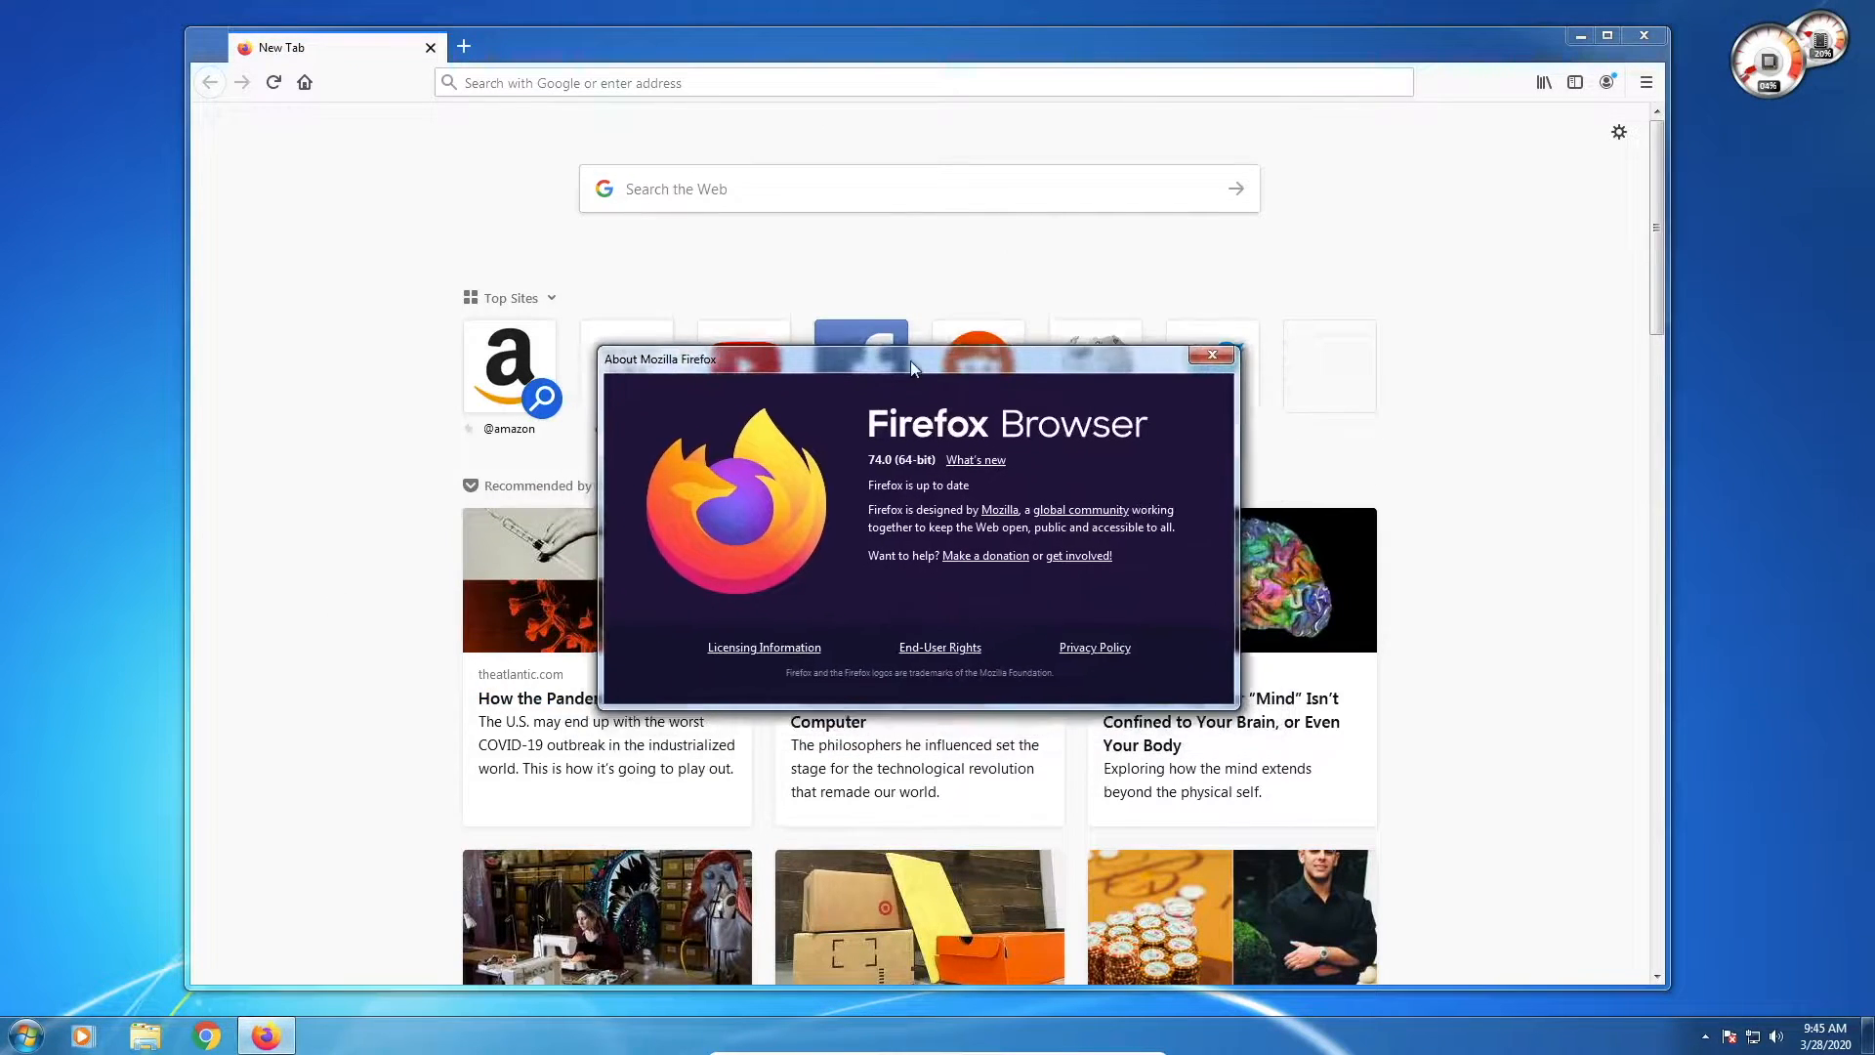
# Step: Dismiss the About dialog, search 'Windows' as 'windows 7 wiki' and open the Wikipedia result
pyautogui.click(1211, 355)
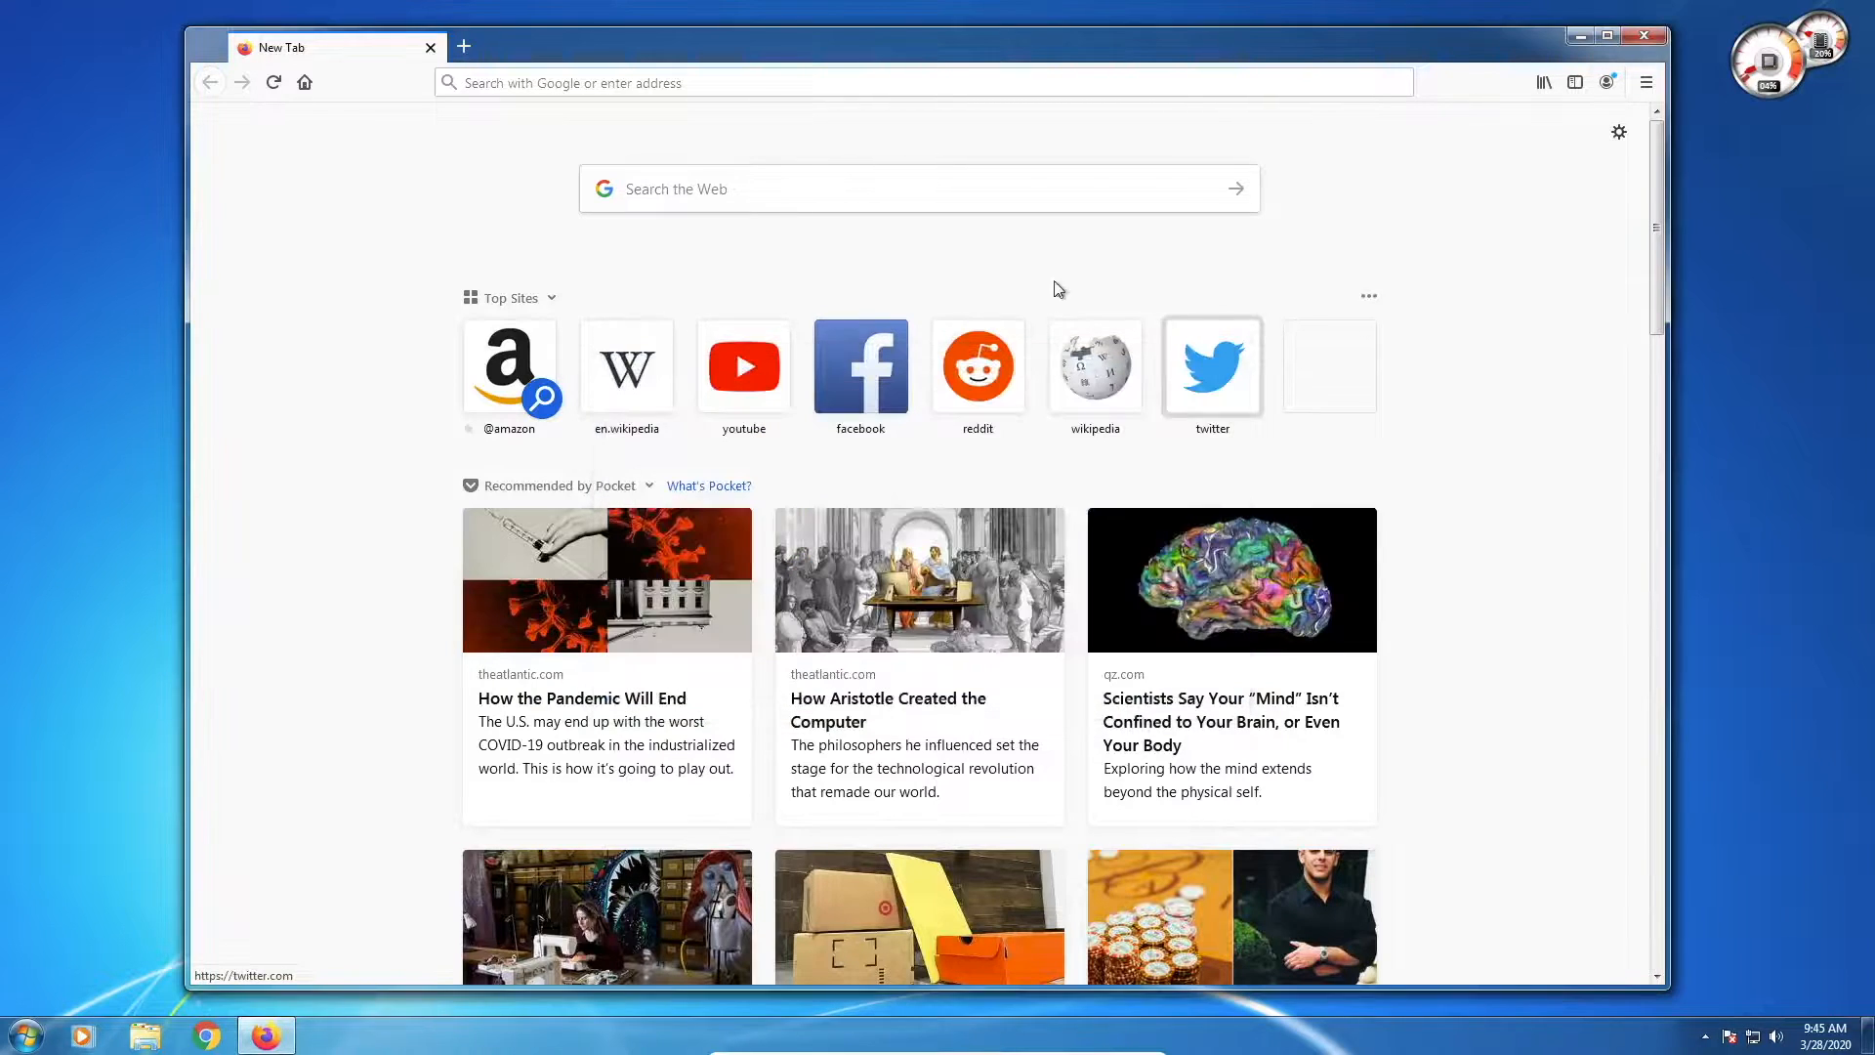
pyautogui.write('Windows')
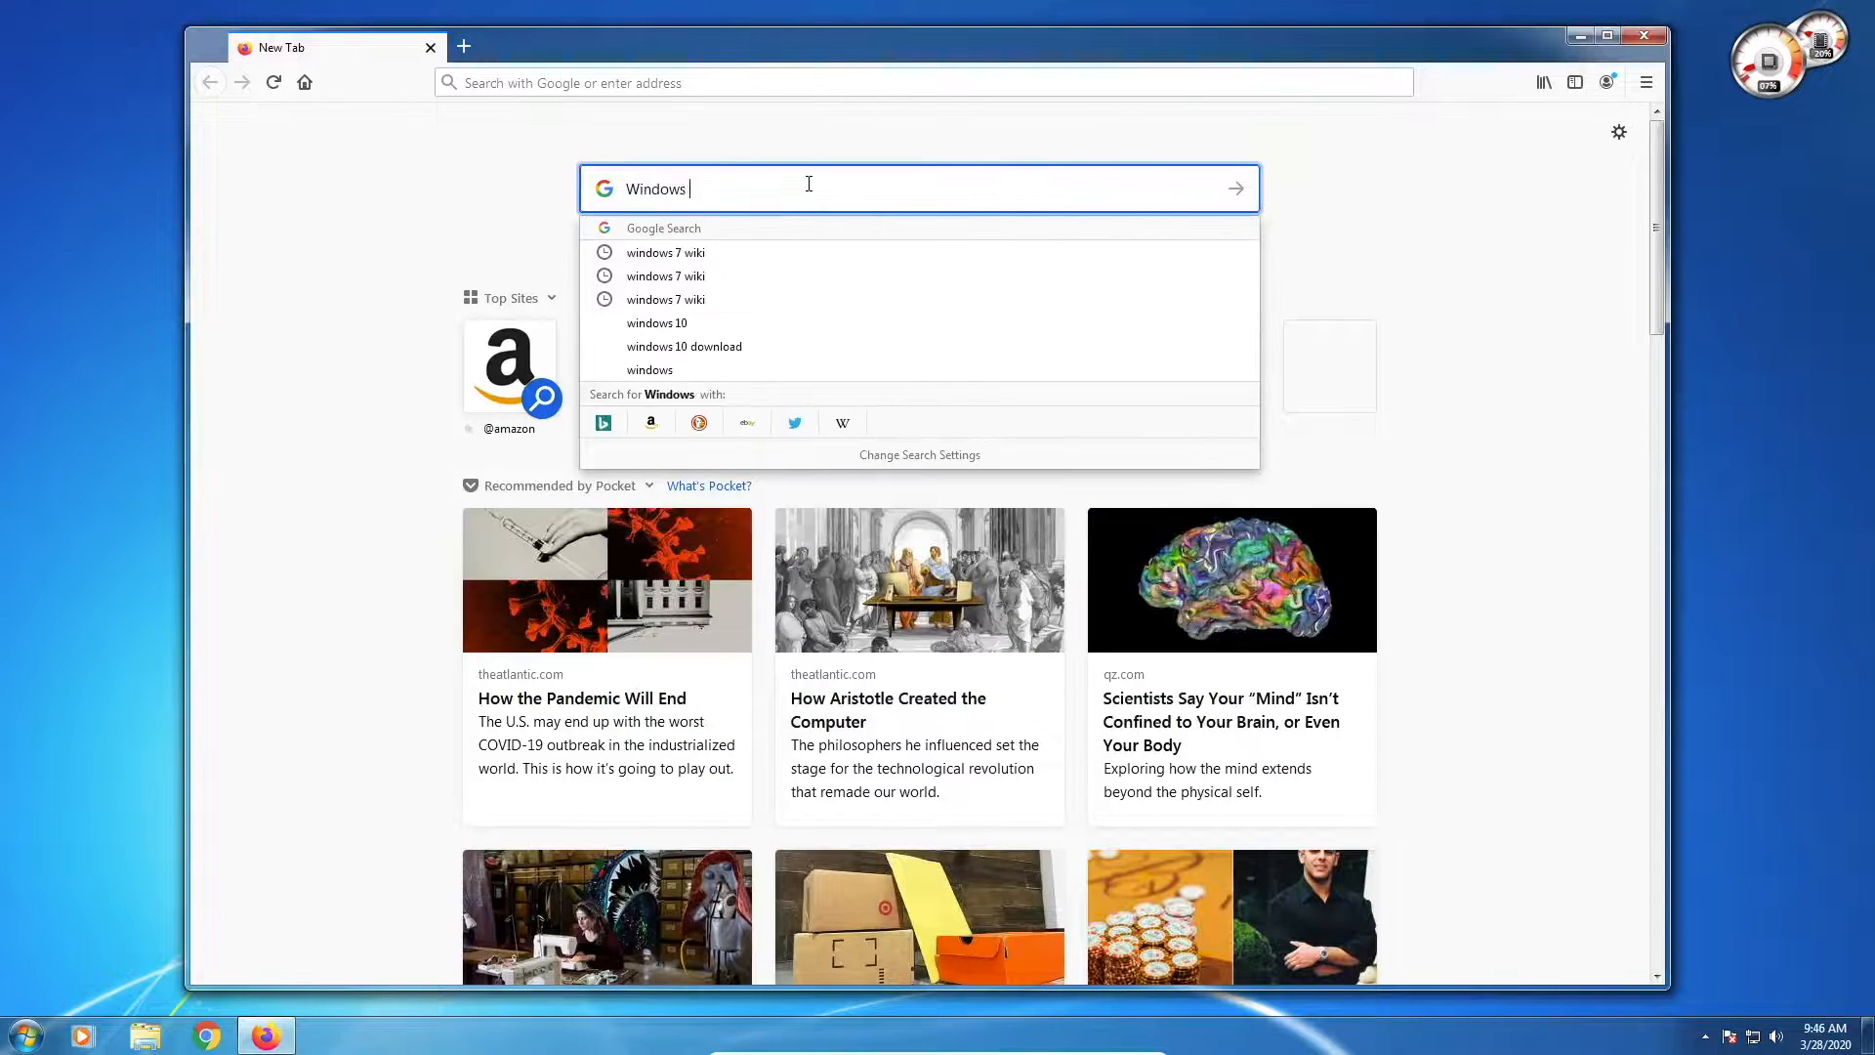
pyautogui.click(666, 252)
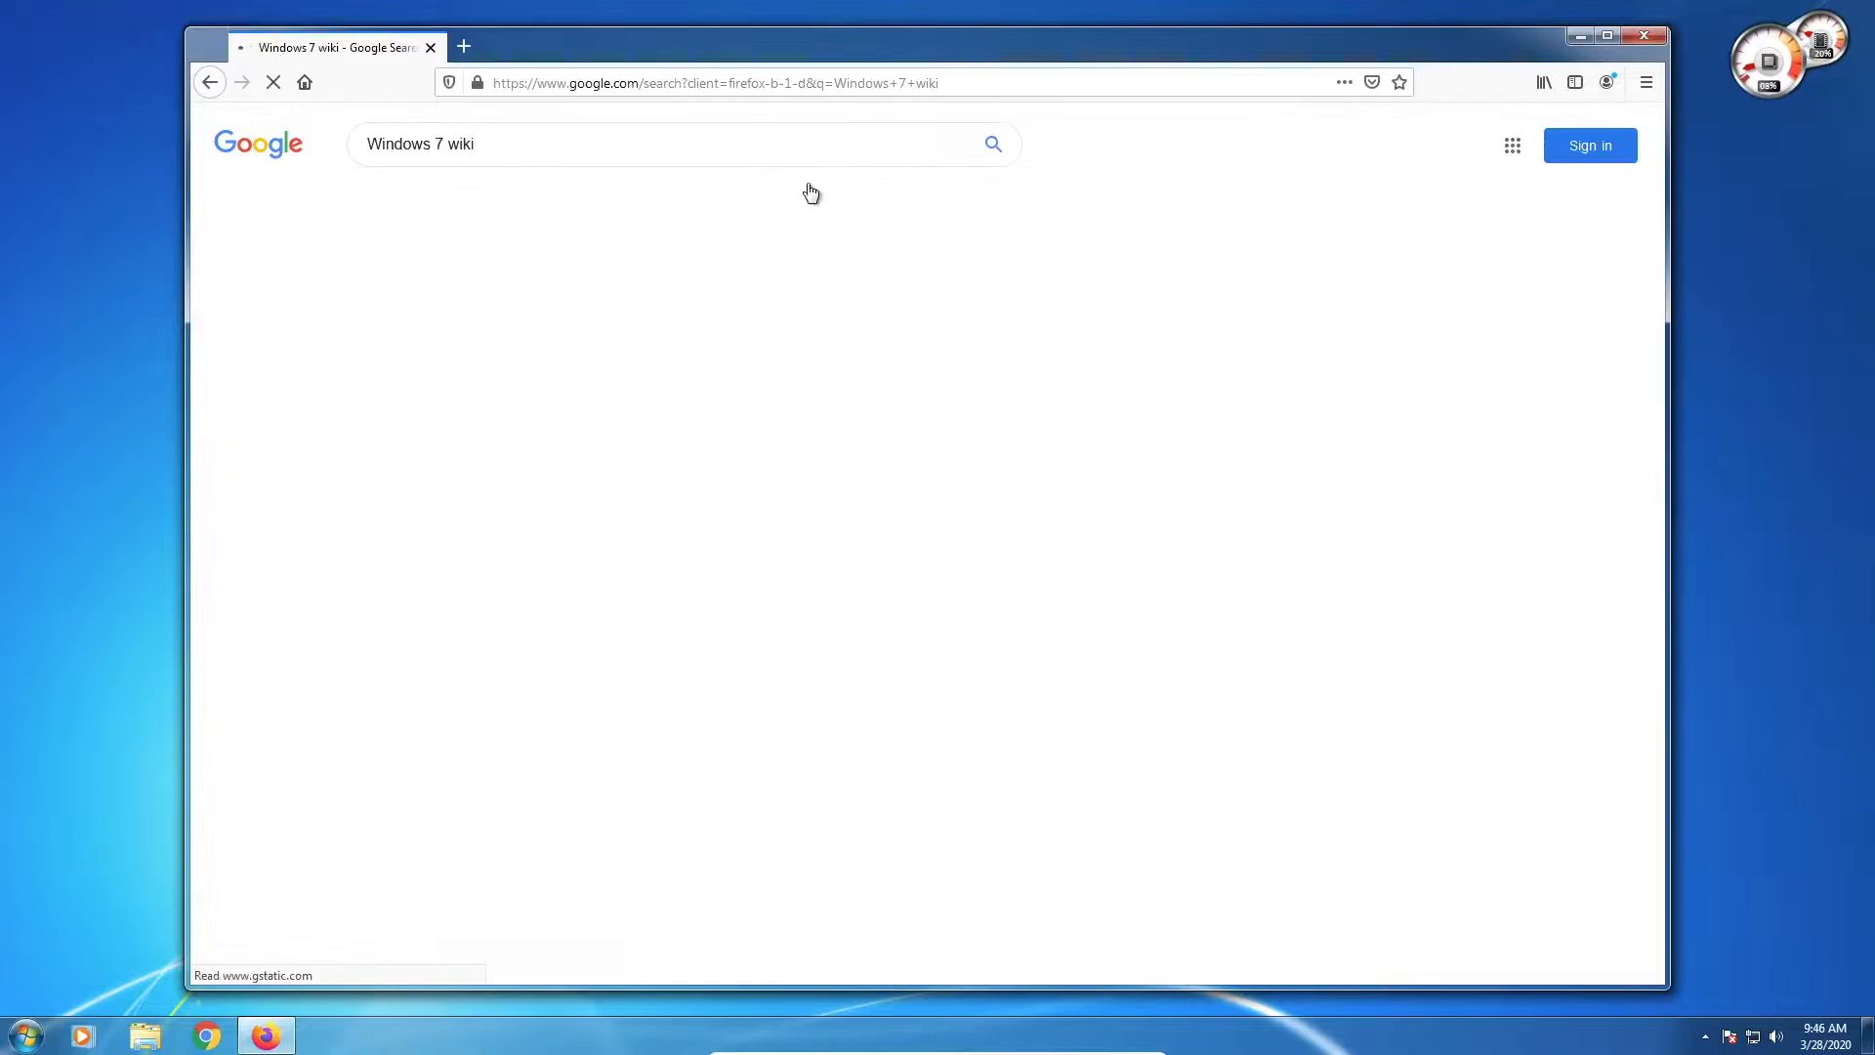
pyautogui.click(465, 306)
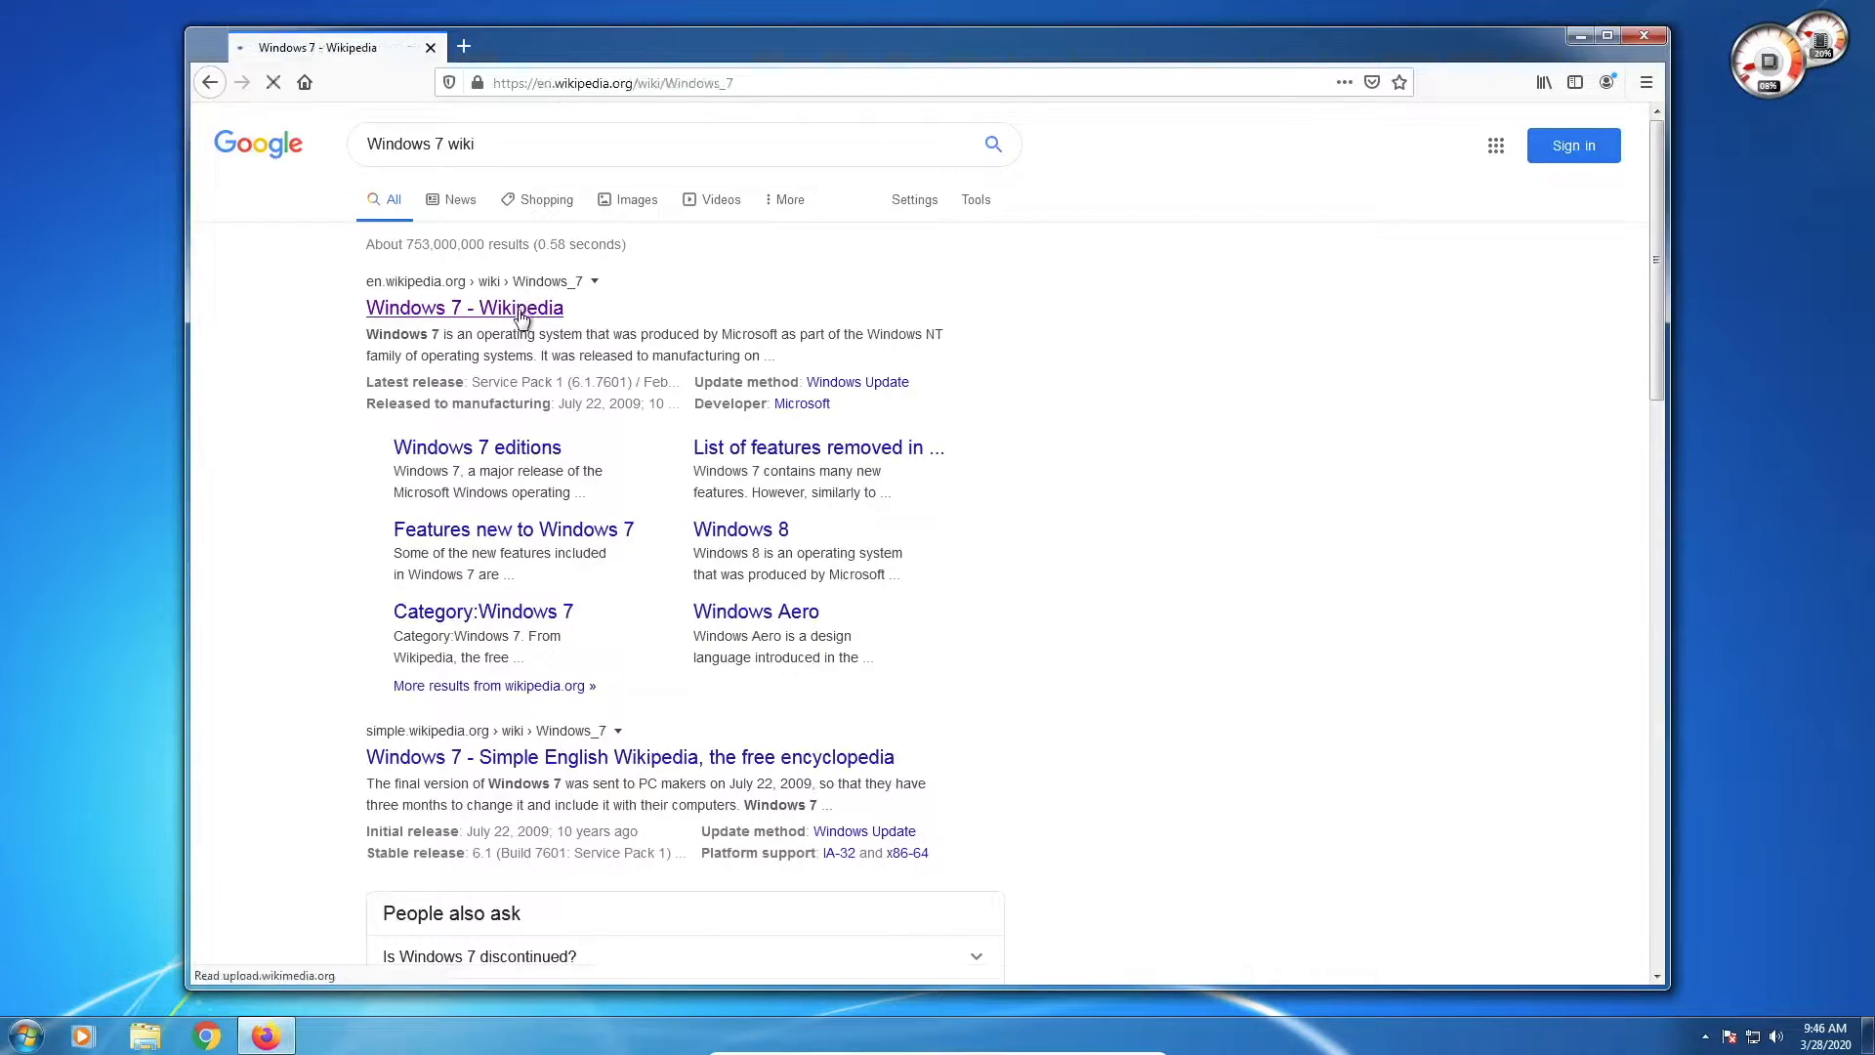
pyautogui.click(465, 307)
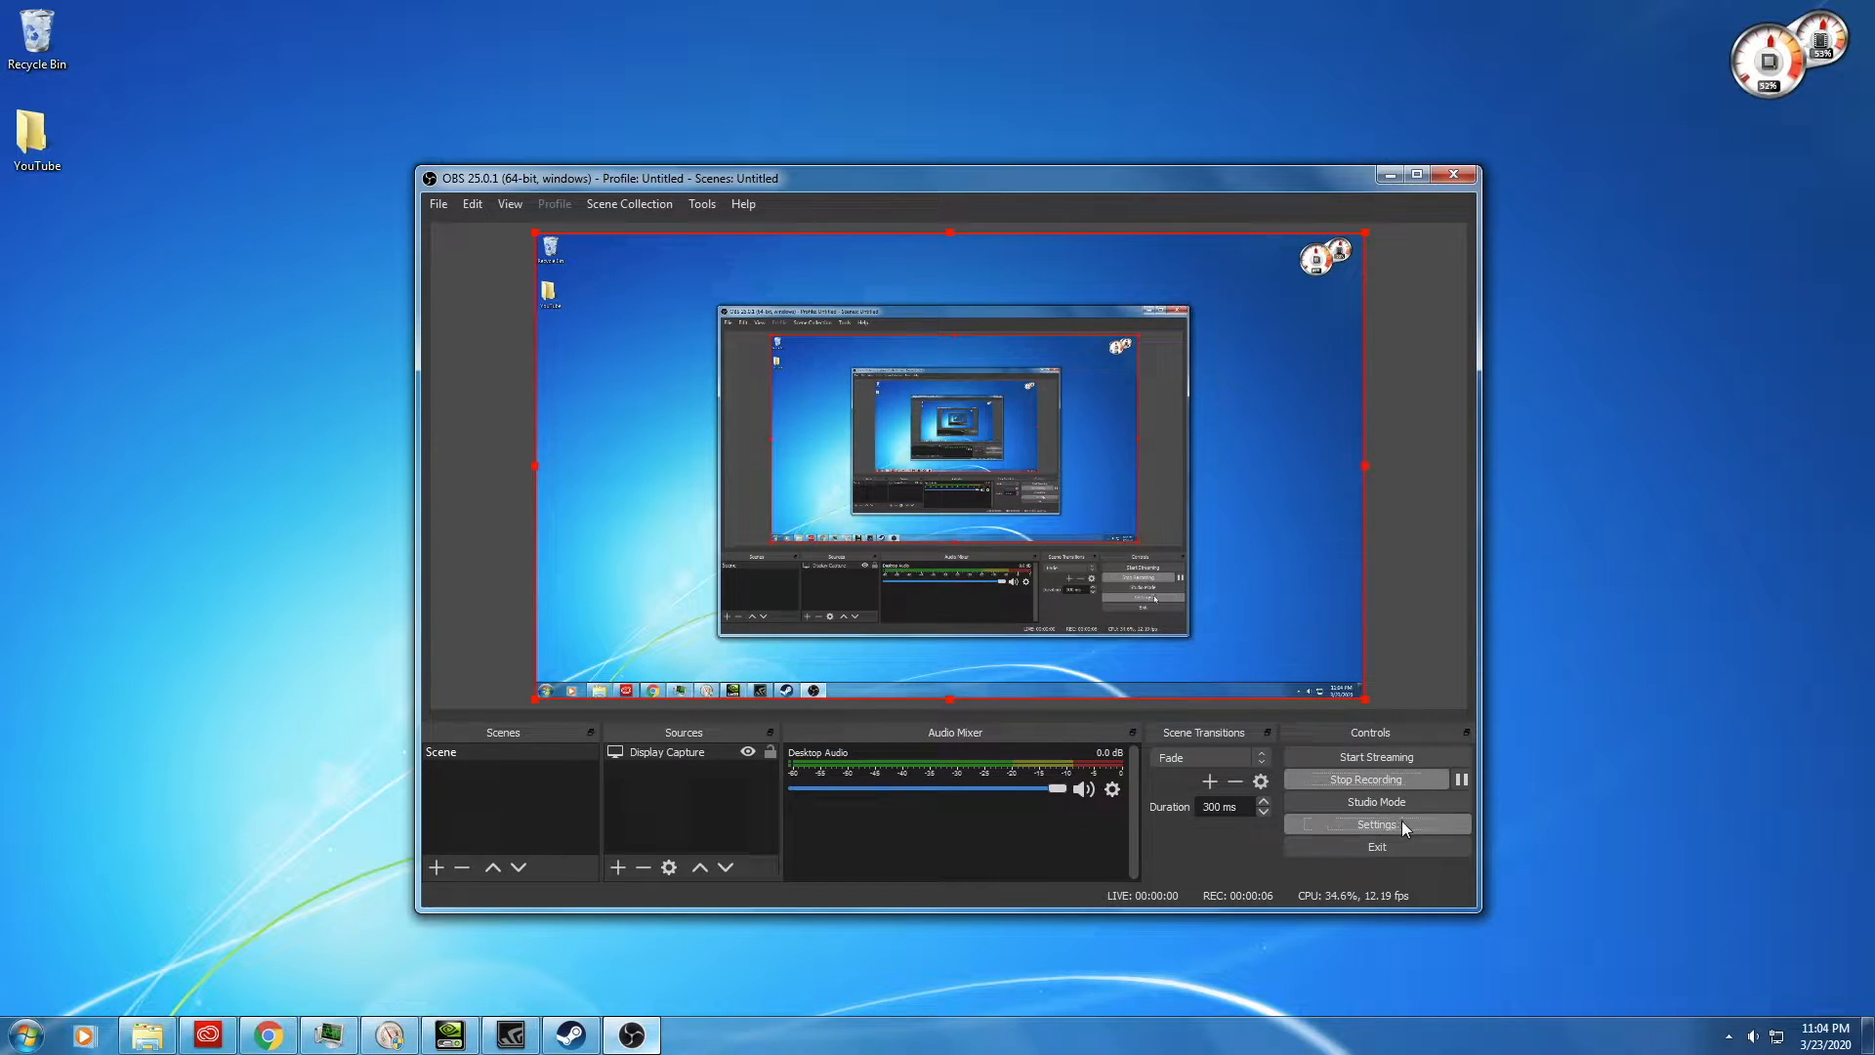
# Step: Review OBS Settings pages Output, Video (locked while output is active) and Hotkeys
pyautogui.click(1377, 824)
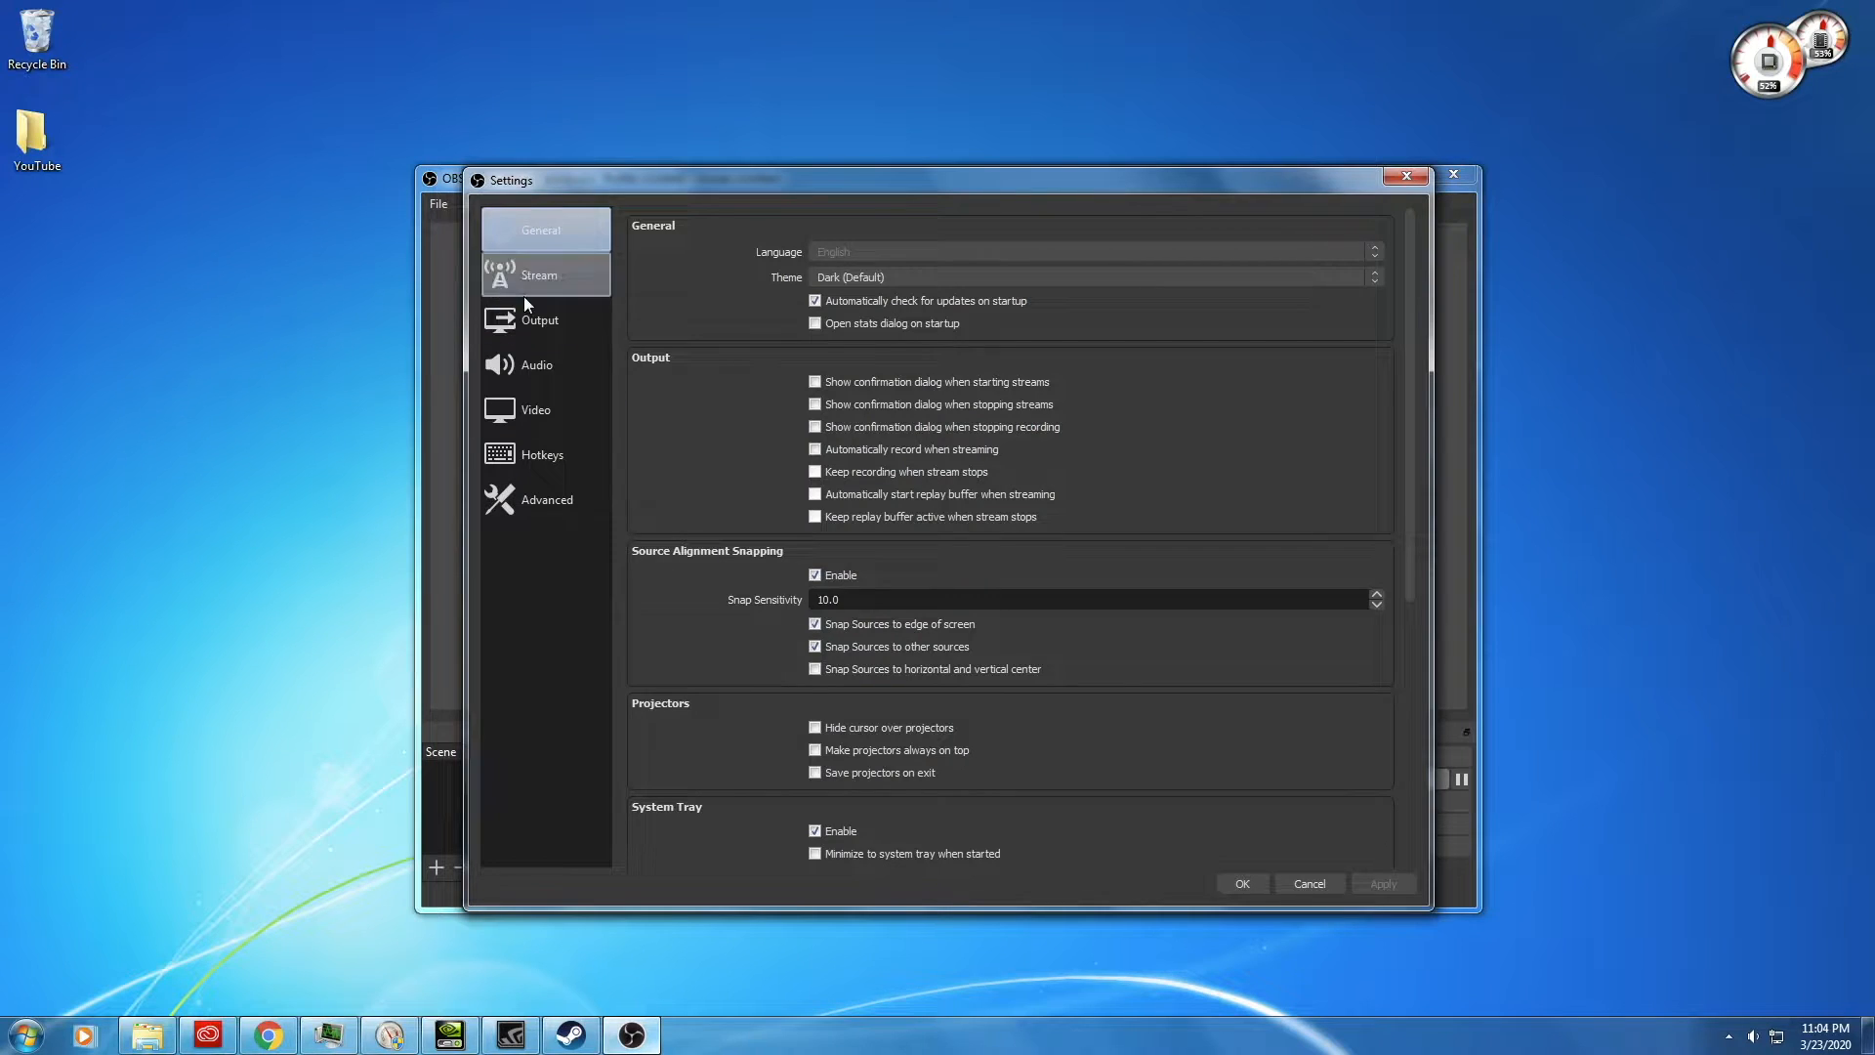
pyautogui.click(539, 318)
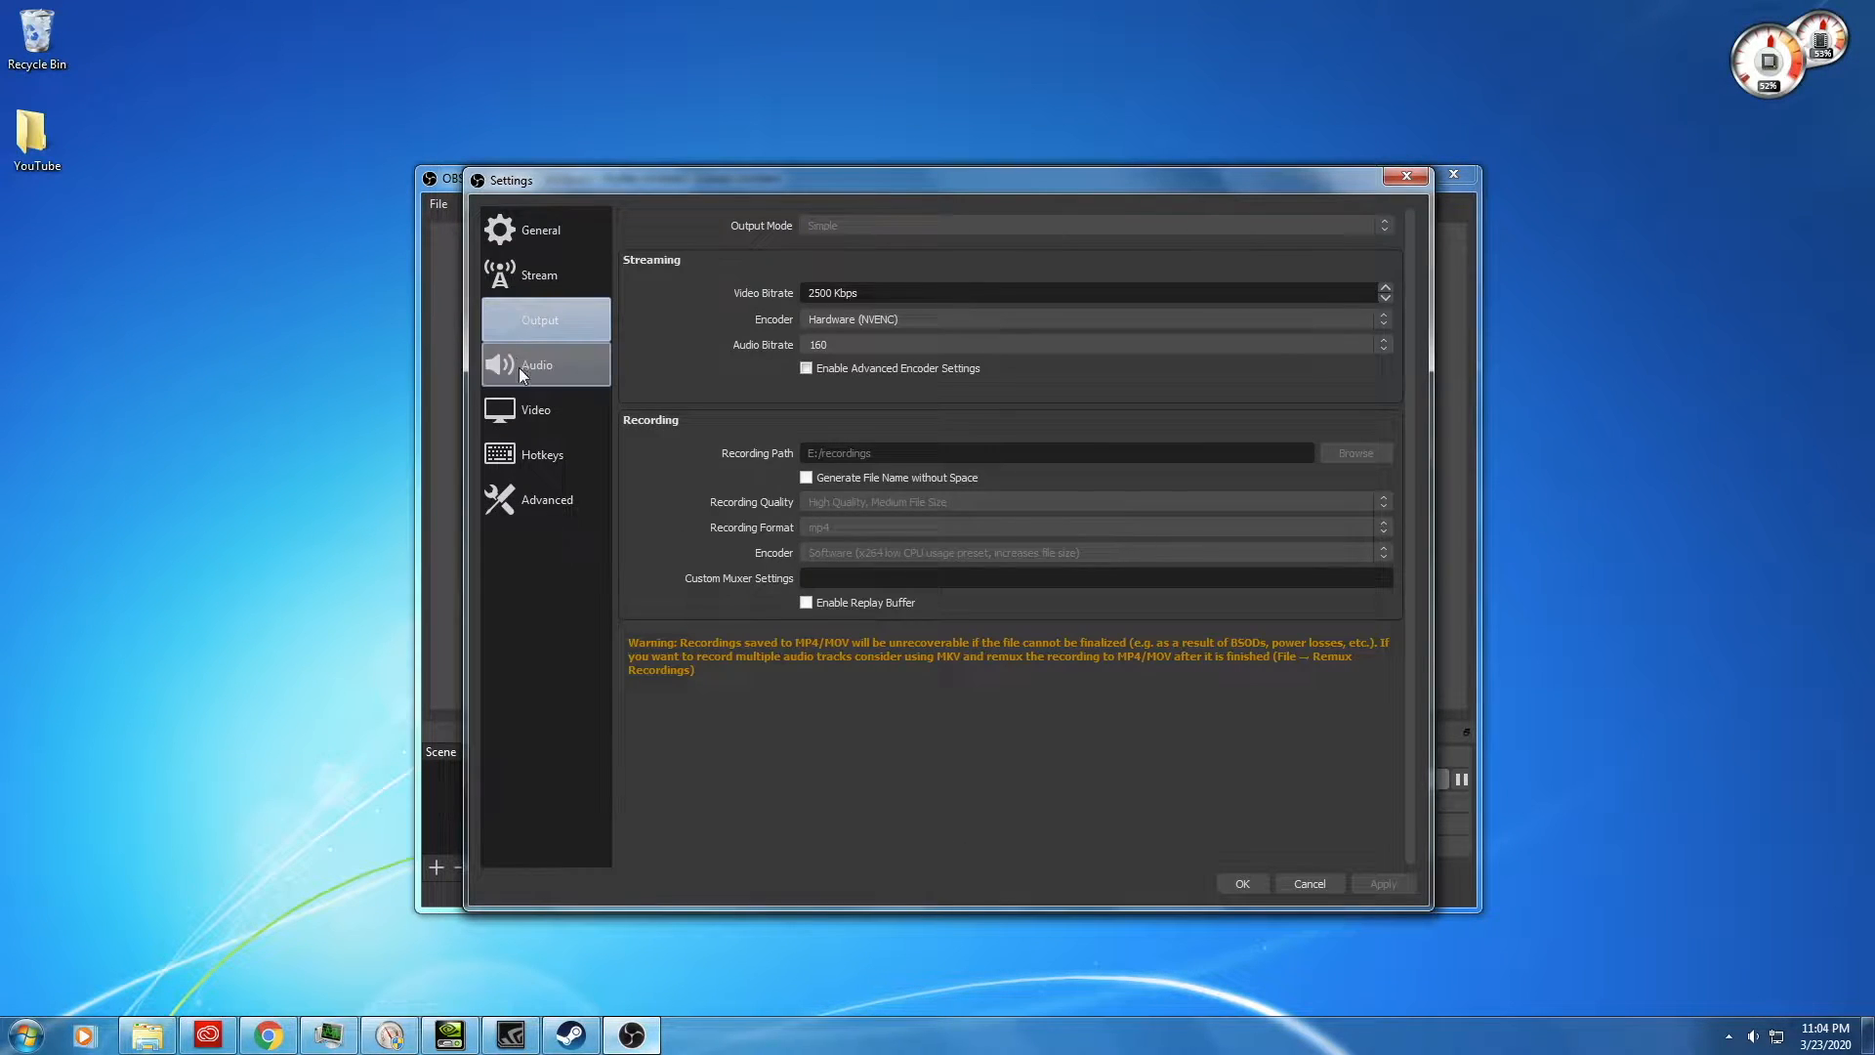
pyautogui.click(535, 408)
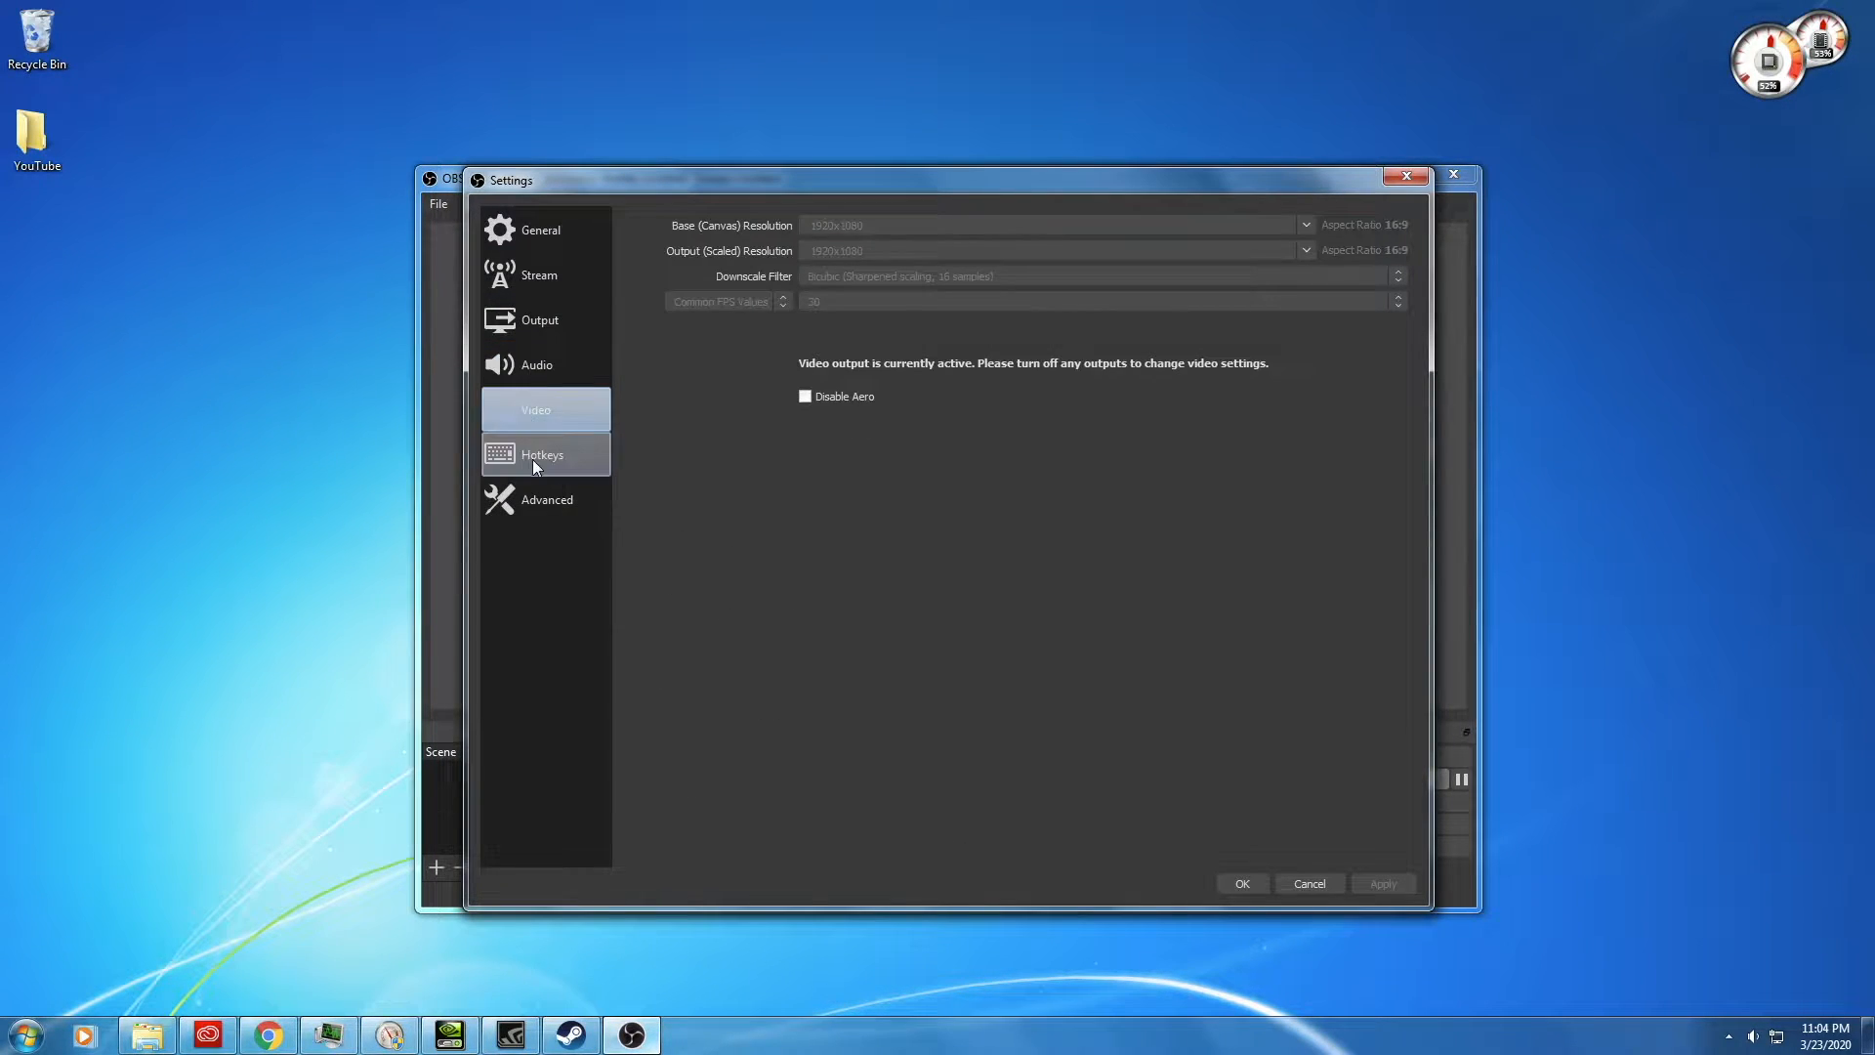
pyautogui.click(545, 498)
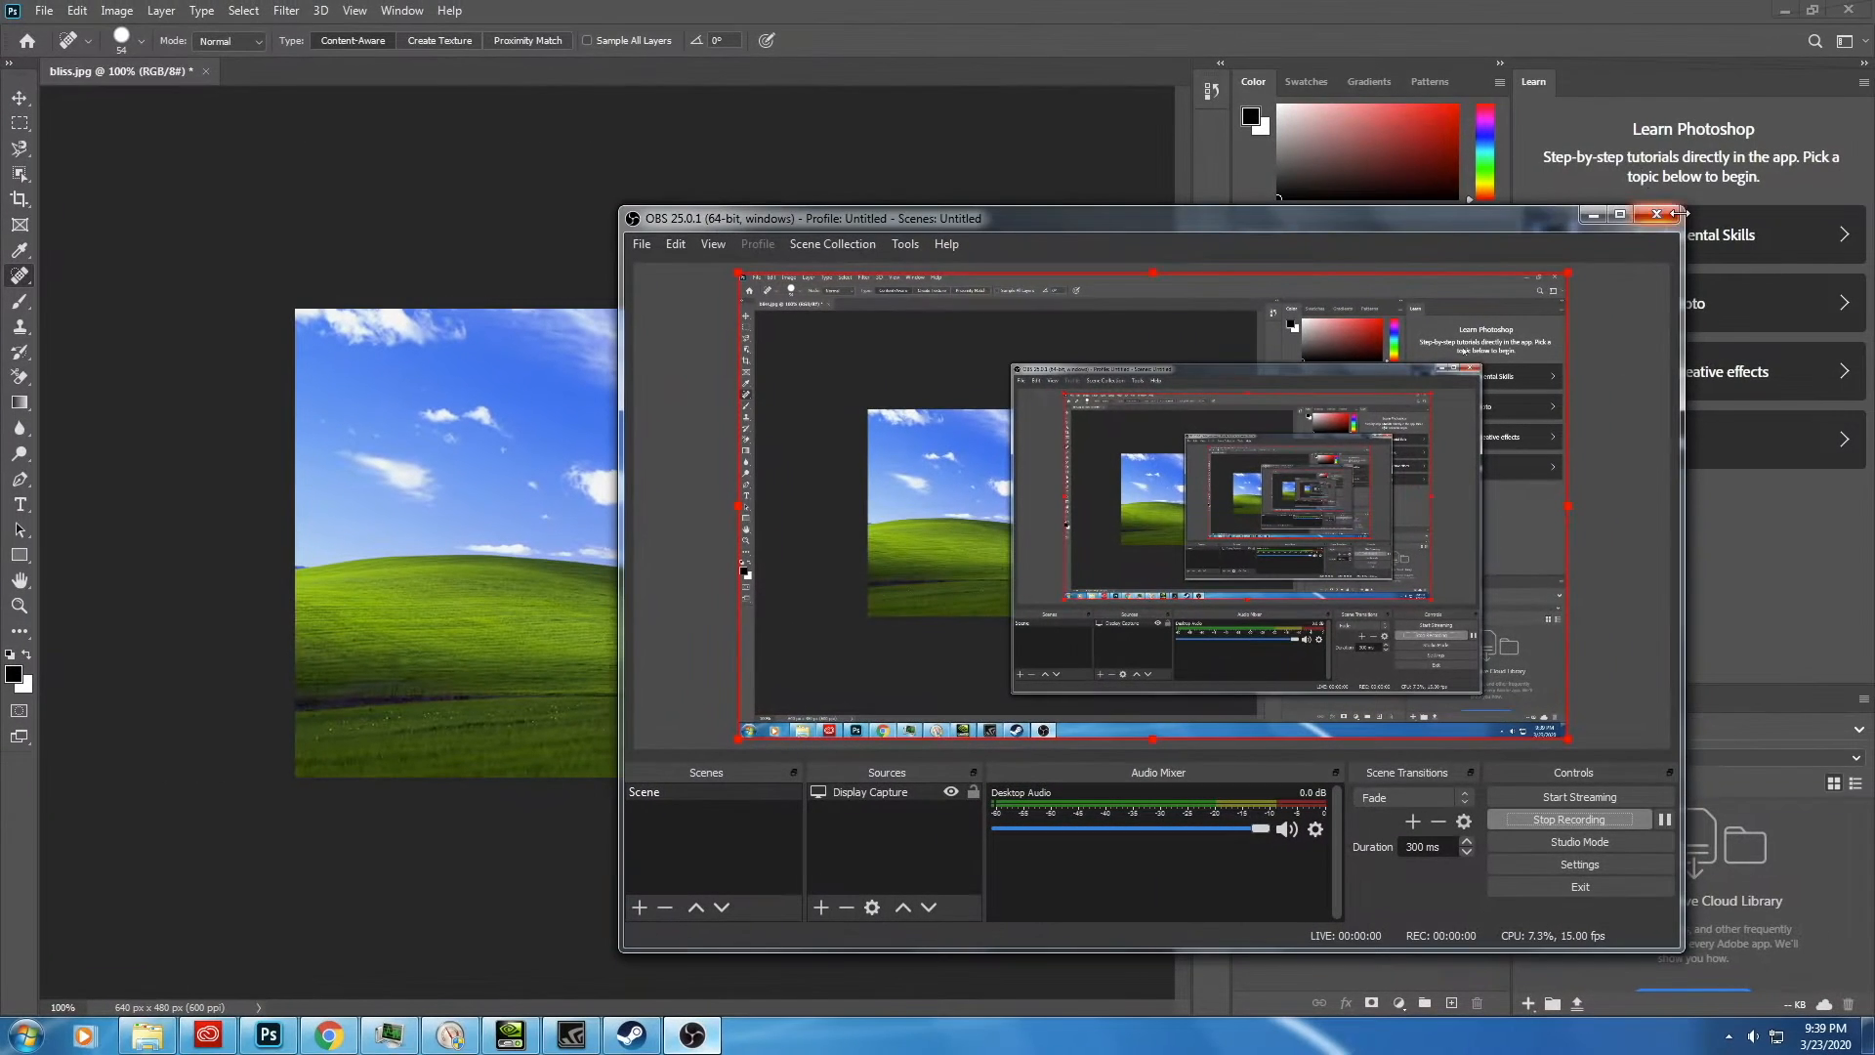
# Step: Heal a stretch of the left sky in the hillside photo with the content-aware Spot Healing Brush
pyautogui.click(1660, 215)
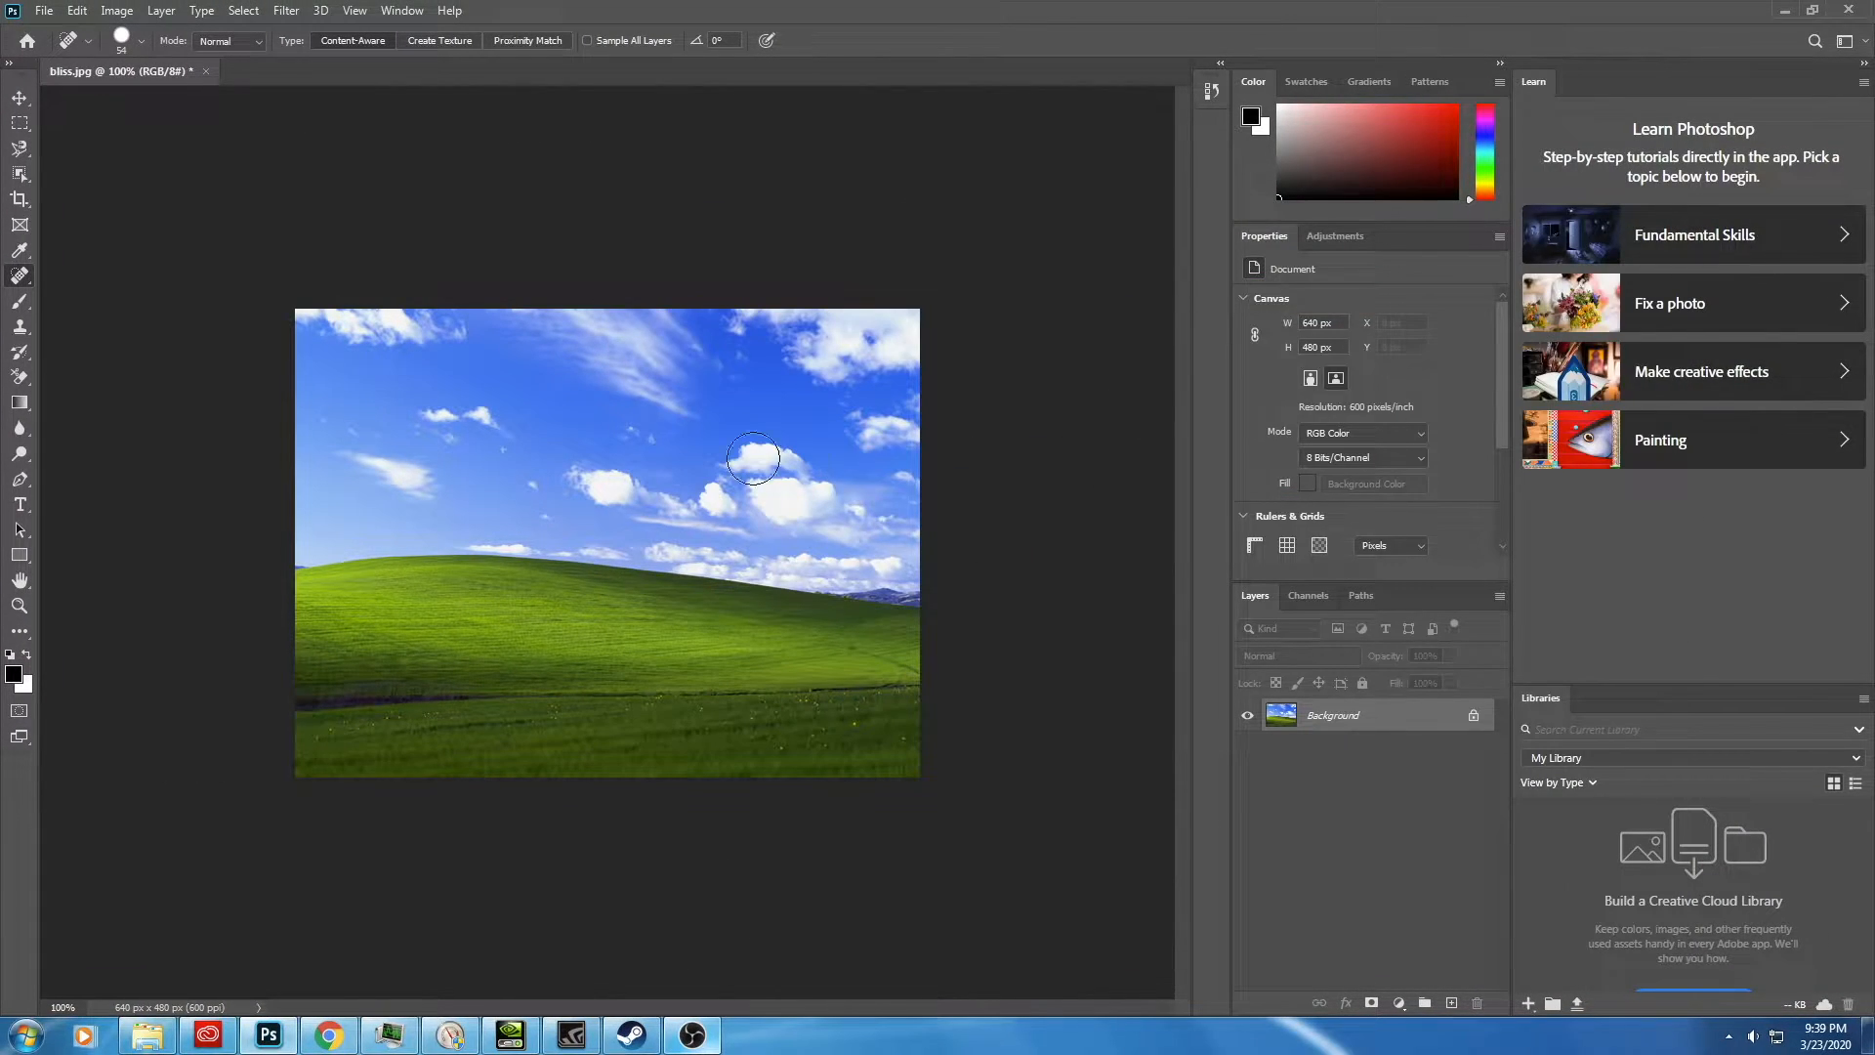
pyautogui.moveTo(754, 457); pyautogui.dragTo(424, 495)
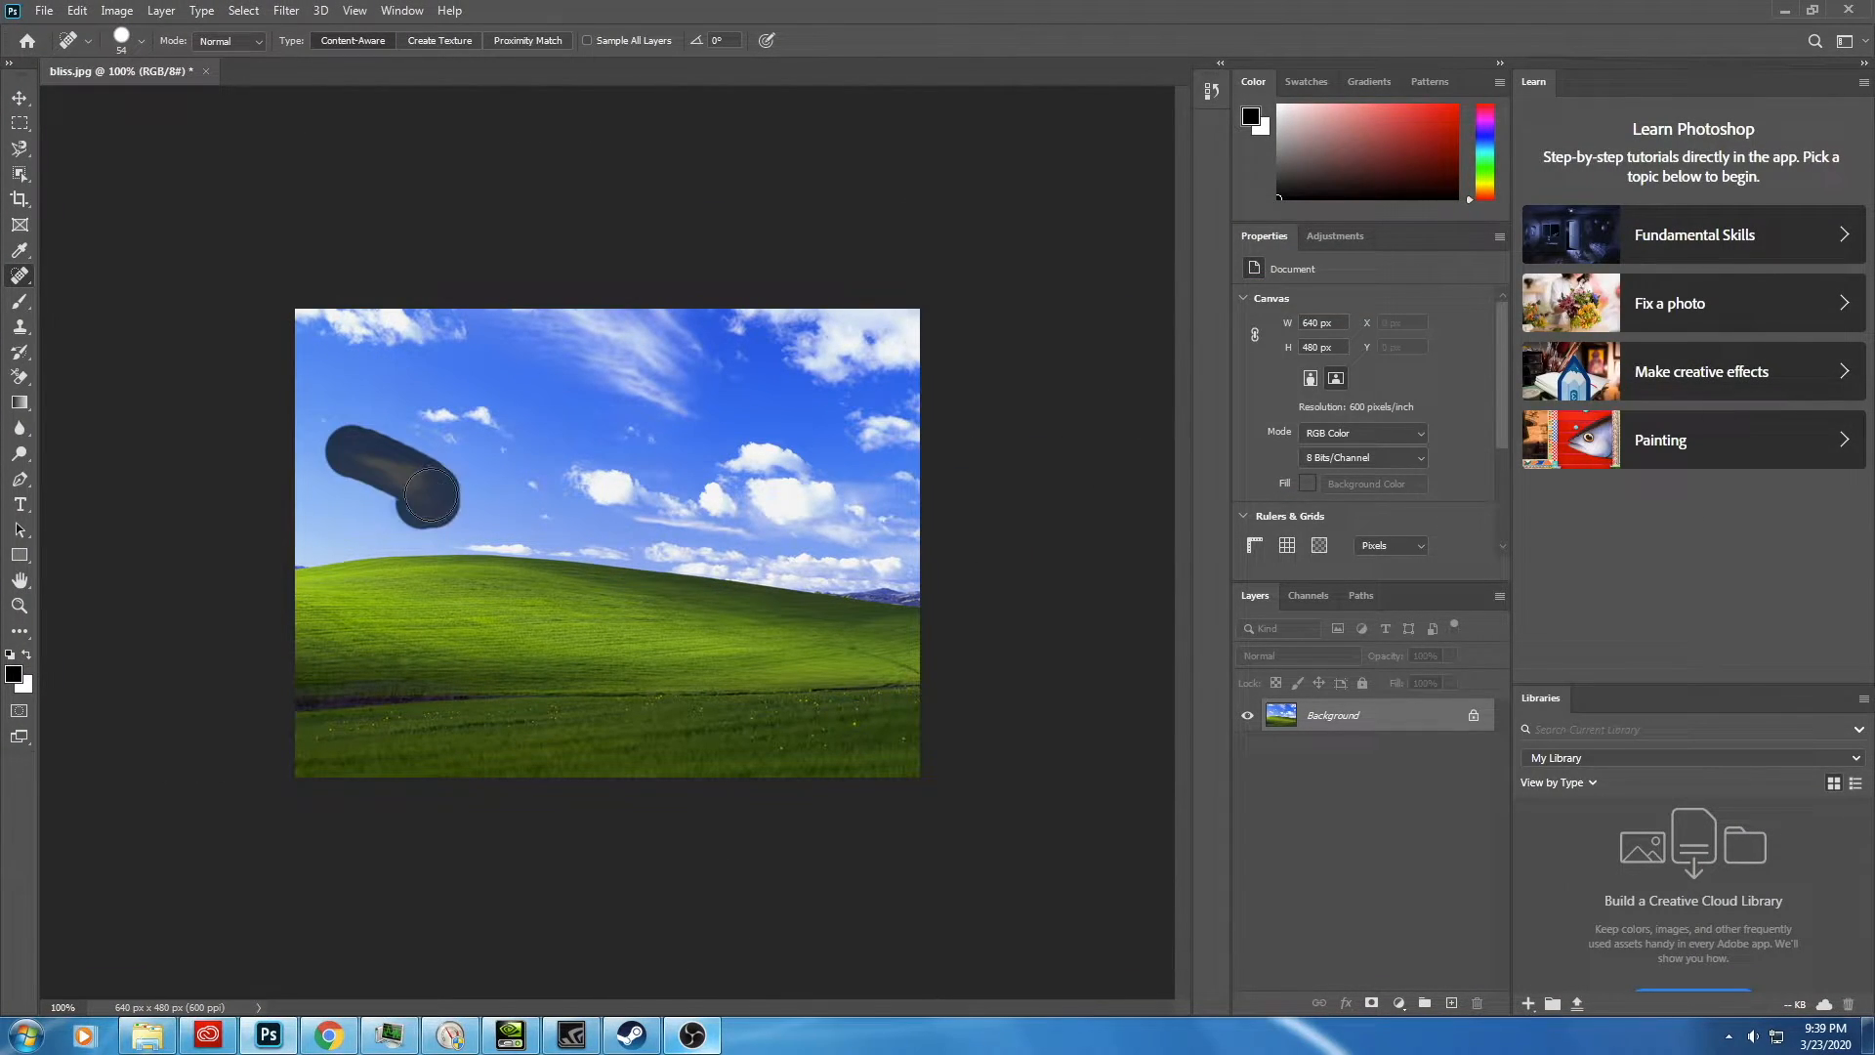
pyautogui.moveTo(430, 494); pyautogui.dragTo(500, 433)
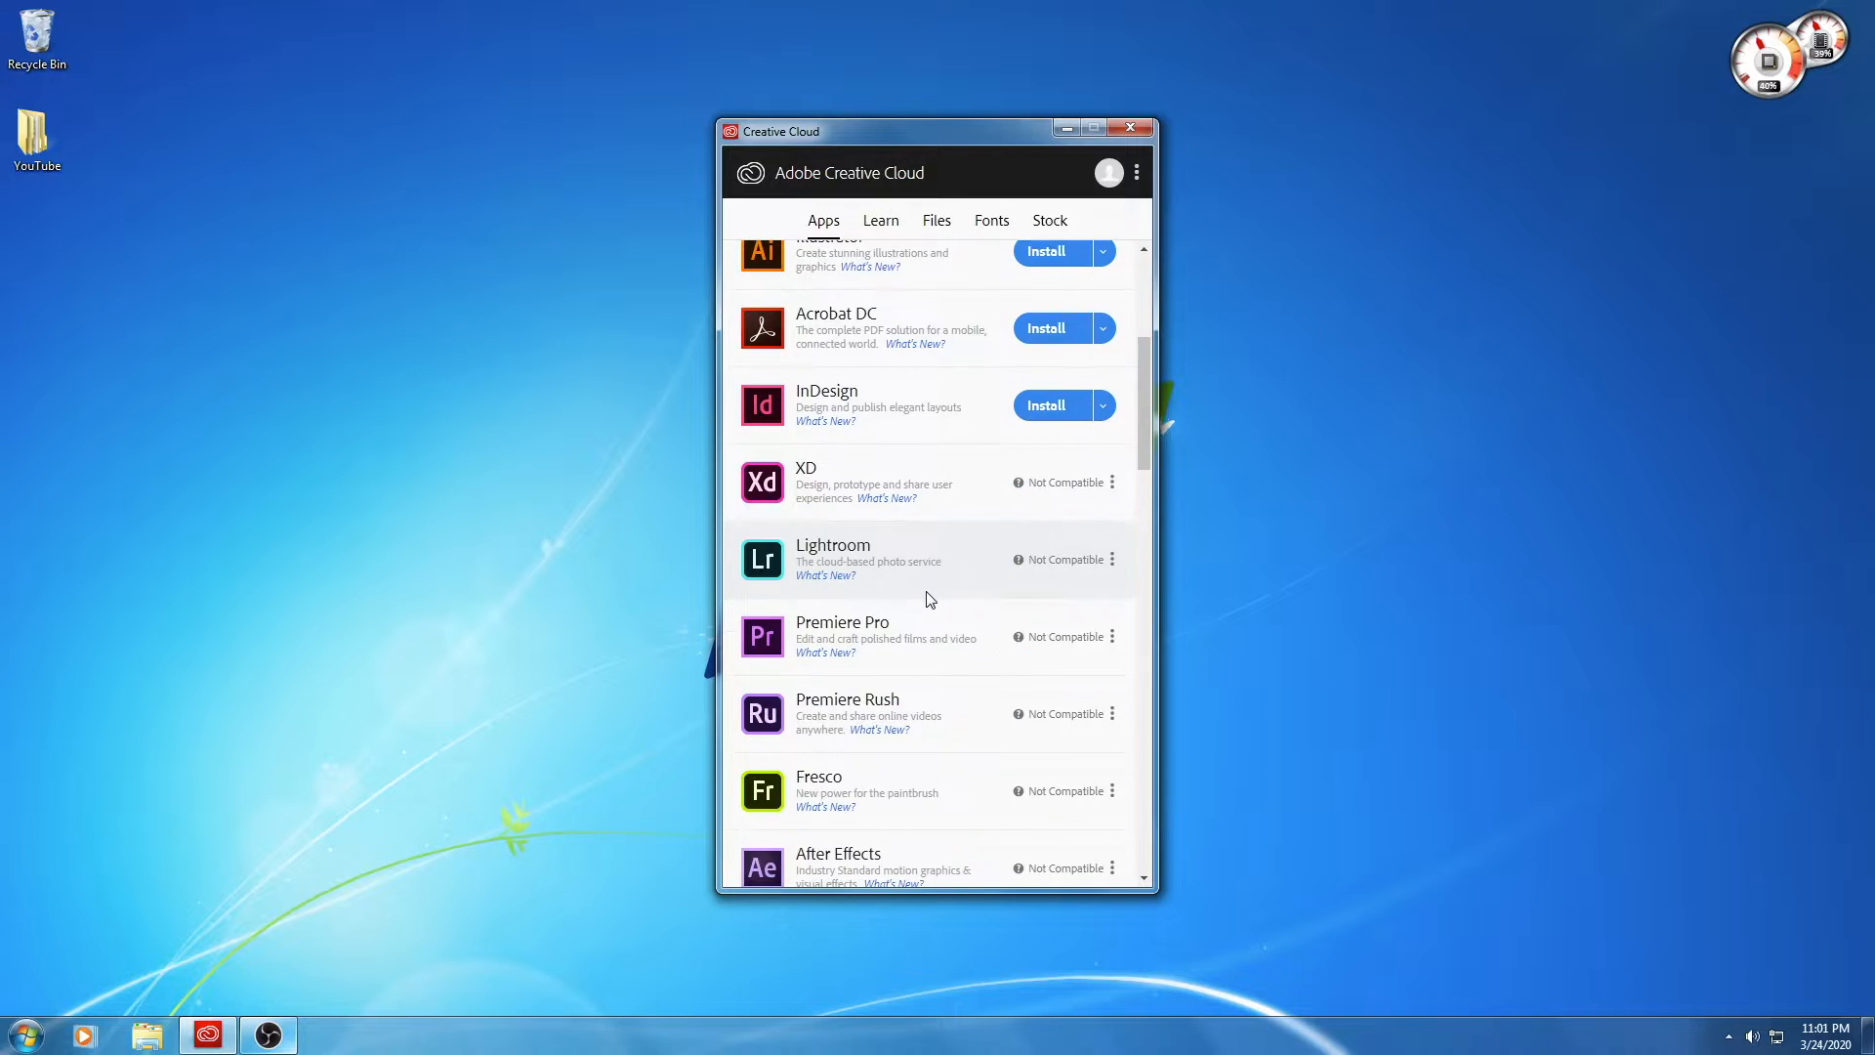
pyautogui.scroll(-3)
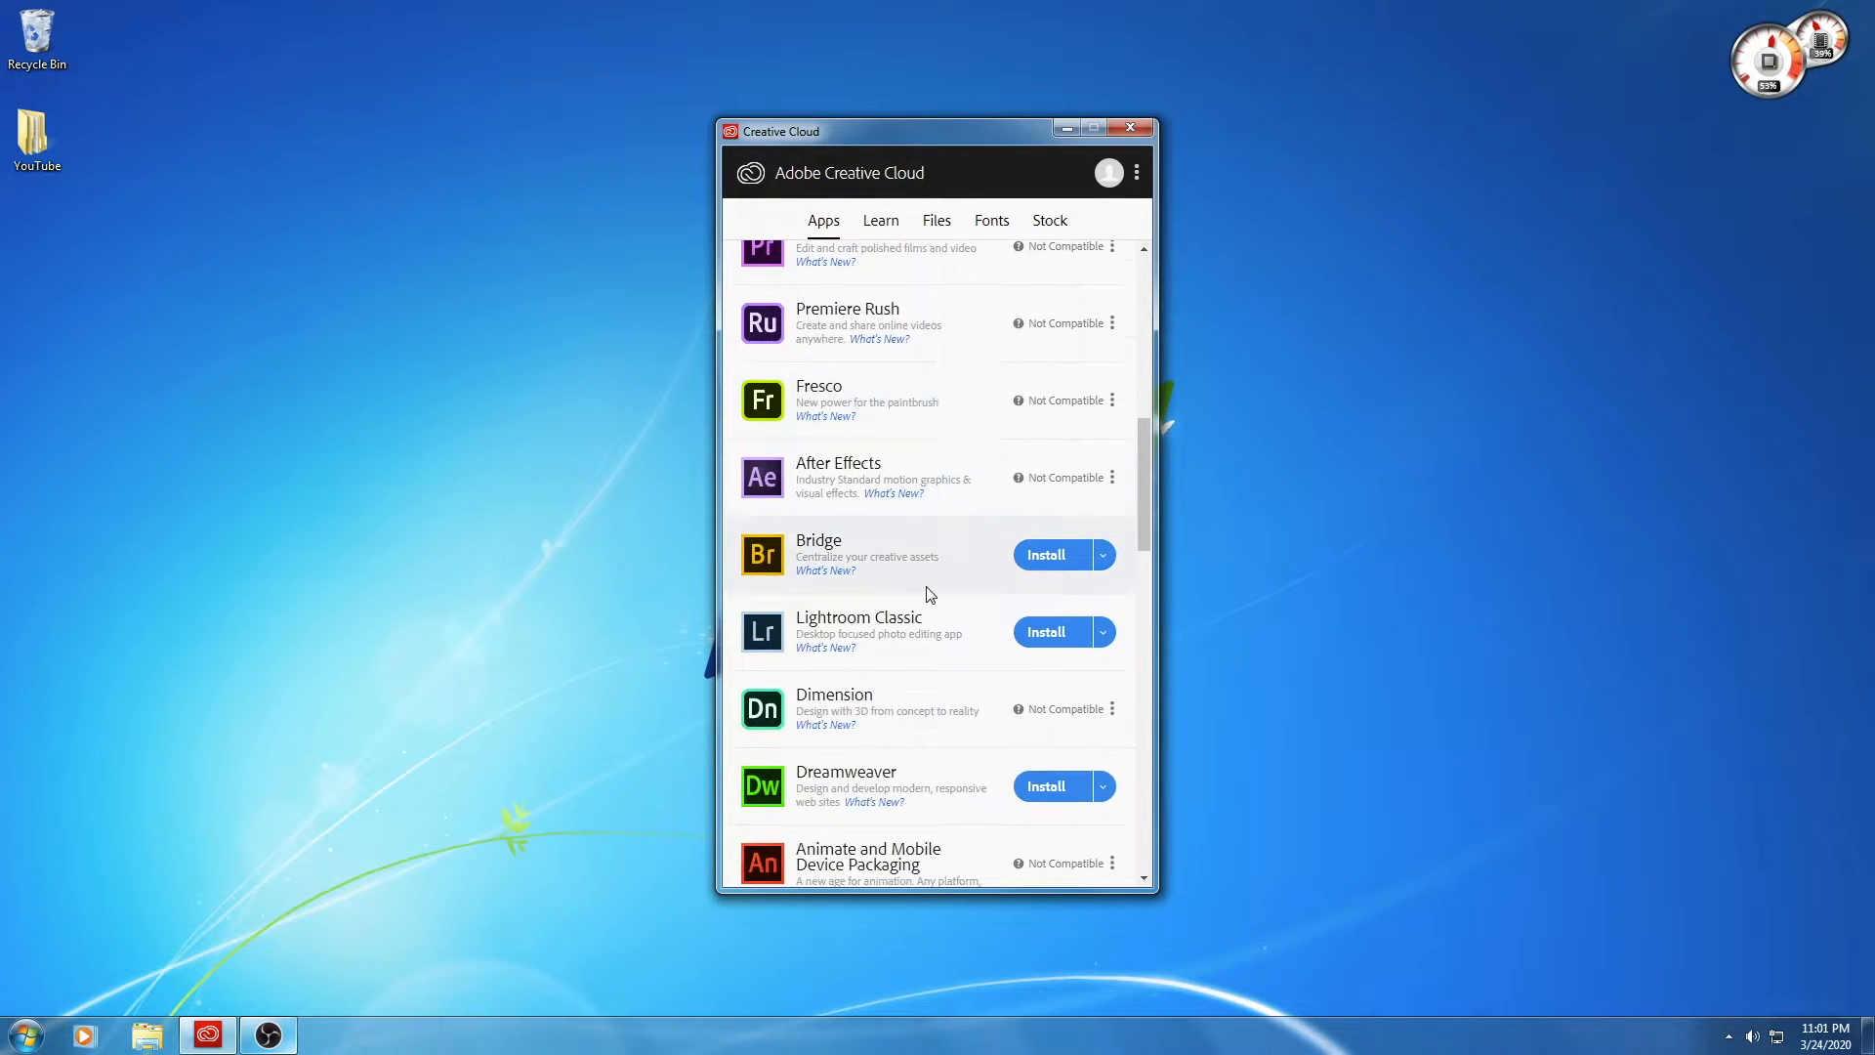
pyautogui.scroll(-3)
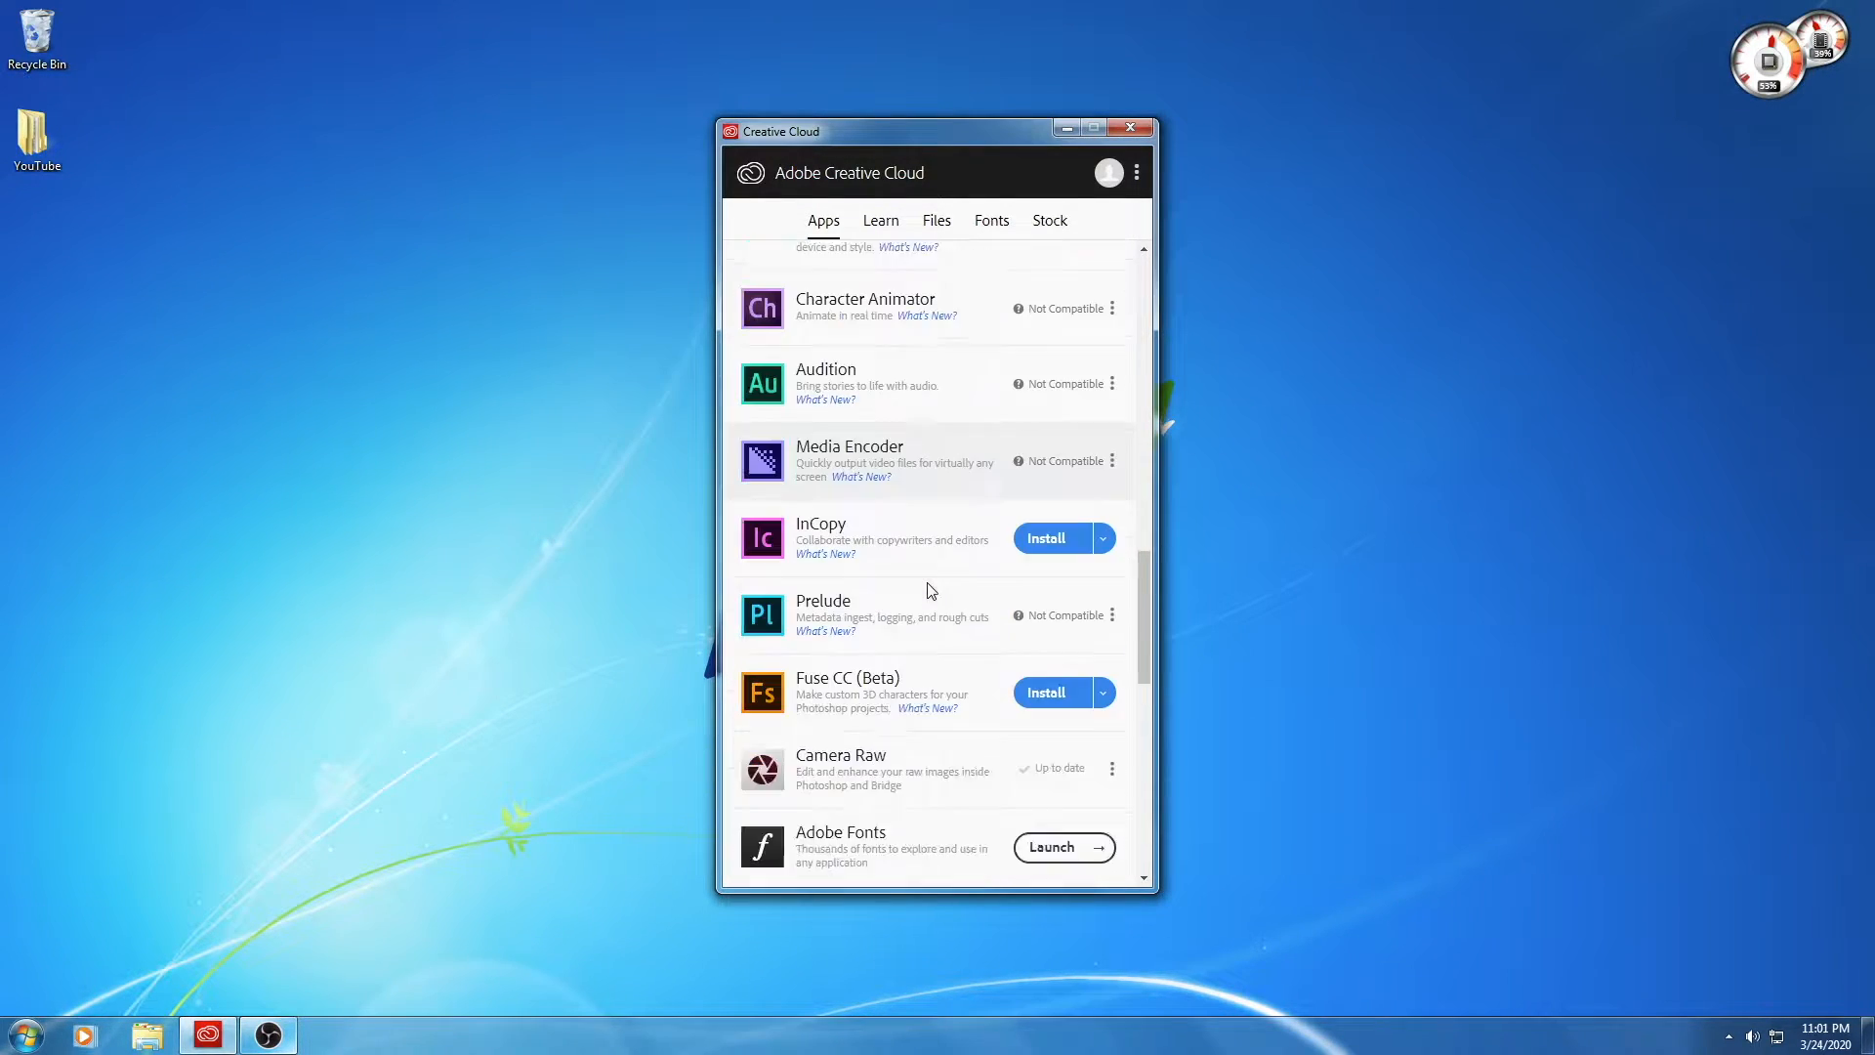
pyautogui.scroll(-3)
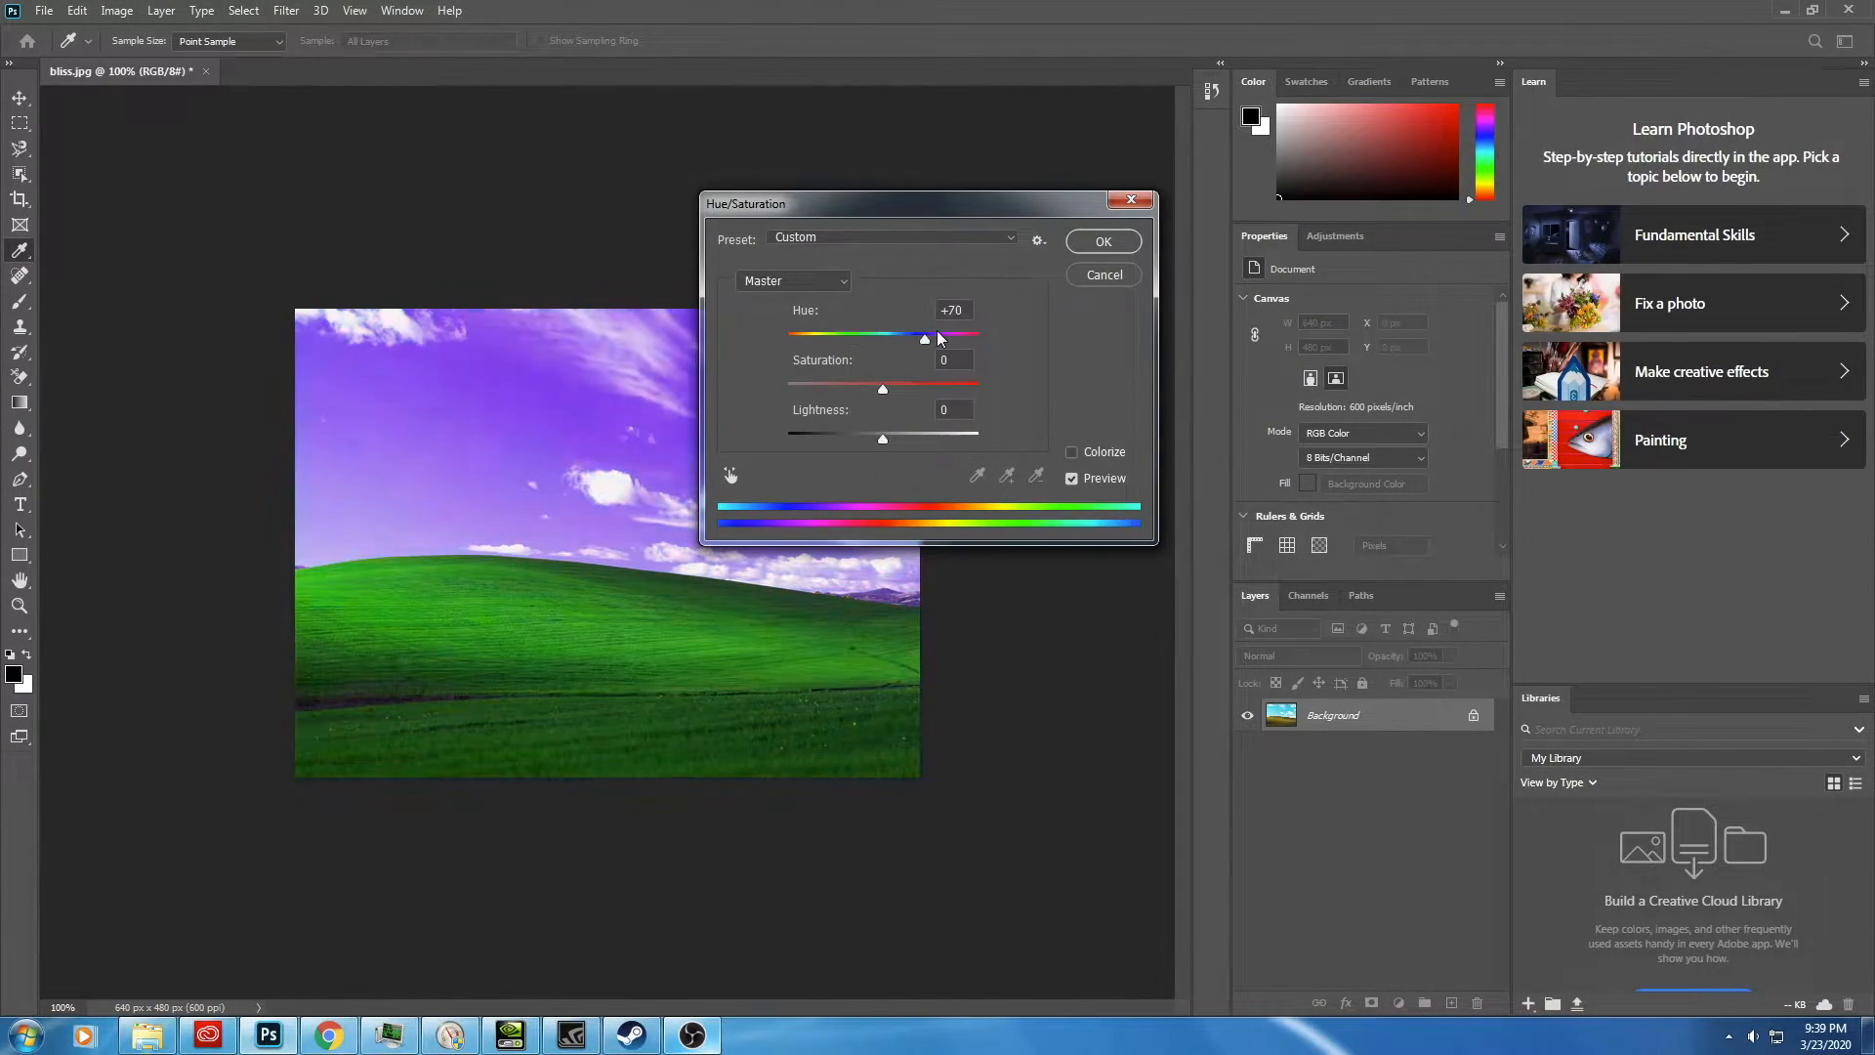
# Step: Apply a +132 Hue shift to bliss.jpg, turning the sky red and the hills blue
pyautogui.moveTo(924, 338); pyautogui.dragTo(961, 338)
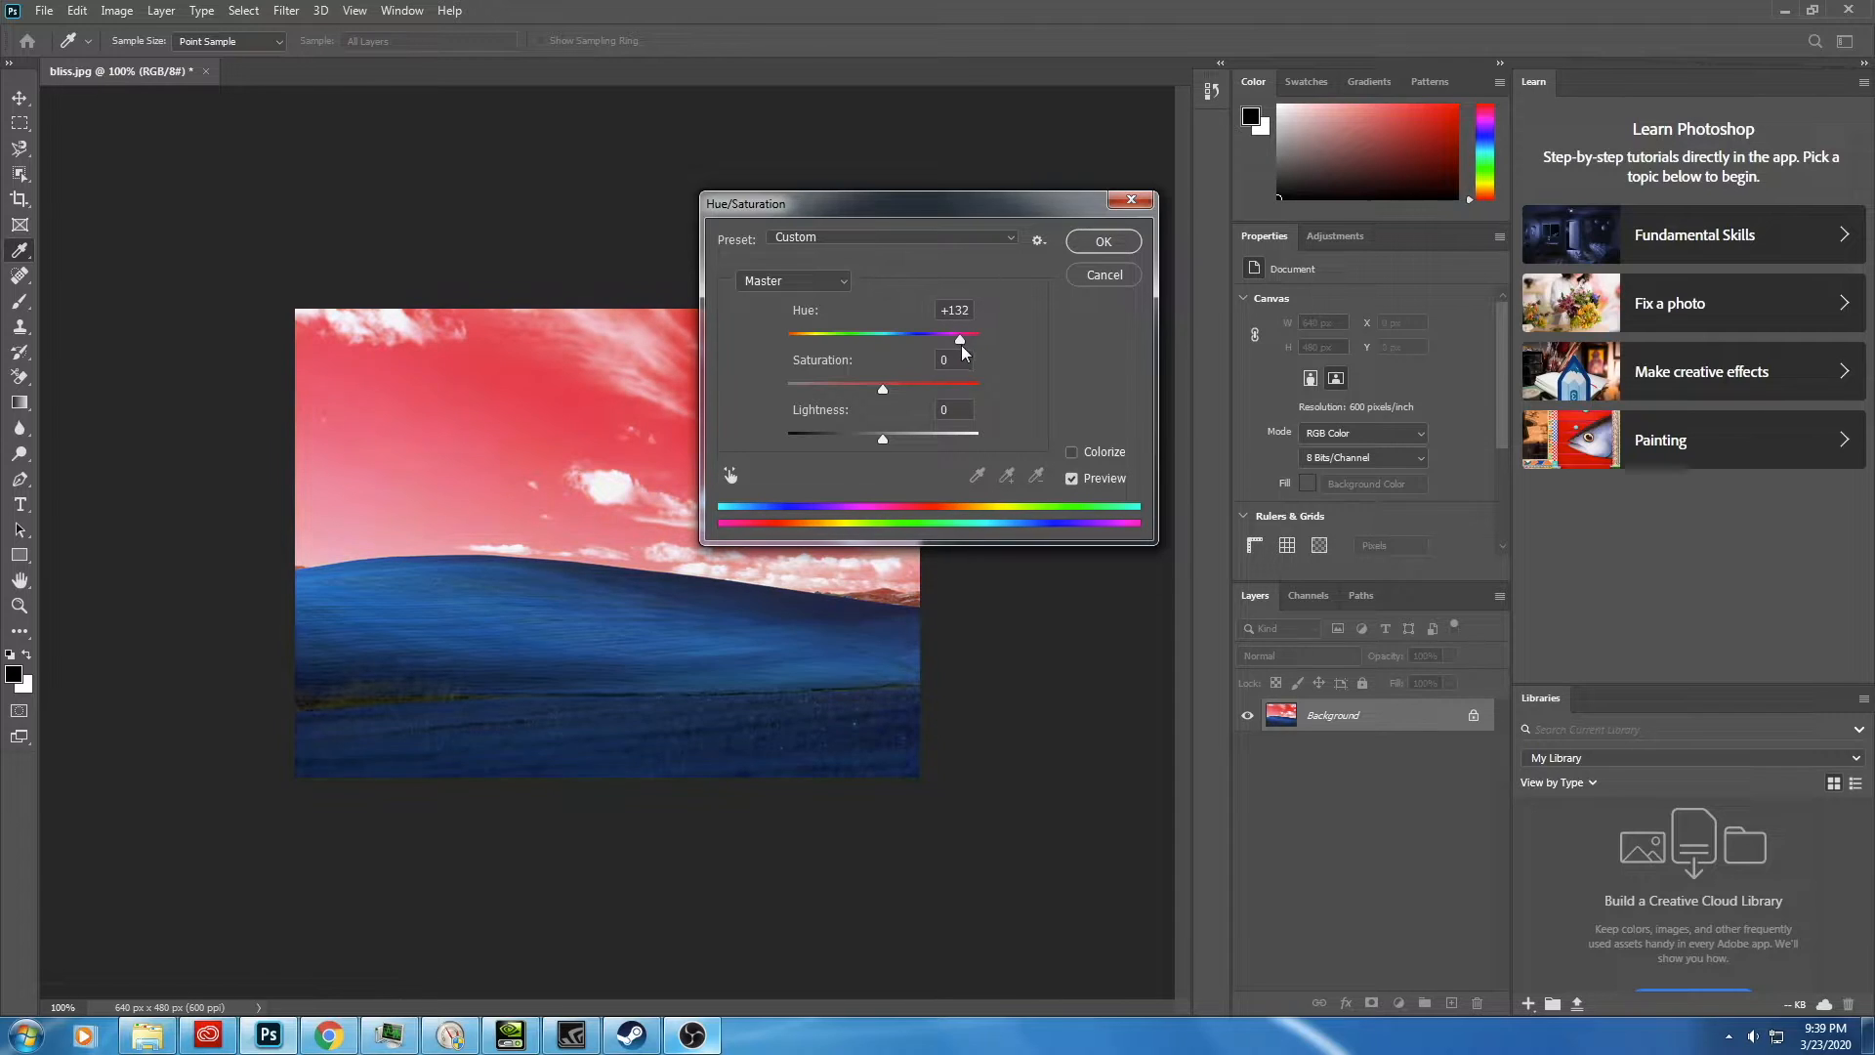
pyautogui.click(1100, 242)
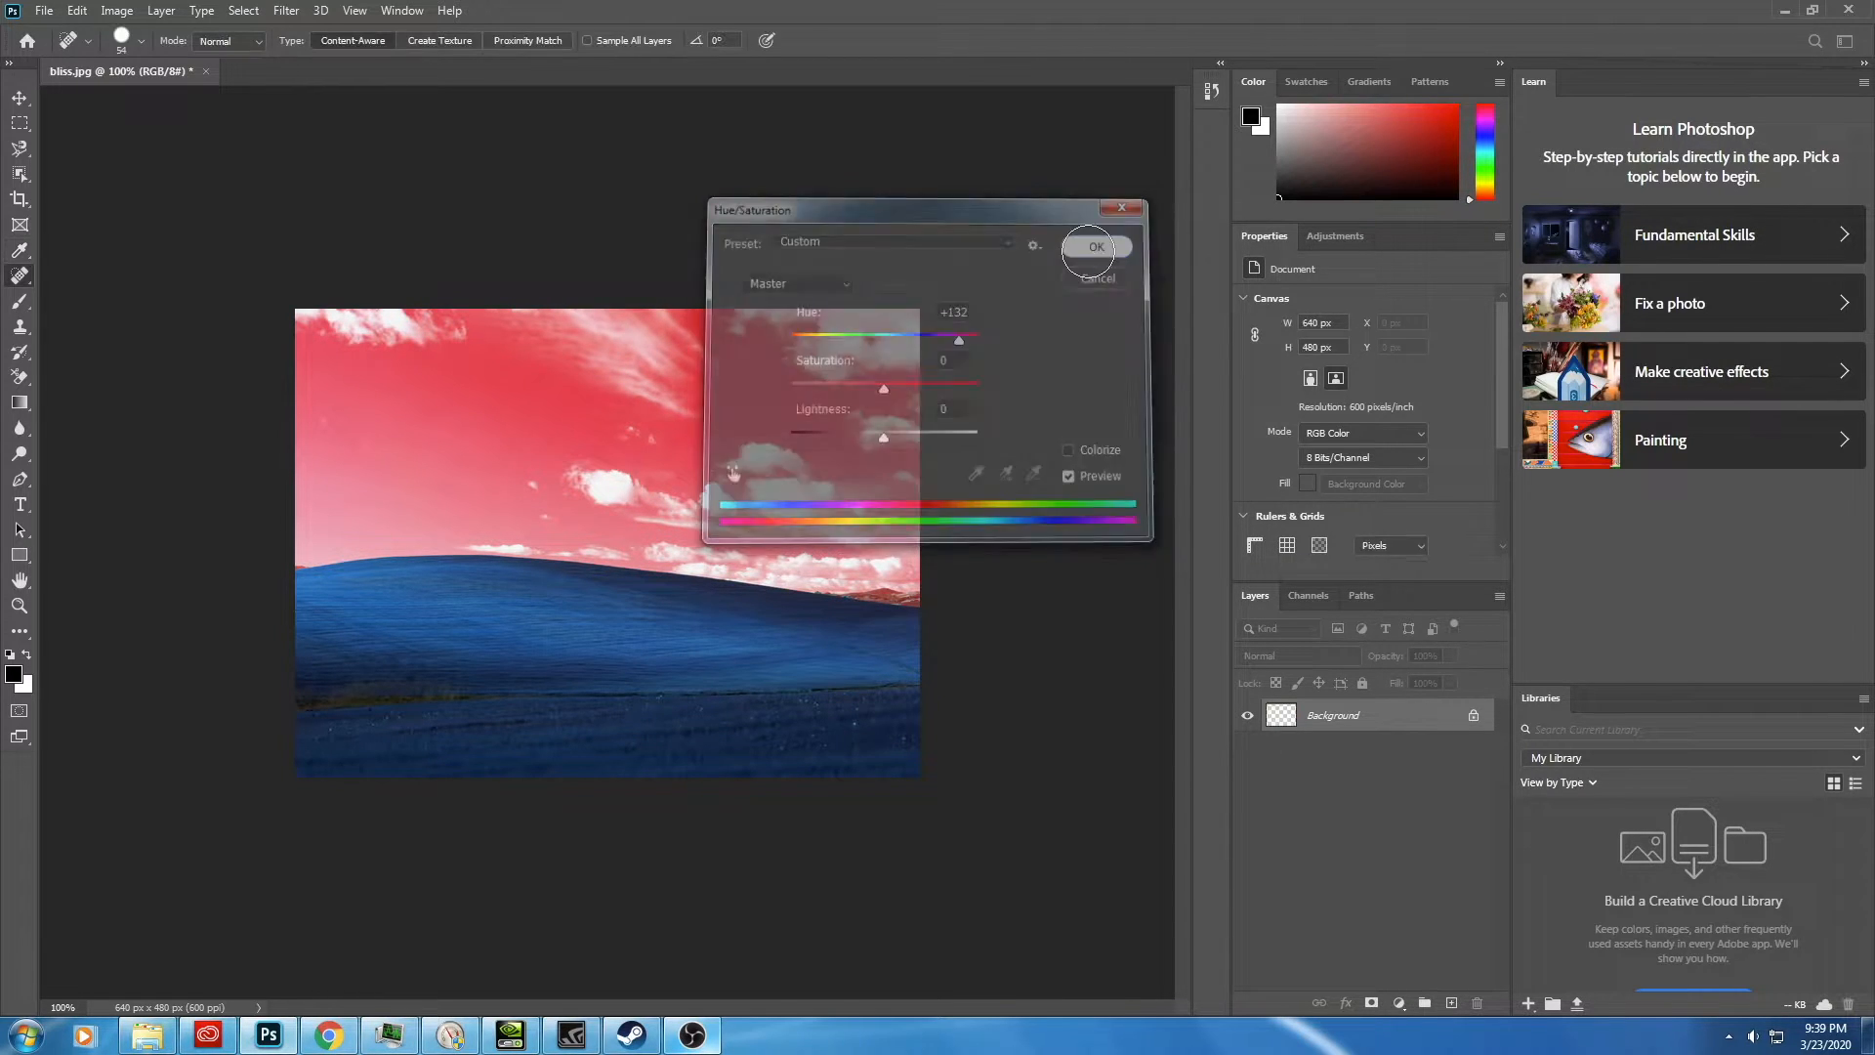
pyautogui.click(1092, 246)
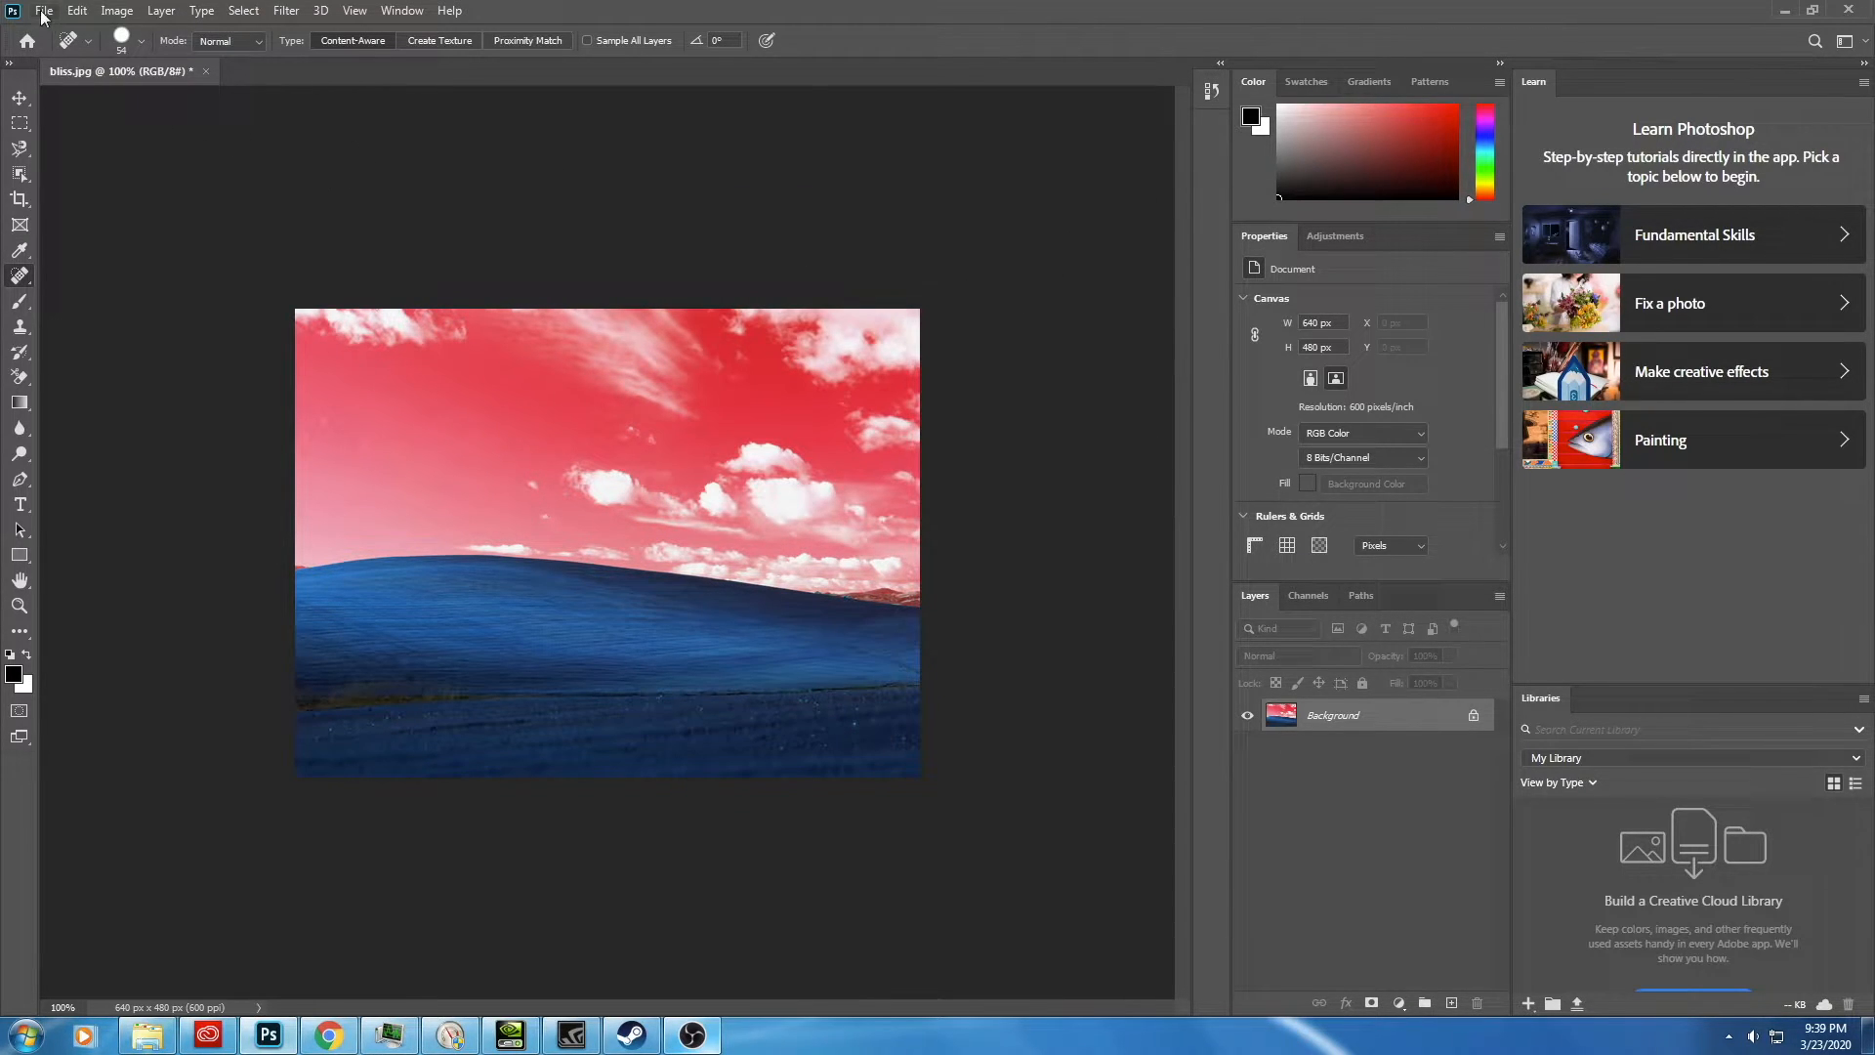
pyautogui.click(43, 11)
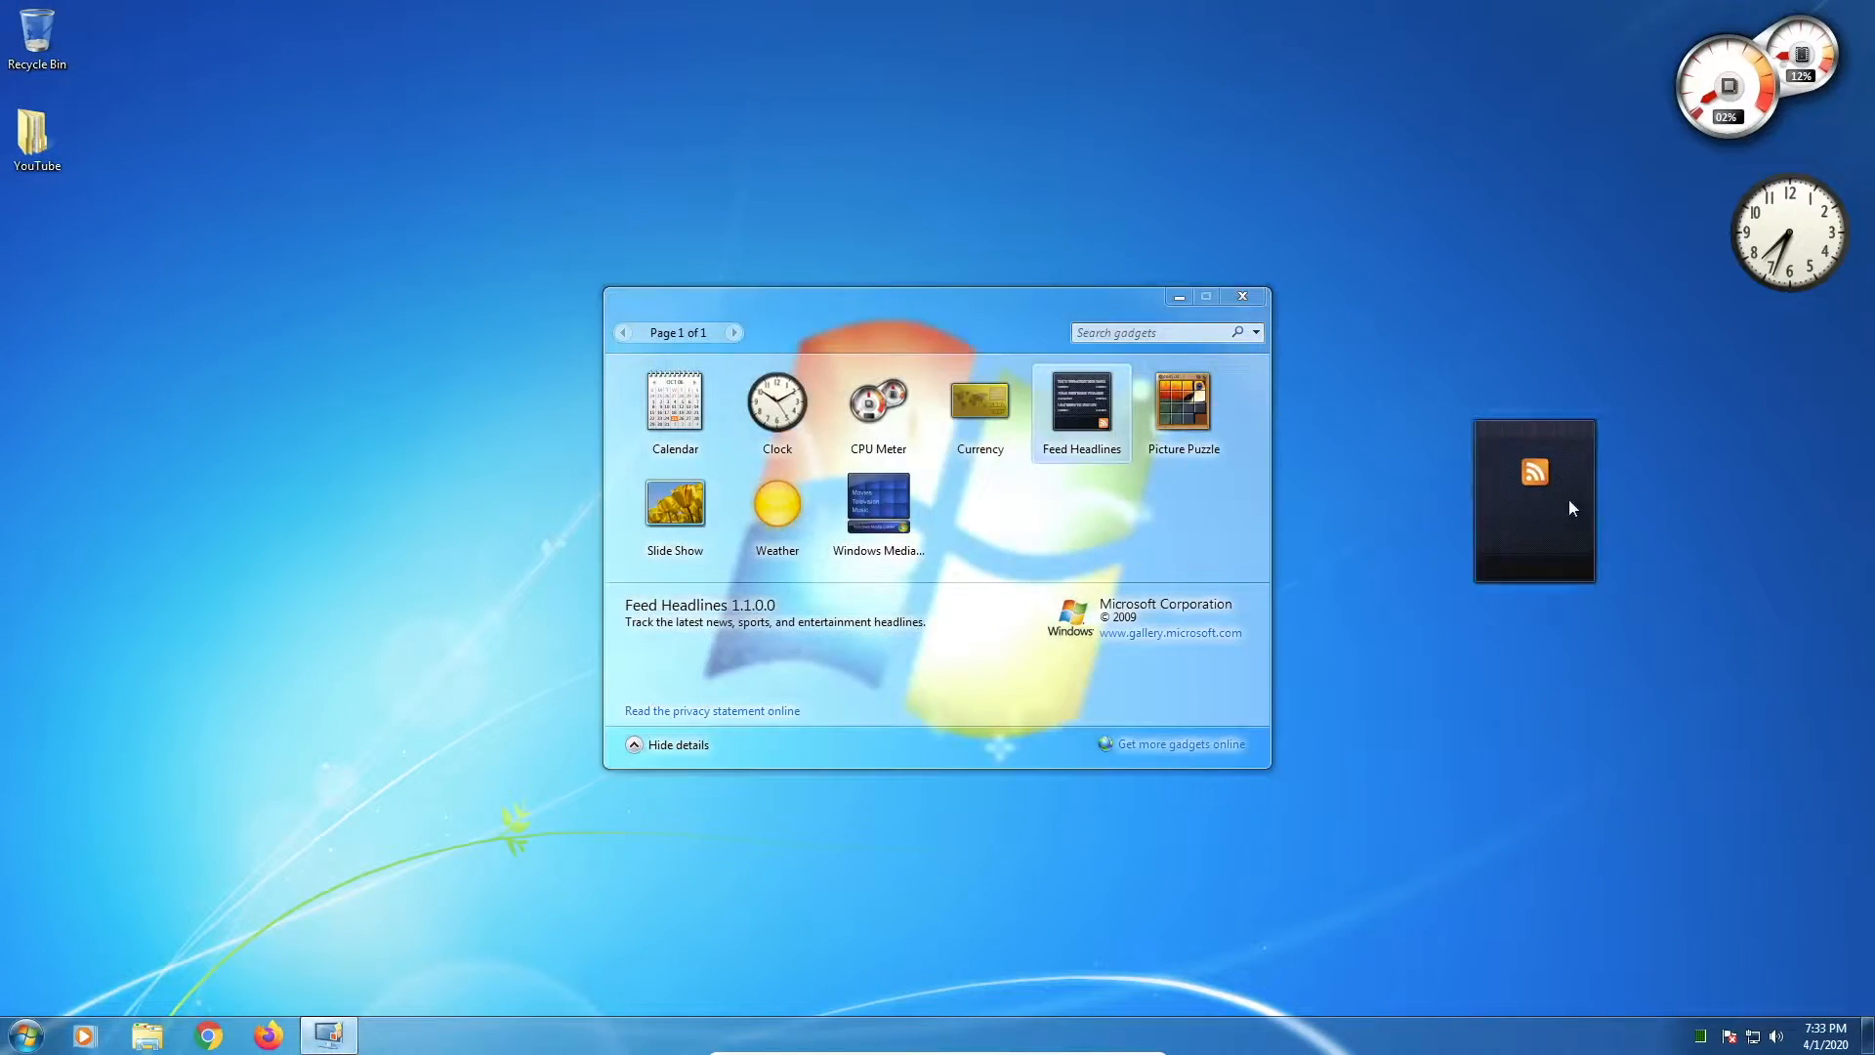
# Step: Add the Feed Headlines gadget and let its USA.gov news feed load
pyautogui.doubleClick(1535, 498)
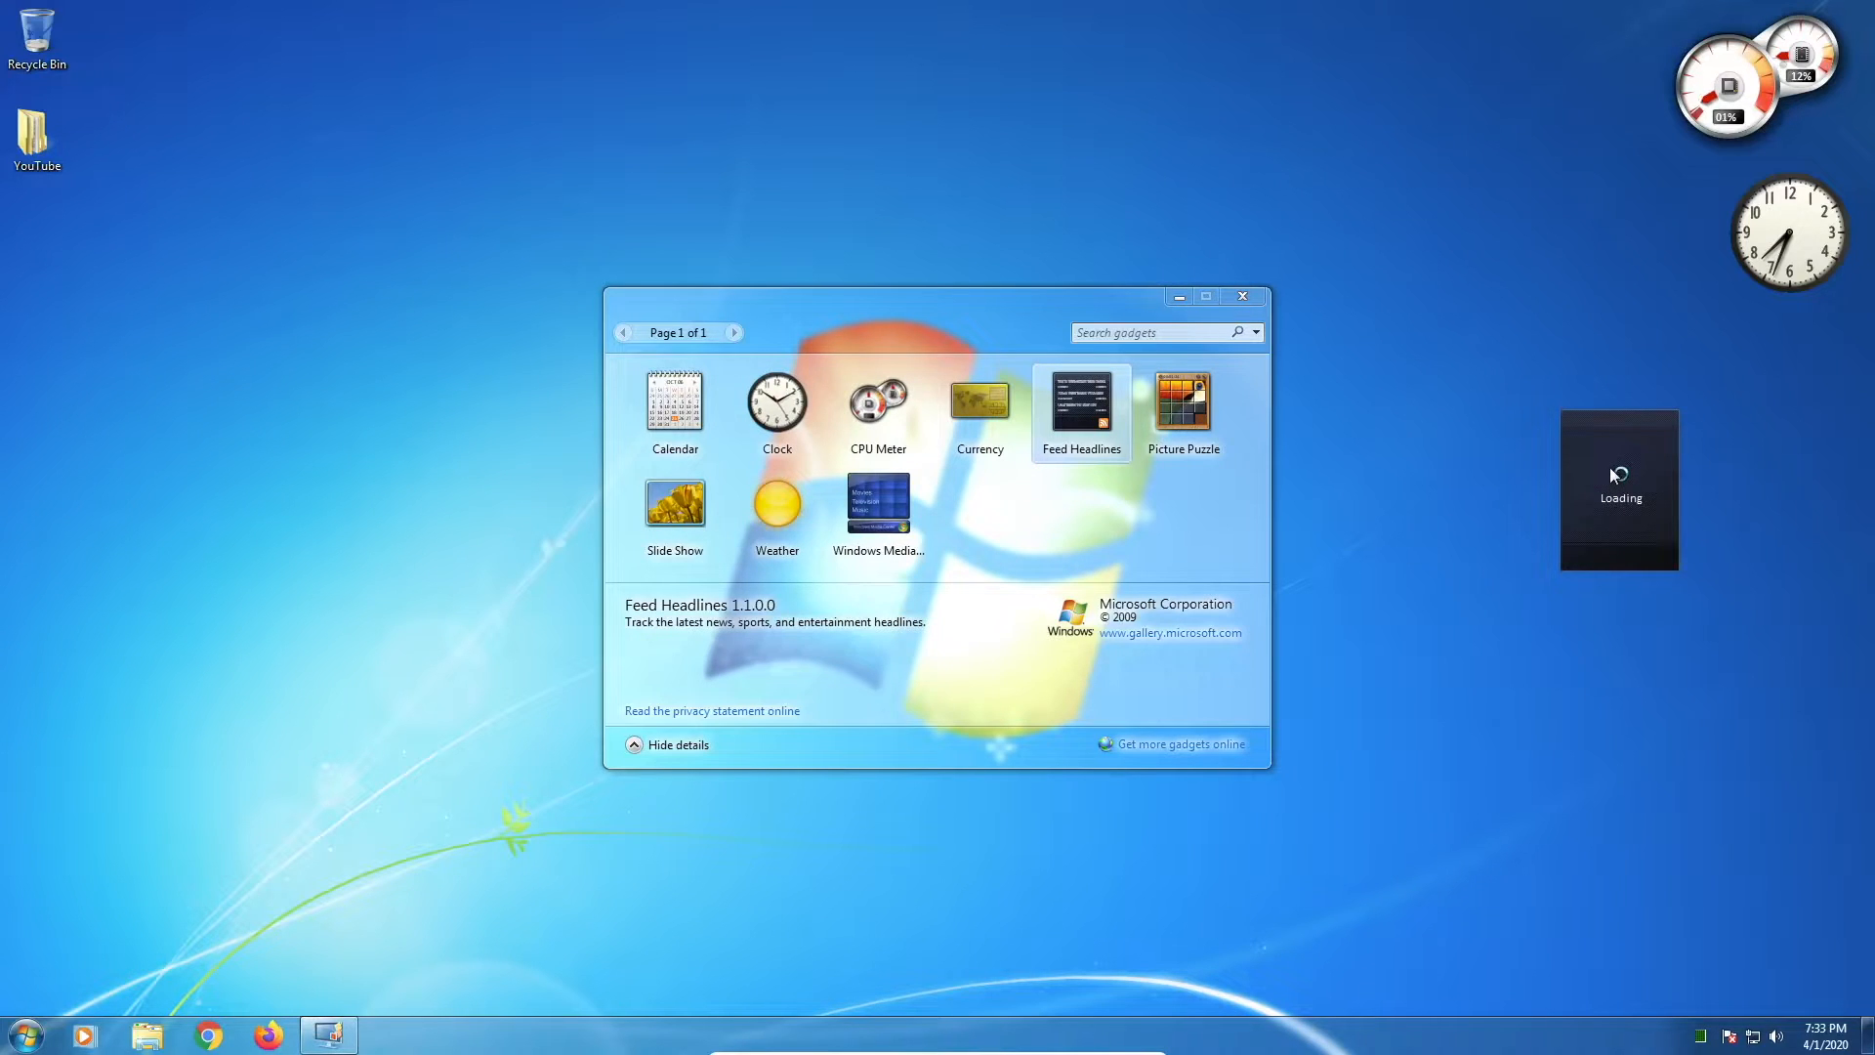
pyautogui.rightClick(1620, 491)
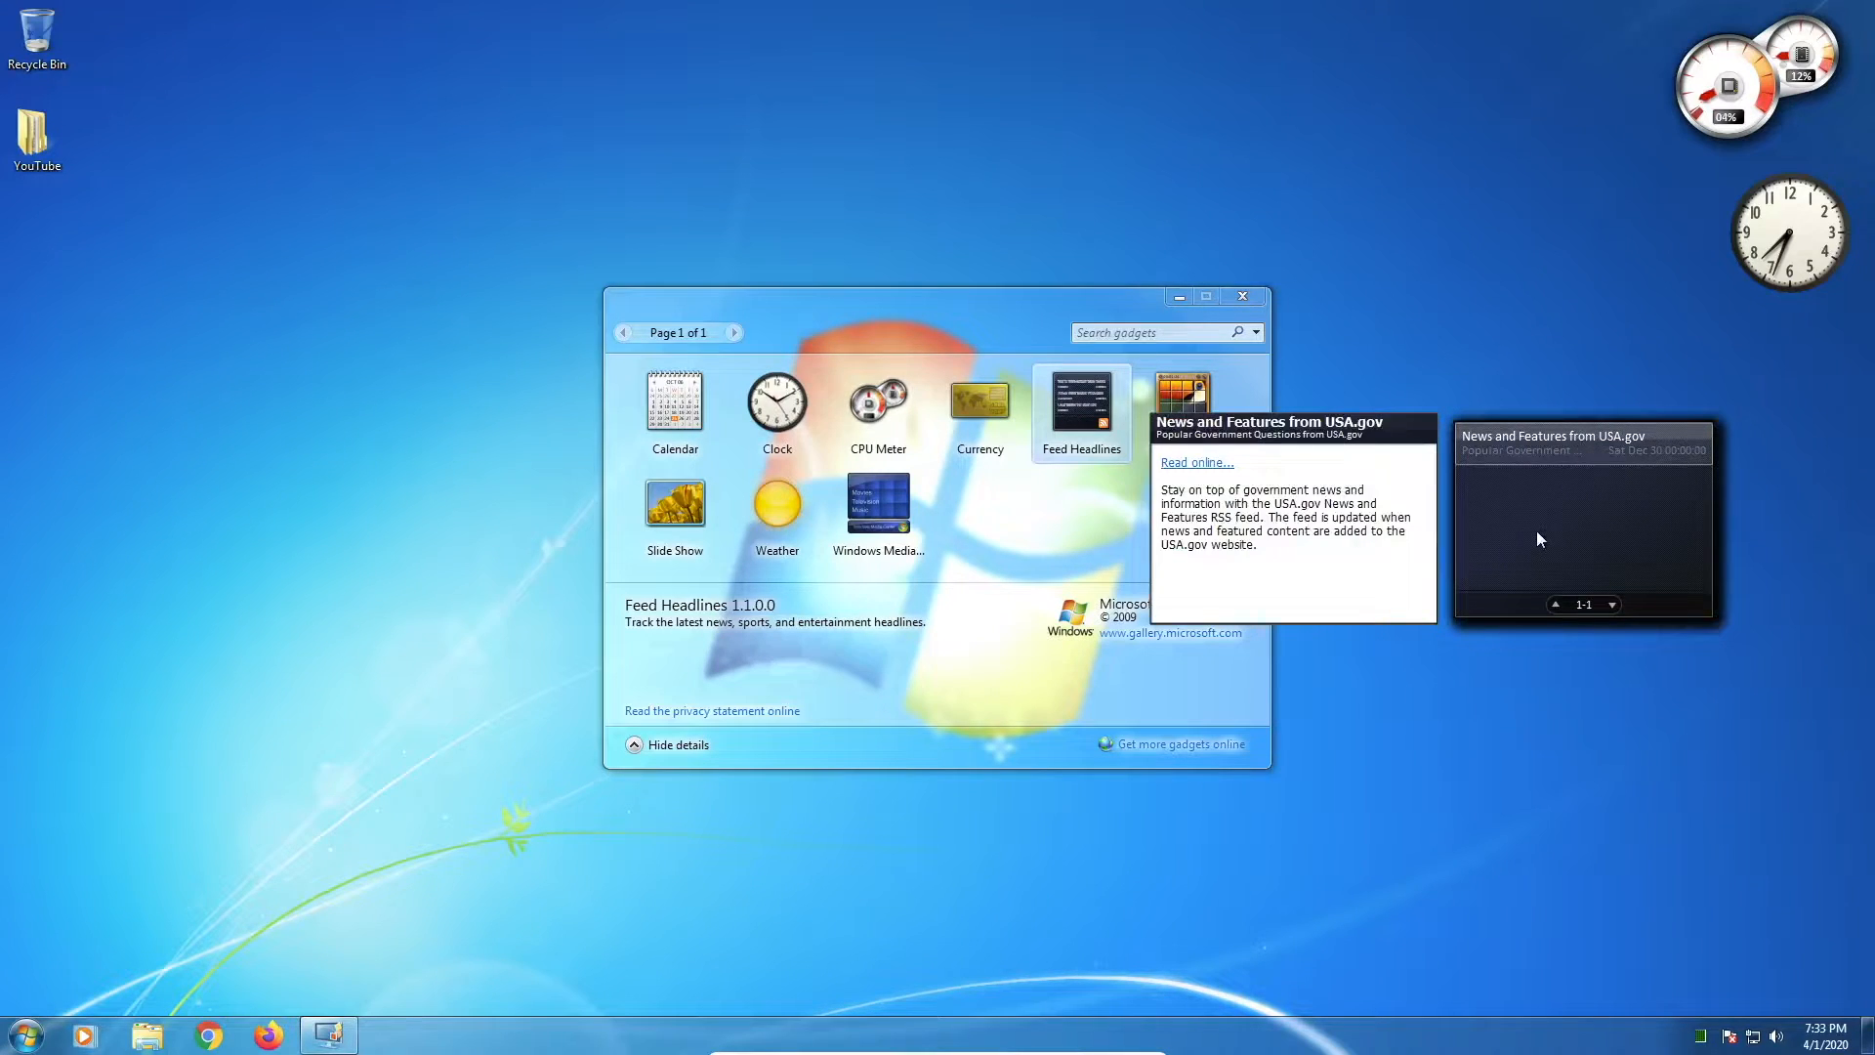
pyautogui.moveTo(1588, 559)
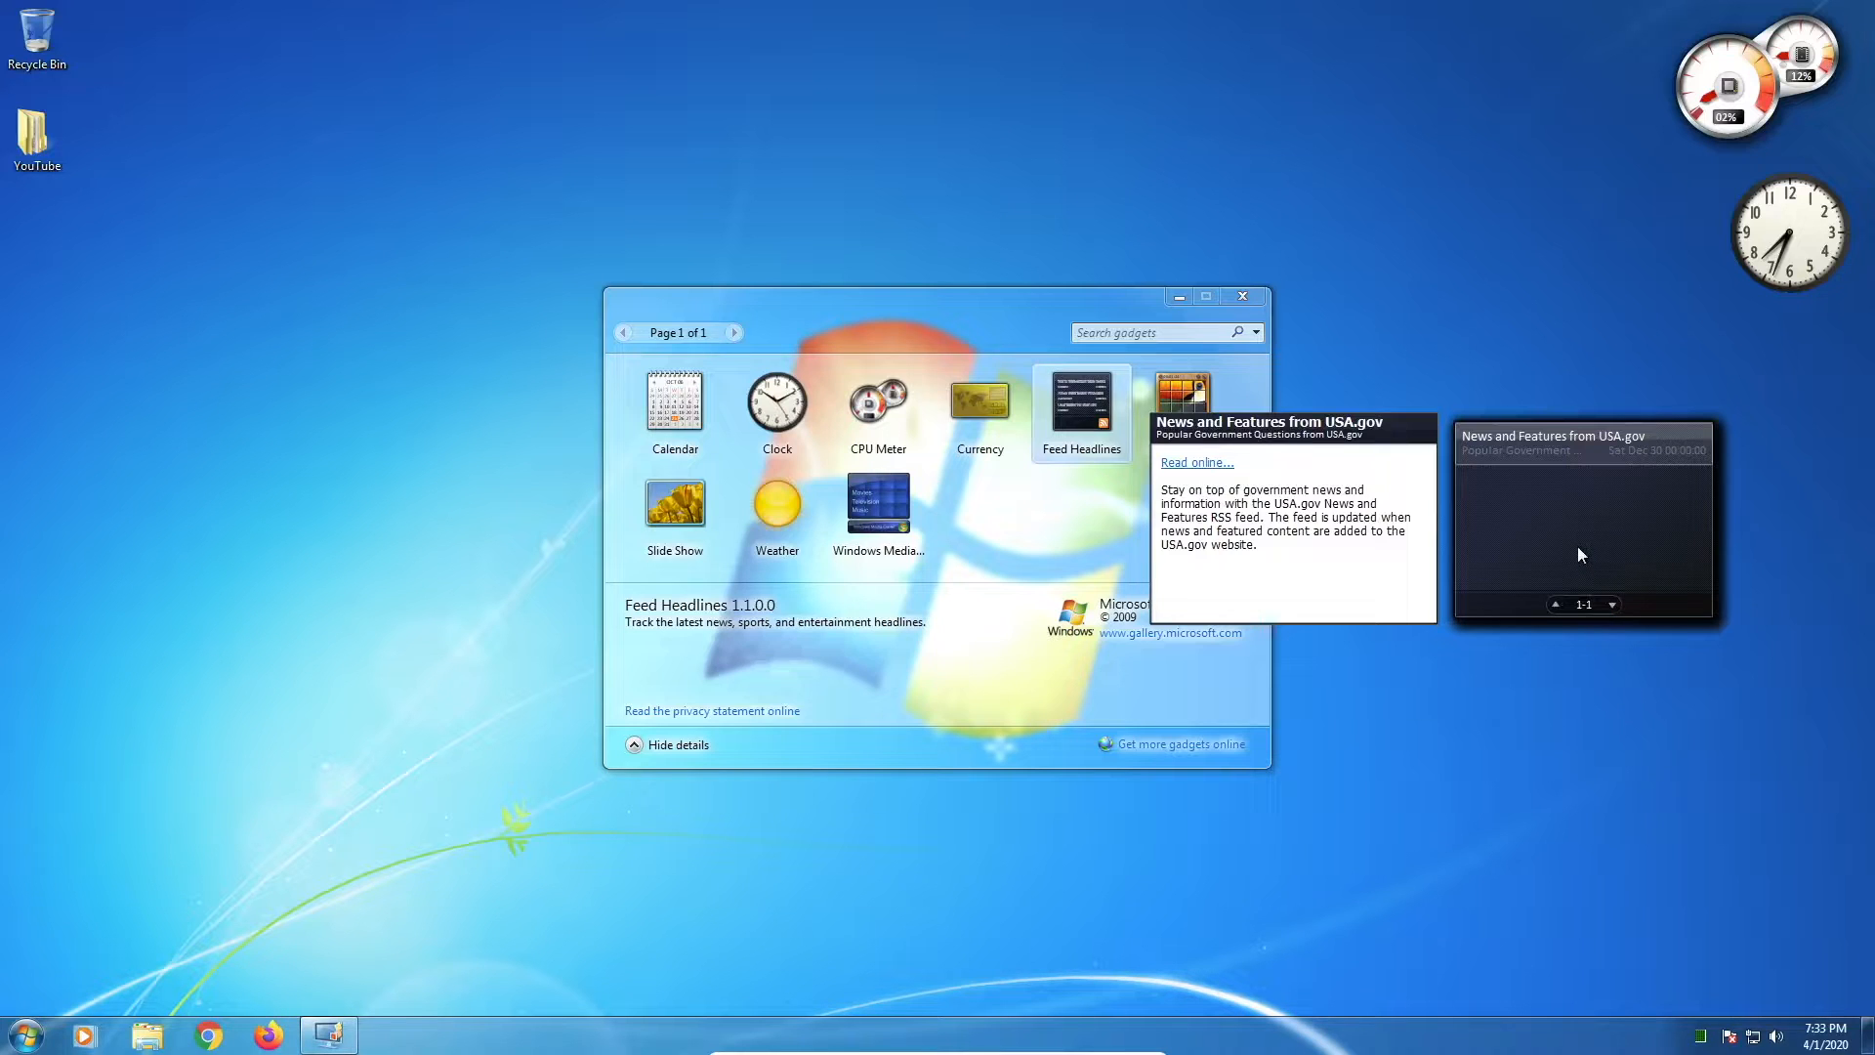
pyautogui.moveTo(1680, 474)
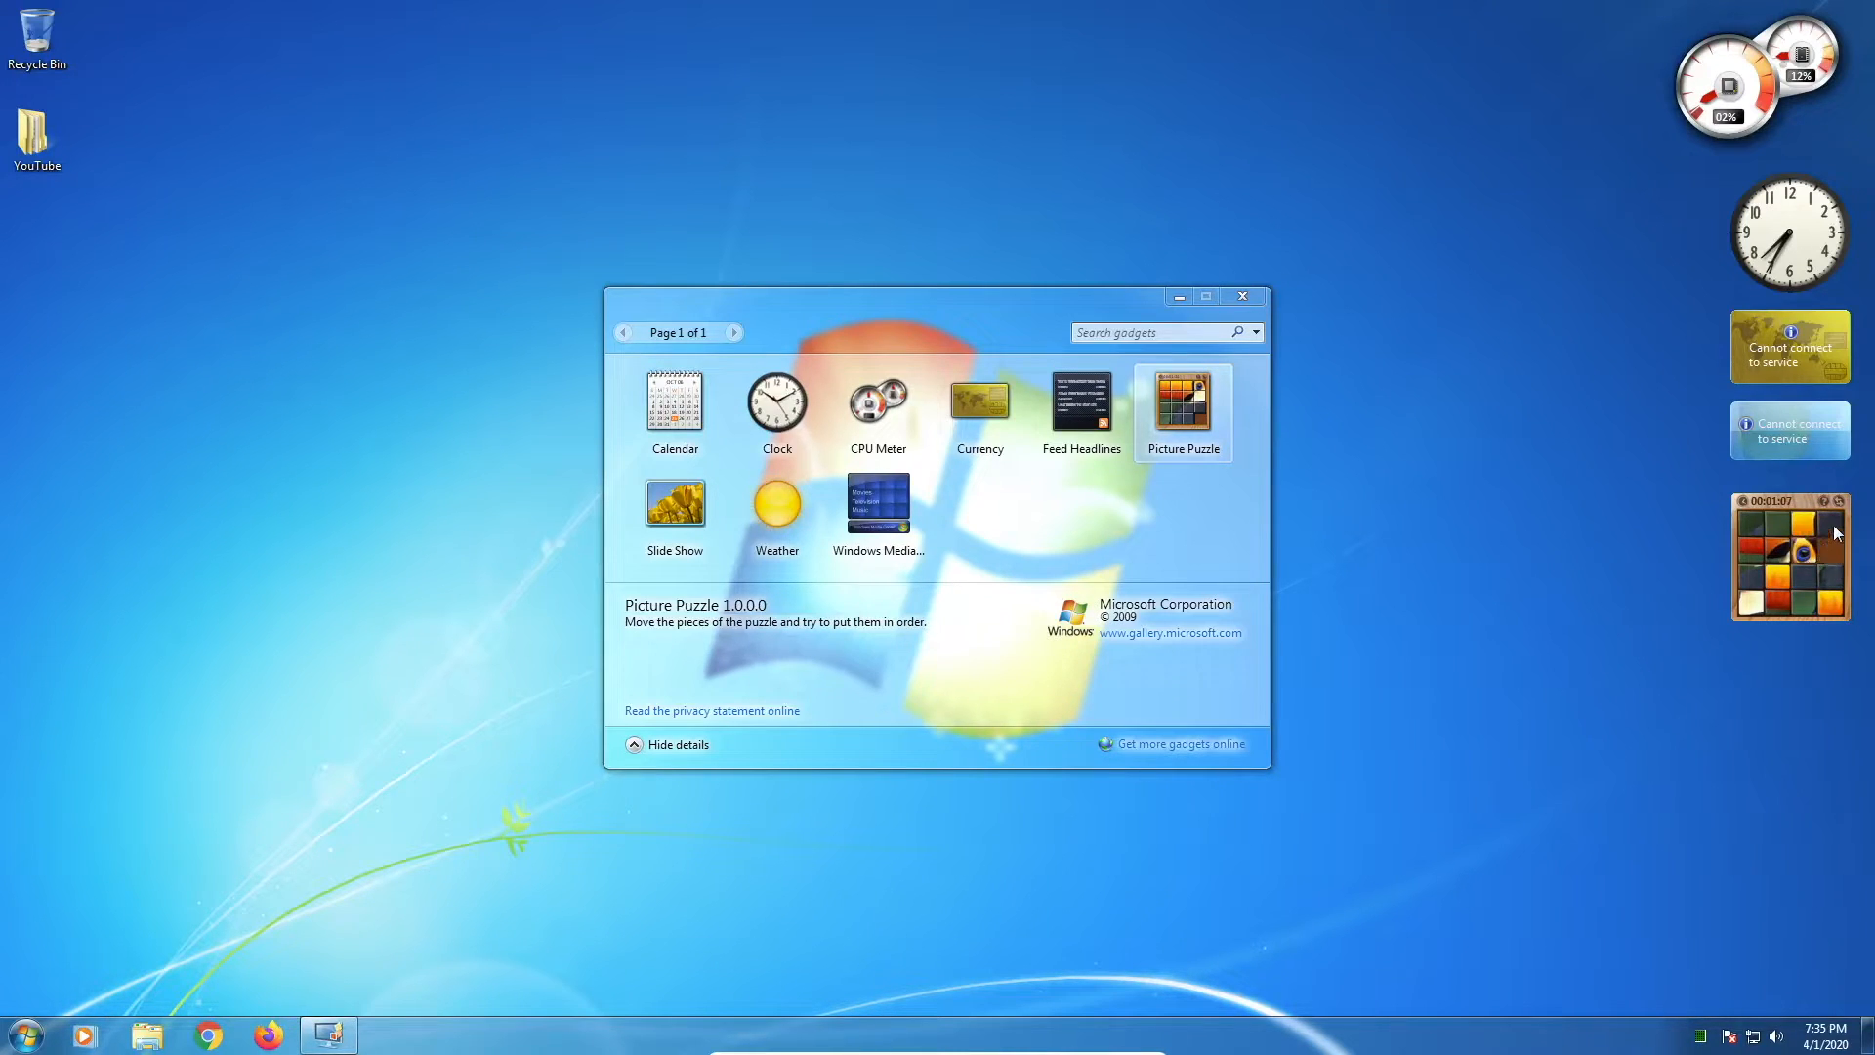
# Step: Slide a Picture Puzzle tile into the empty space while the timer runs
pyautogui.click(1803, 541)
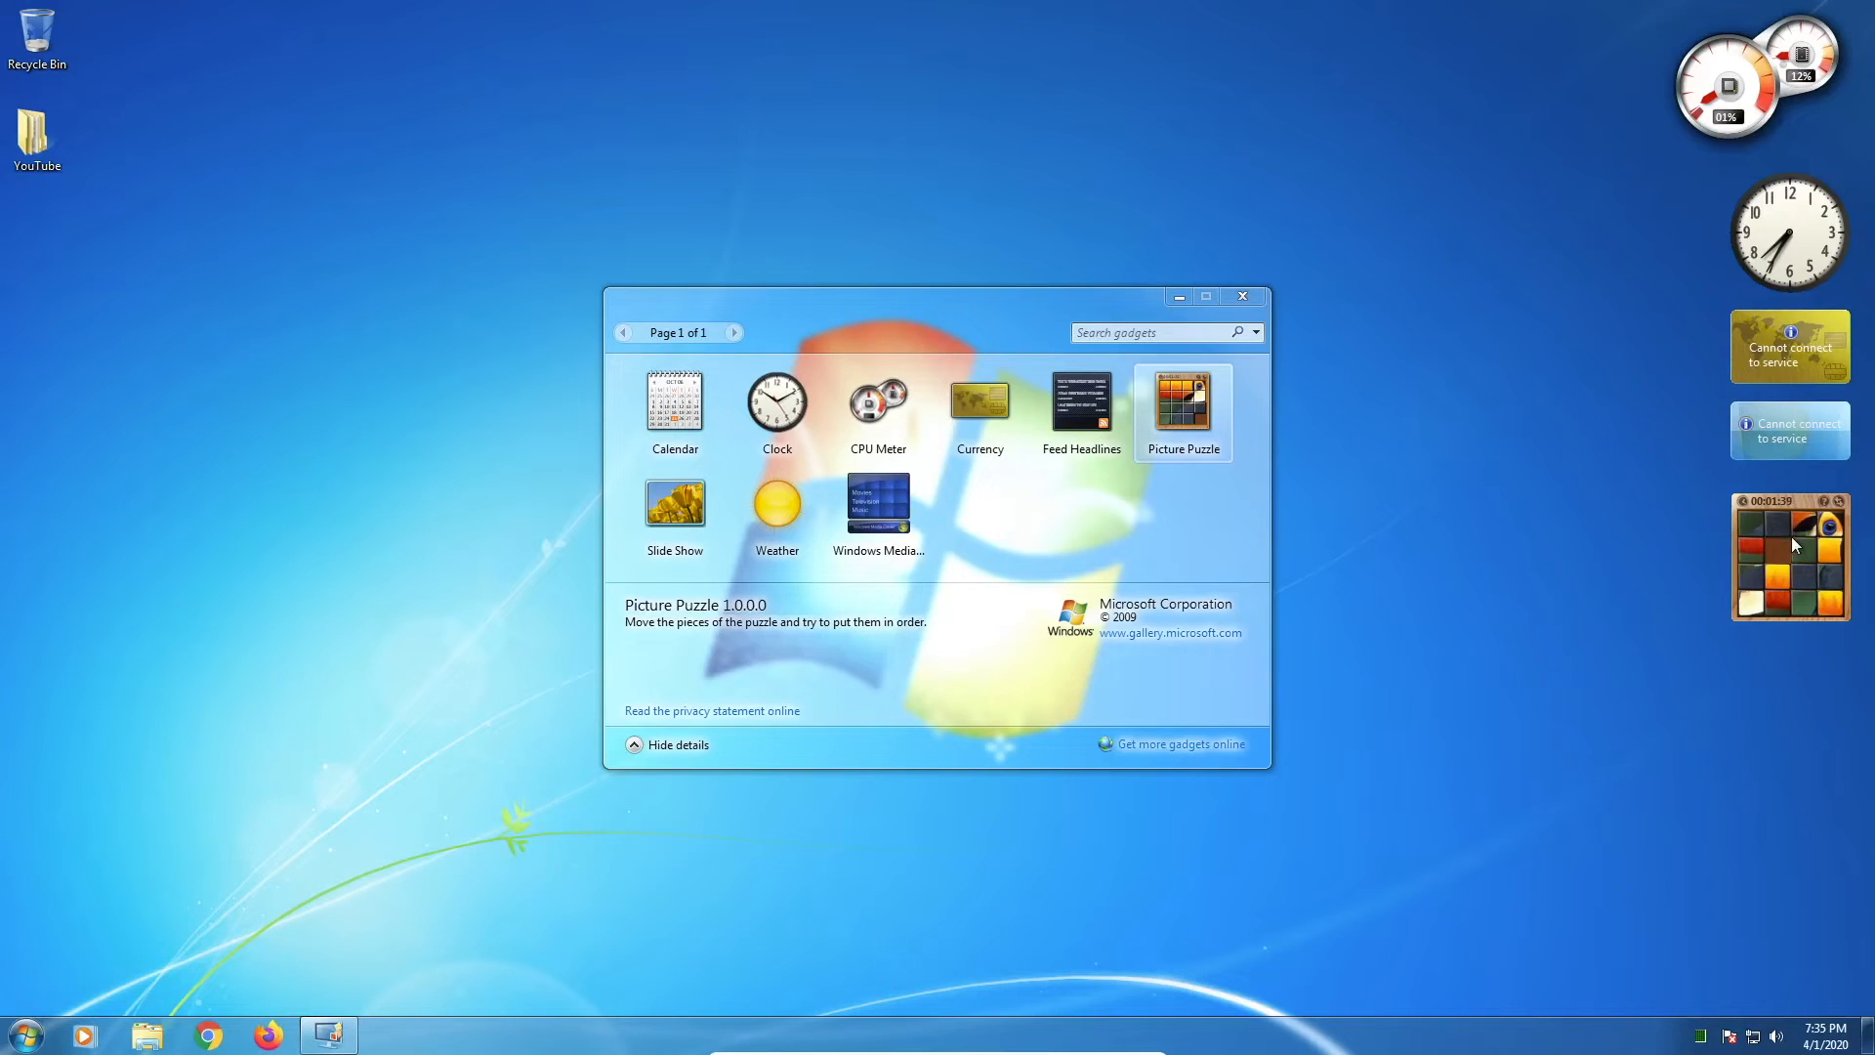
# Step: Close the other gadgets and set the CPU Meter to Small size
pyautogui.rightClick(1791, 557)
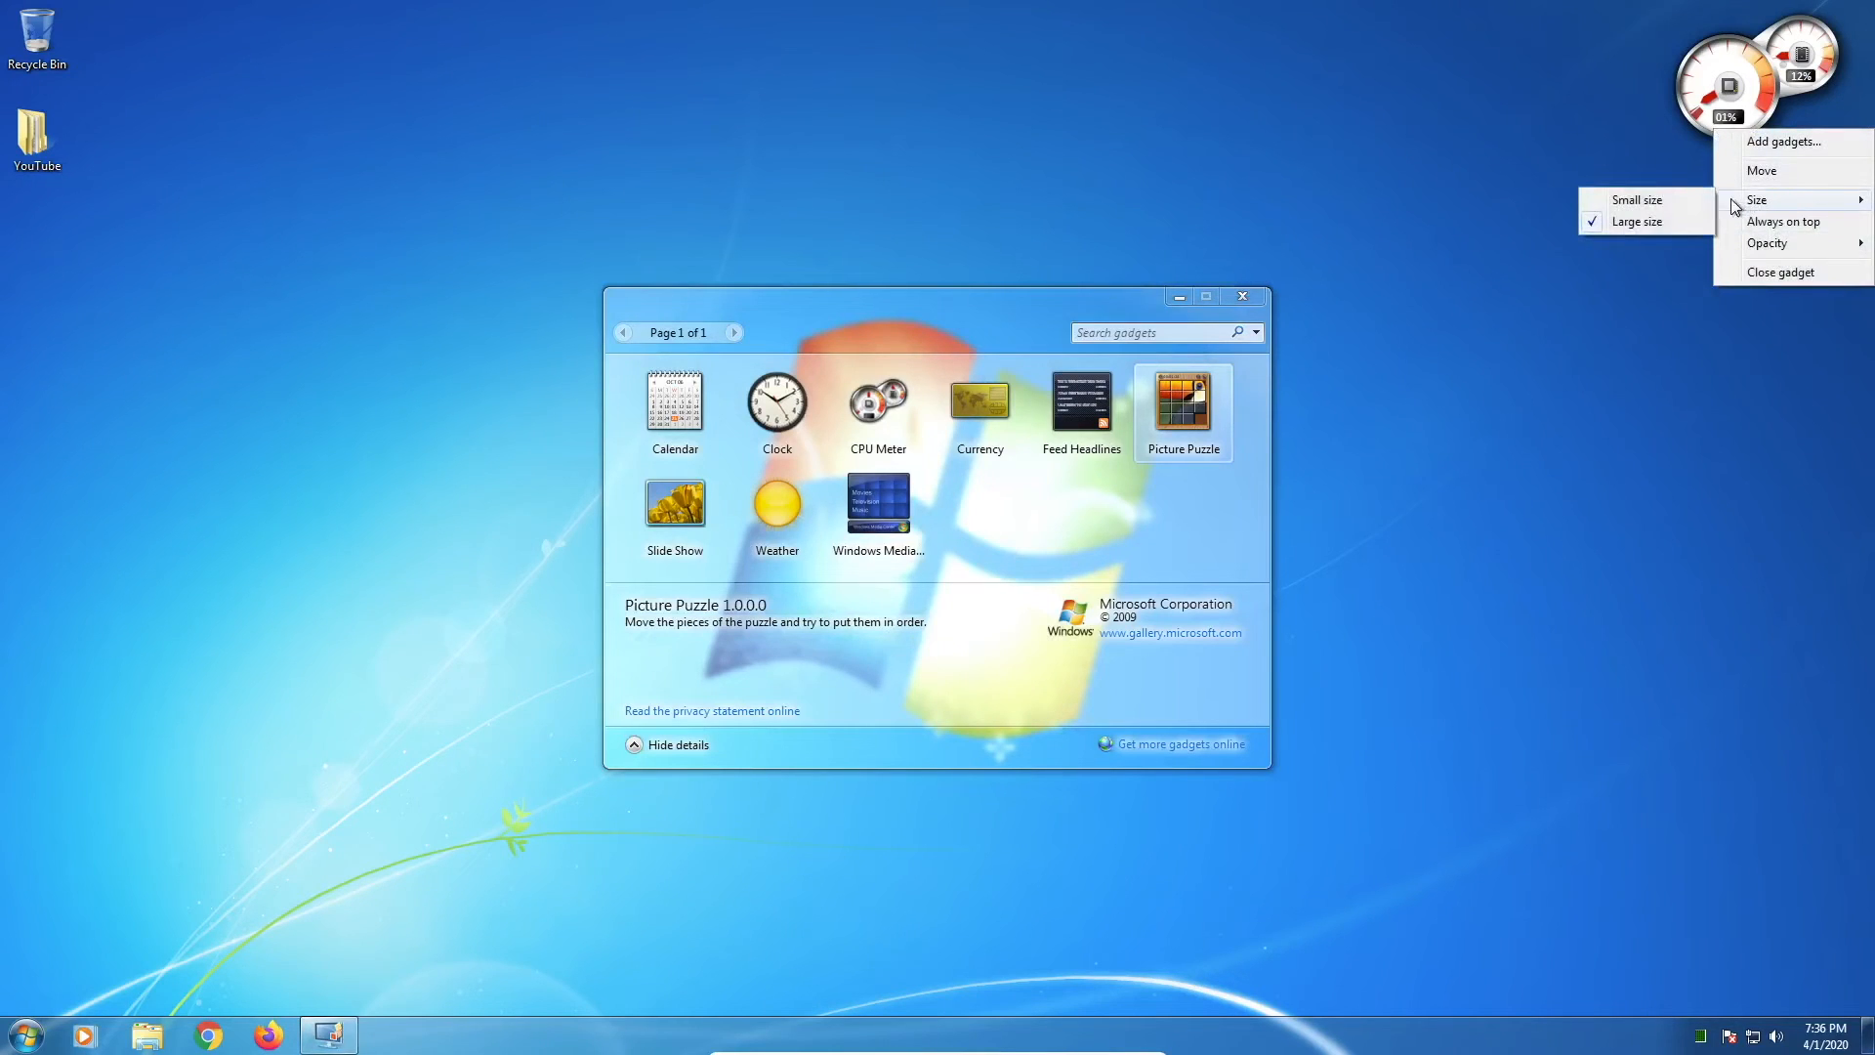
pyautogui.click(1637, 199)
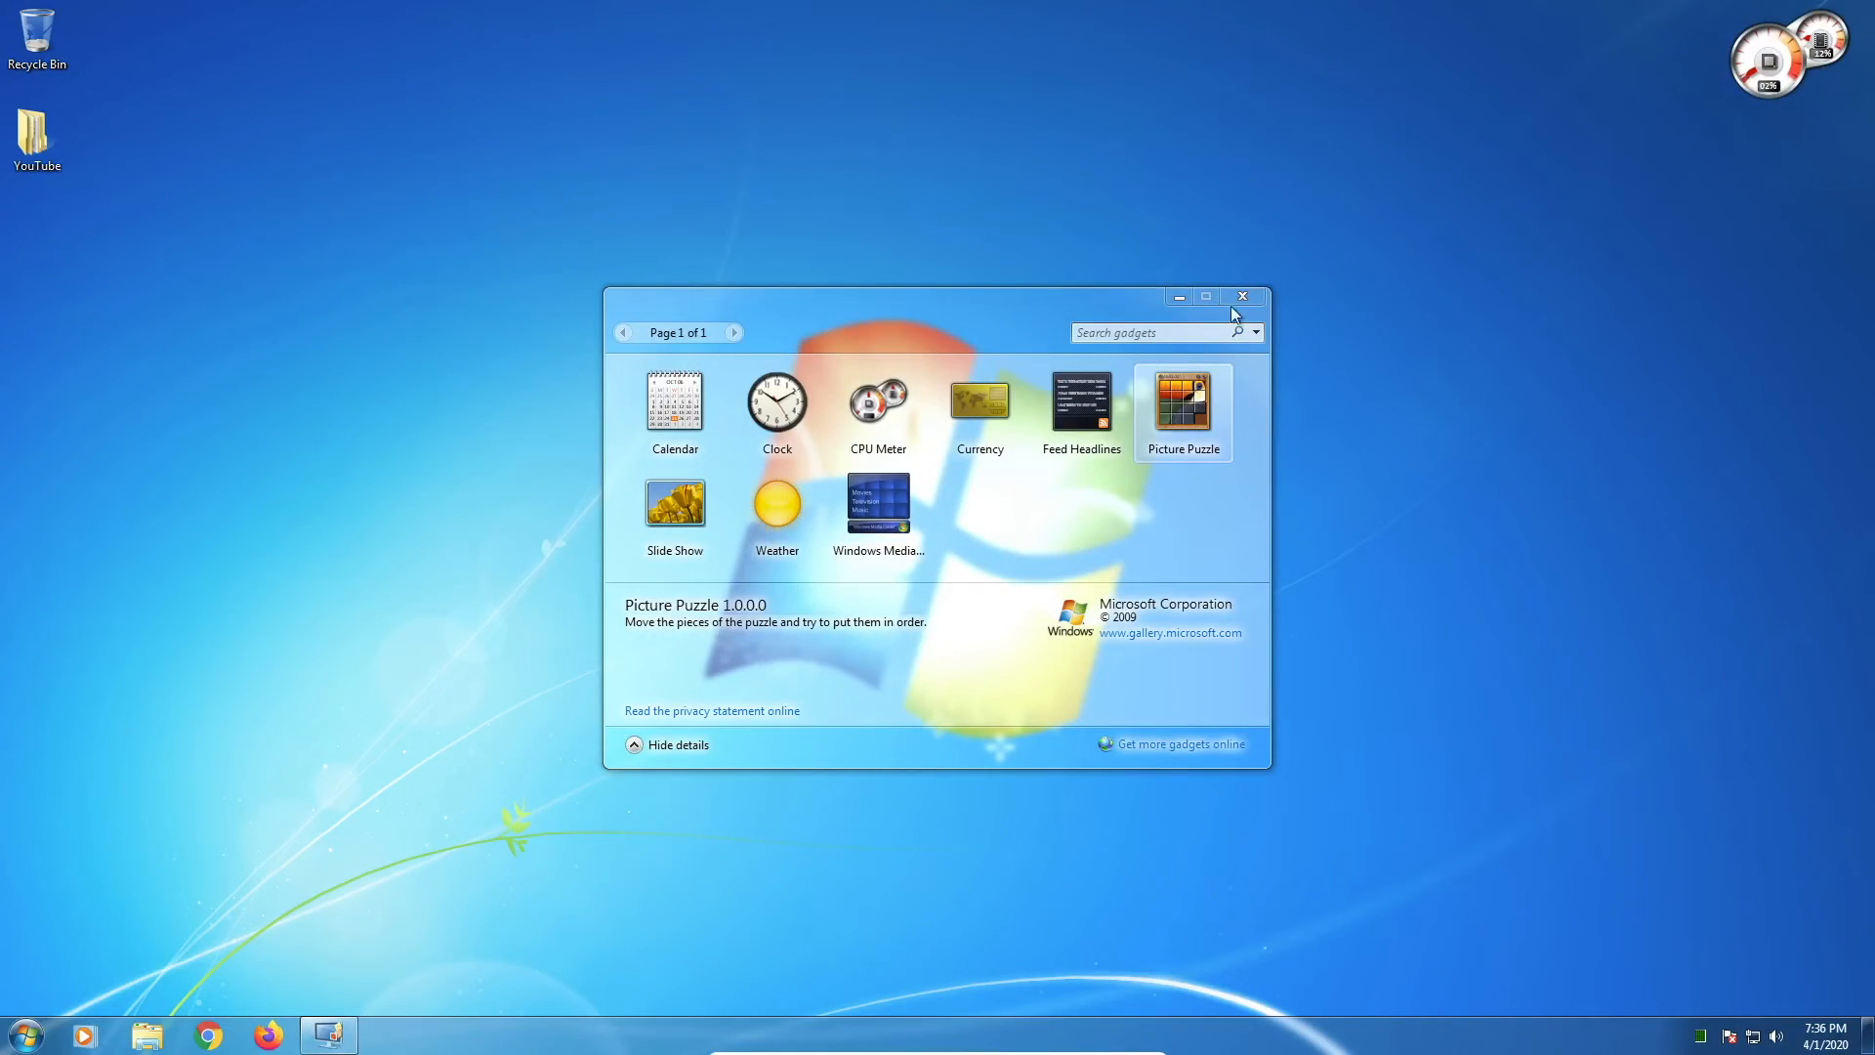